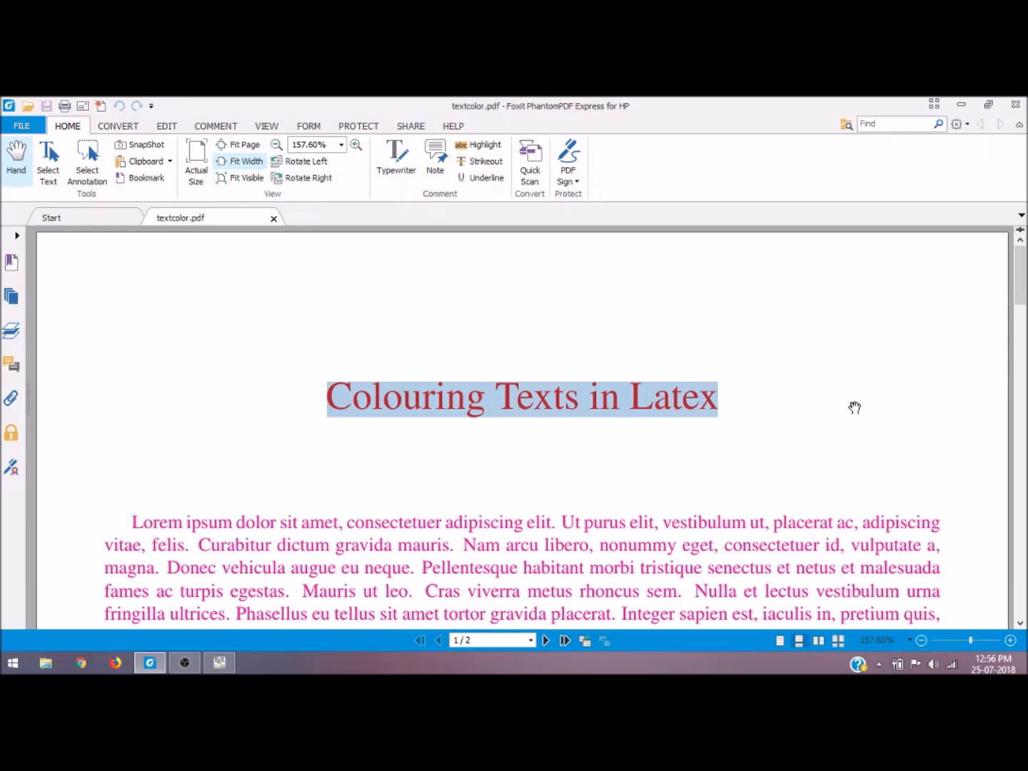
# Save the empty document as textcolor-2.tex in the latex folder via Save As
pyautogui.scroll(-3)
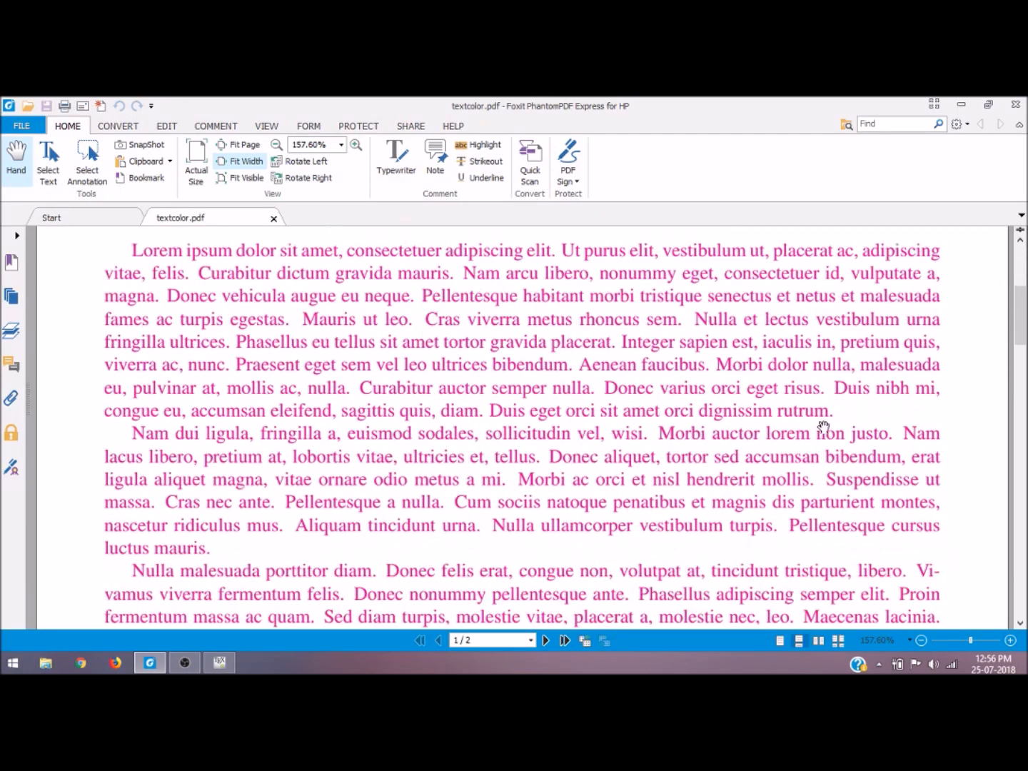
pyautogui.scroll(-3)
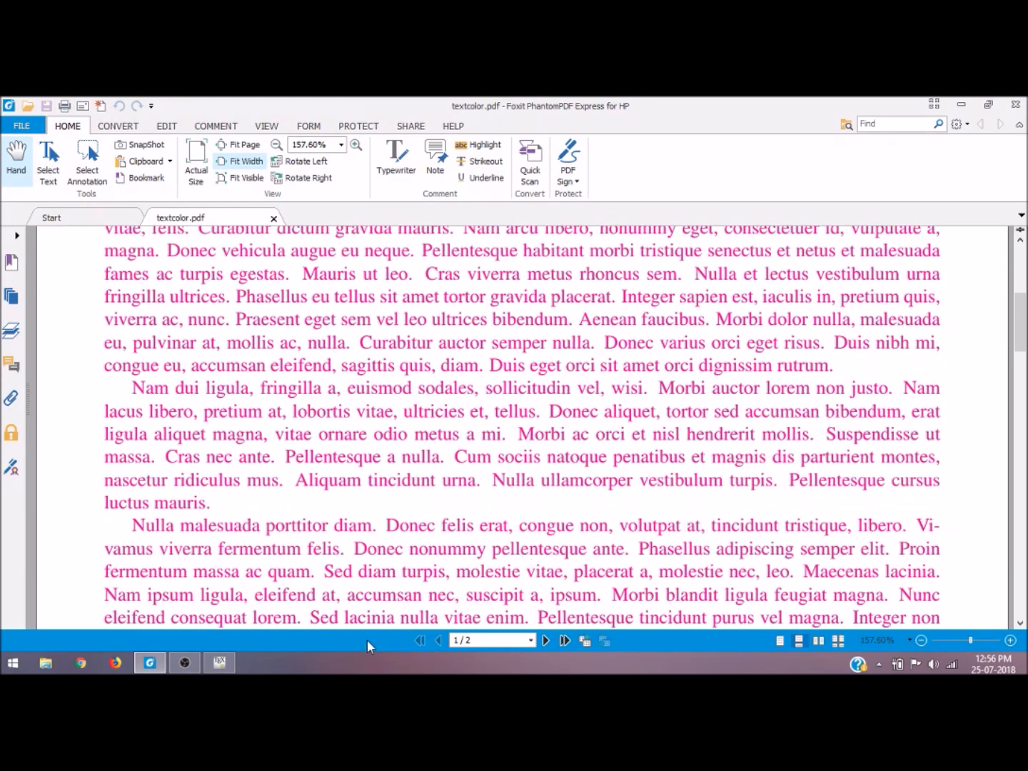
pyautogui.click(218, 663)
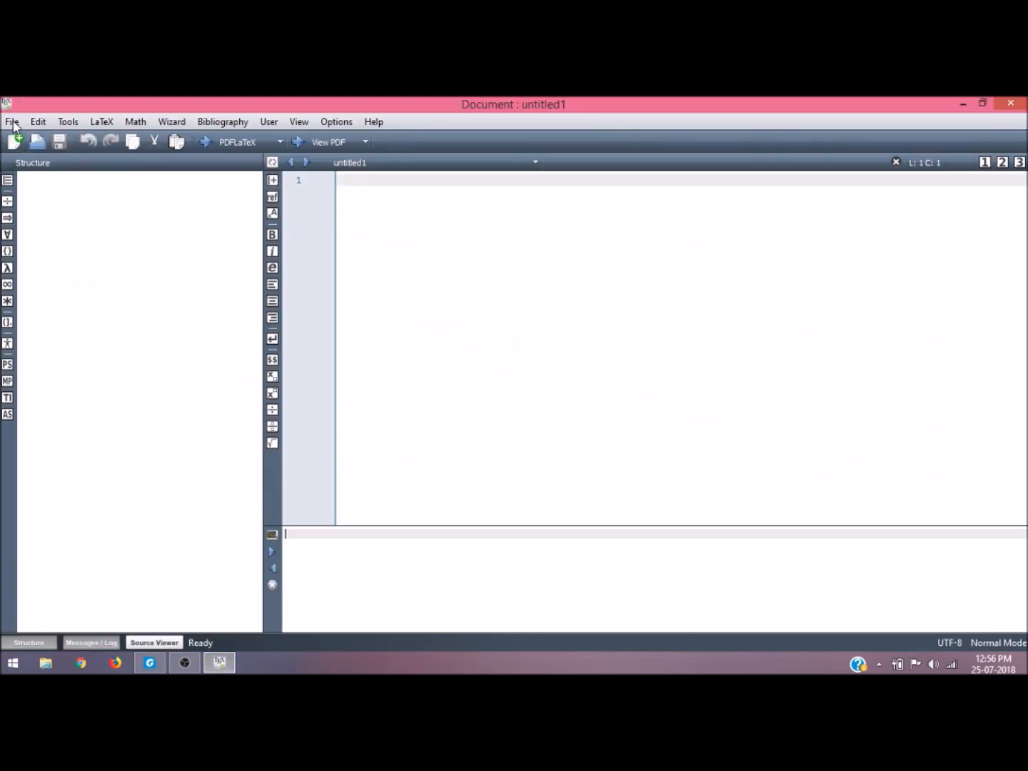
pyautogui.click(11, 122)
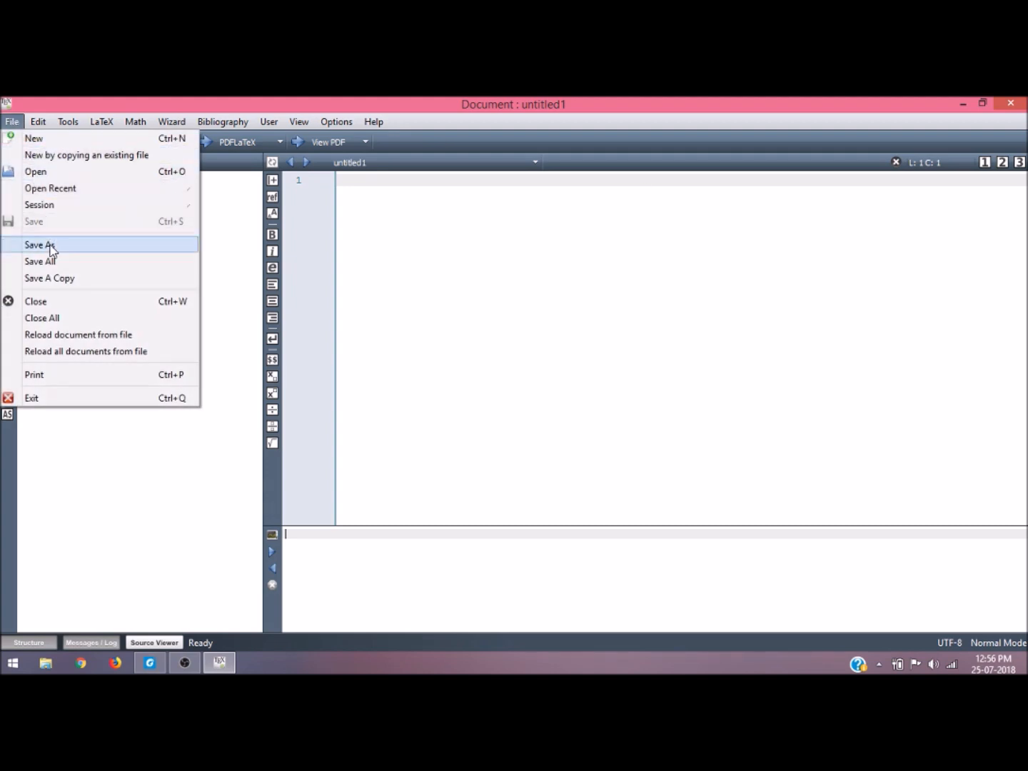
pyautogui.click(40, 245)
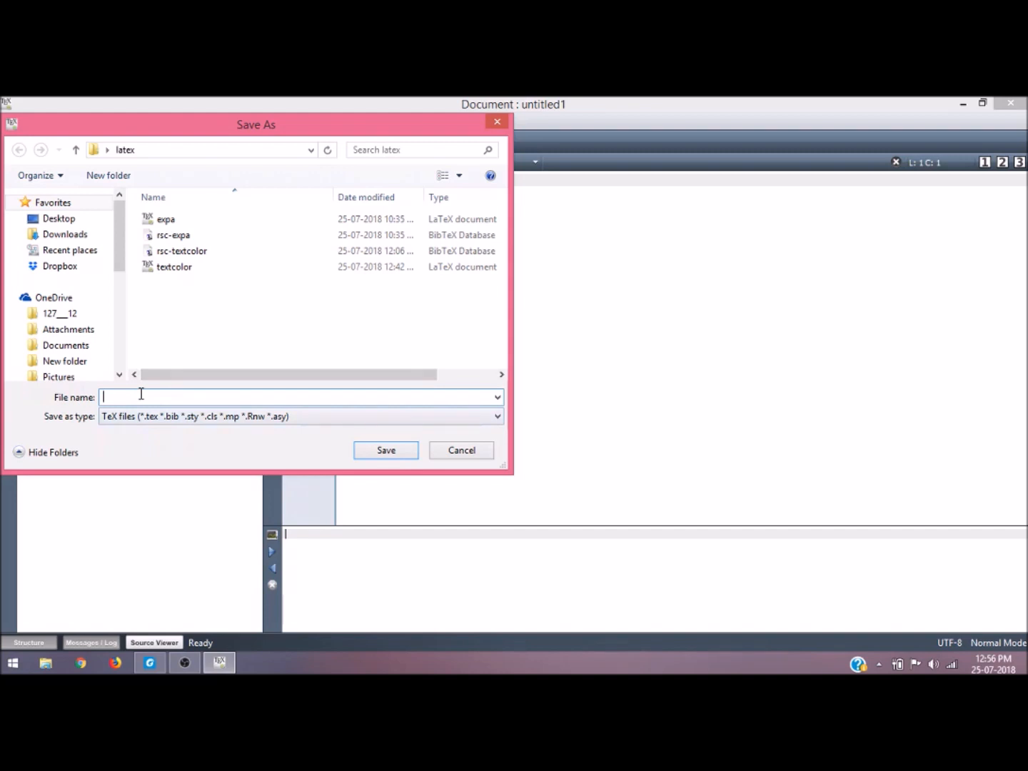
pyautogui.write('textco')
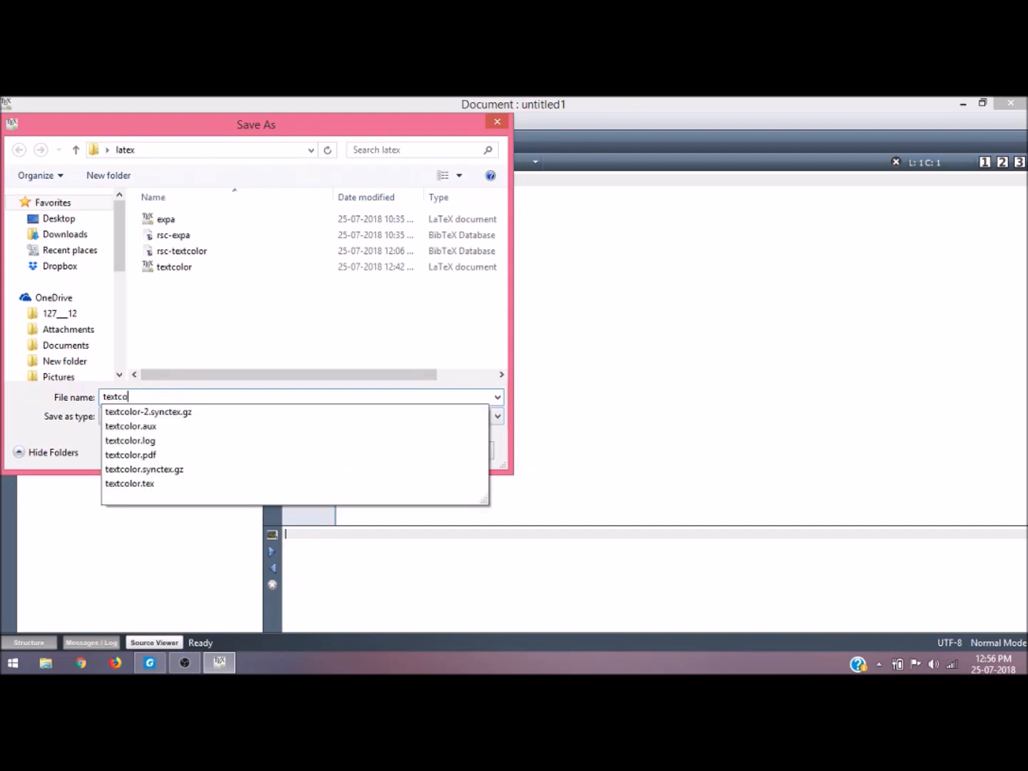
pyautogui.click(148, 411)
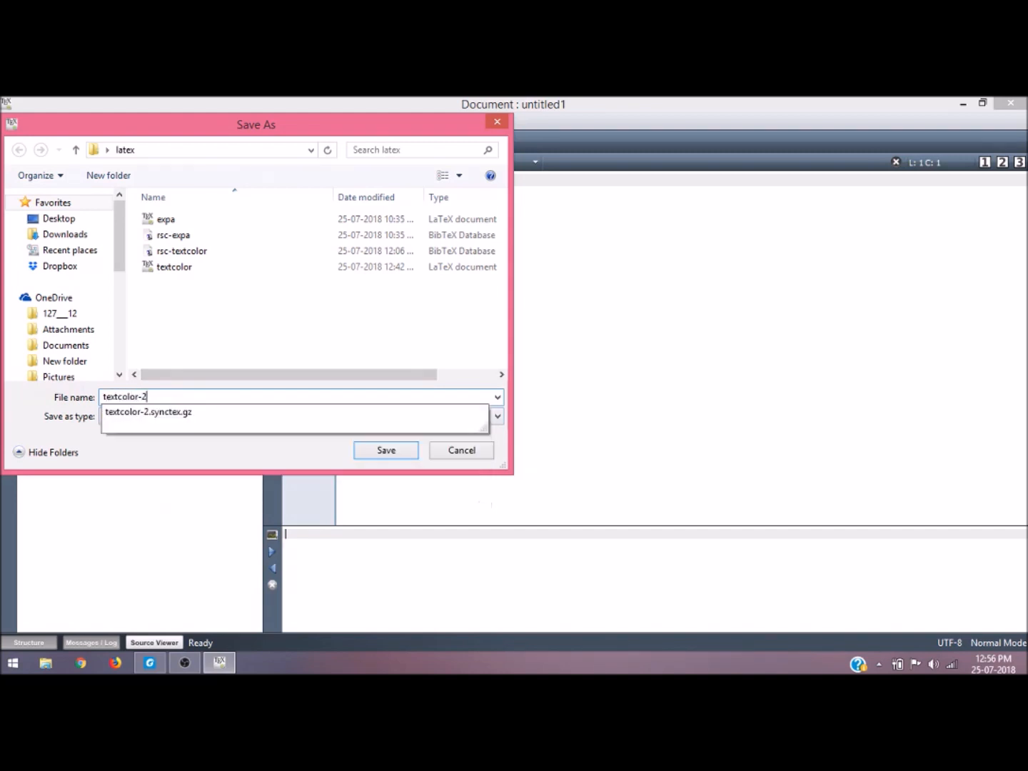
pyautogui.click(300, 416)
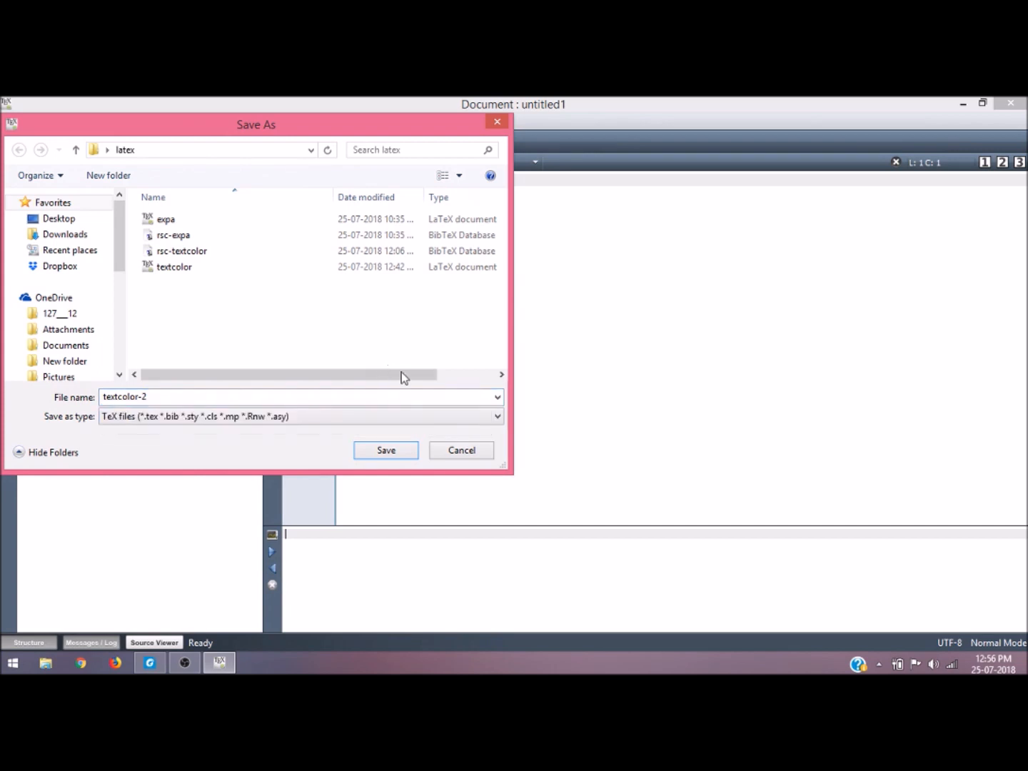
pyautogui.click(386, 450)
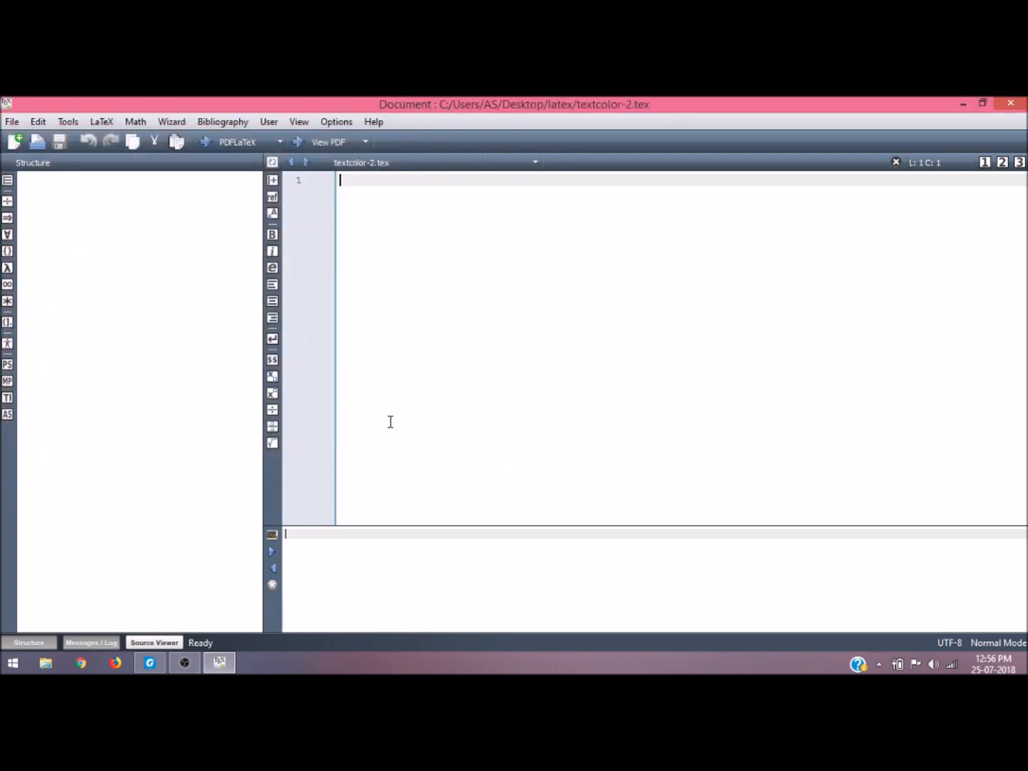
# Declare \documentclass[12pt]{article} on the first line
pyautogui.write('\\documentclass[•]{•')
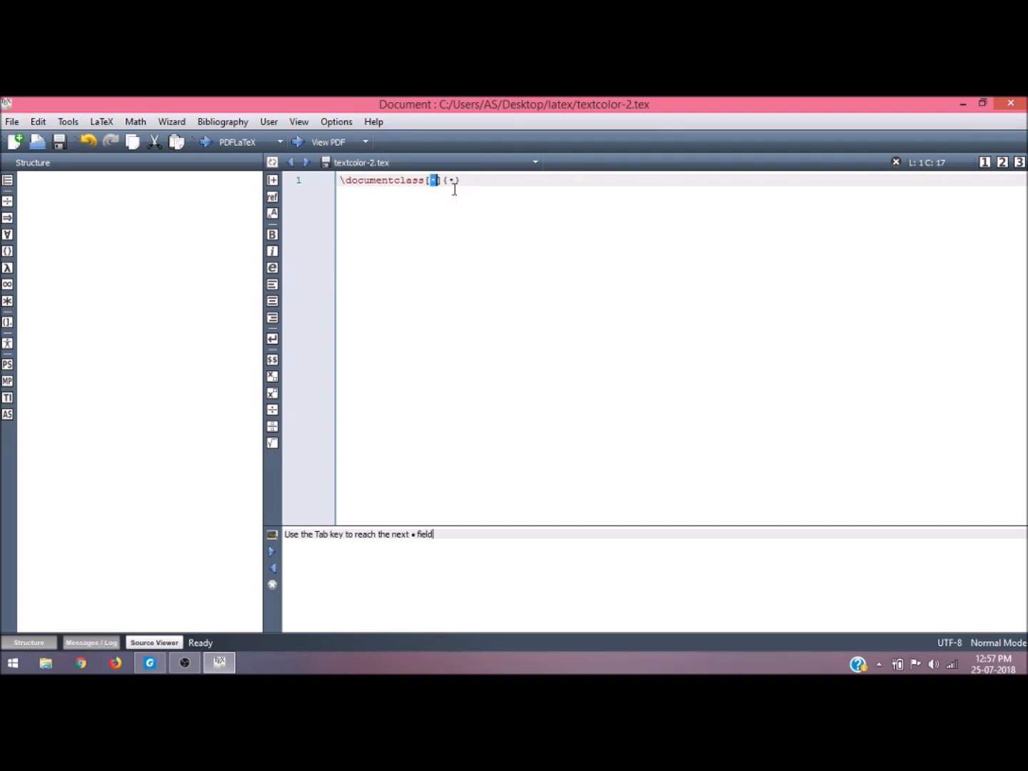
pyautogui.write('12pt')
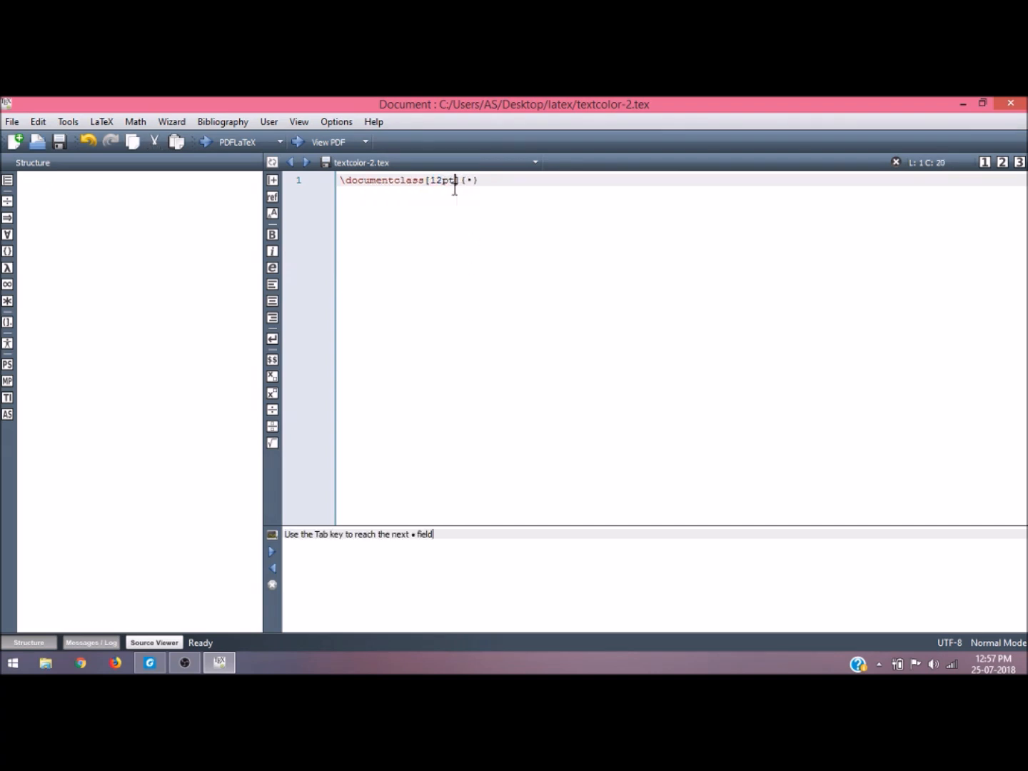
pyautogui.press('Tab')
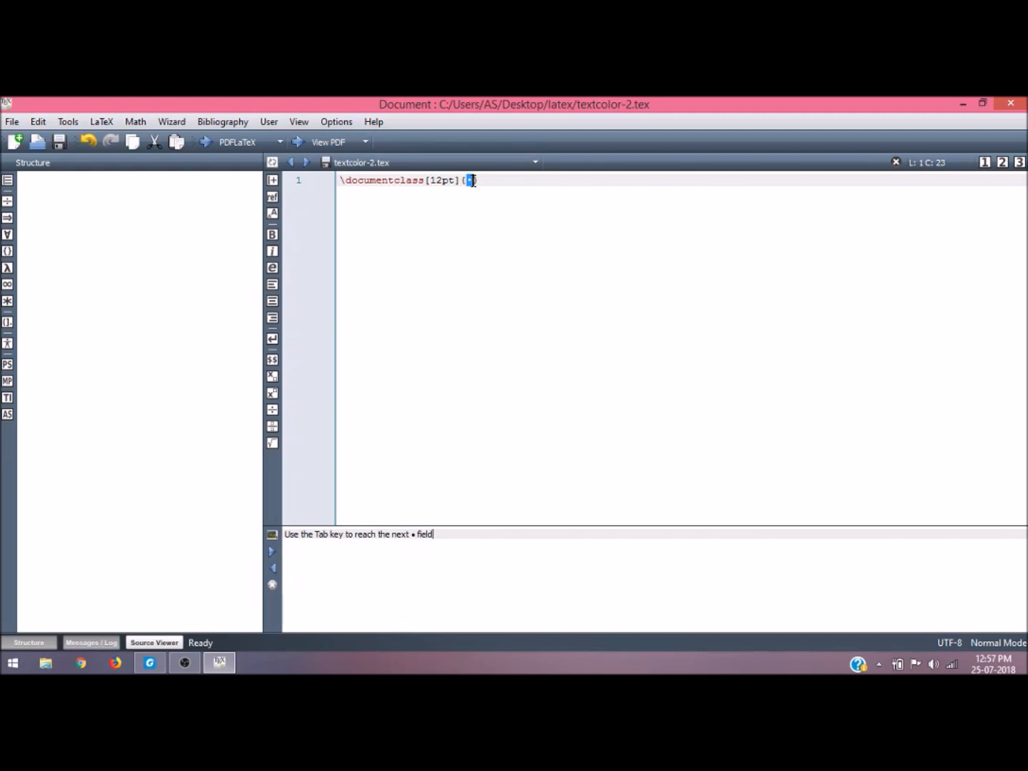
pyautogui.write('arti')
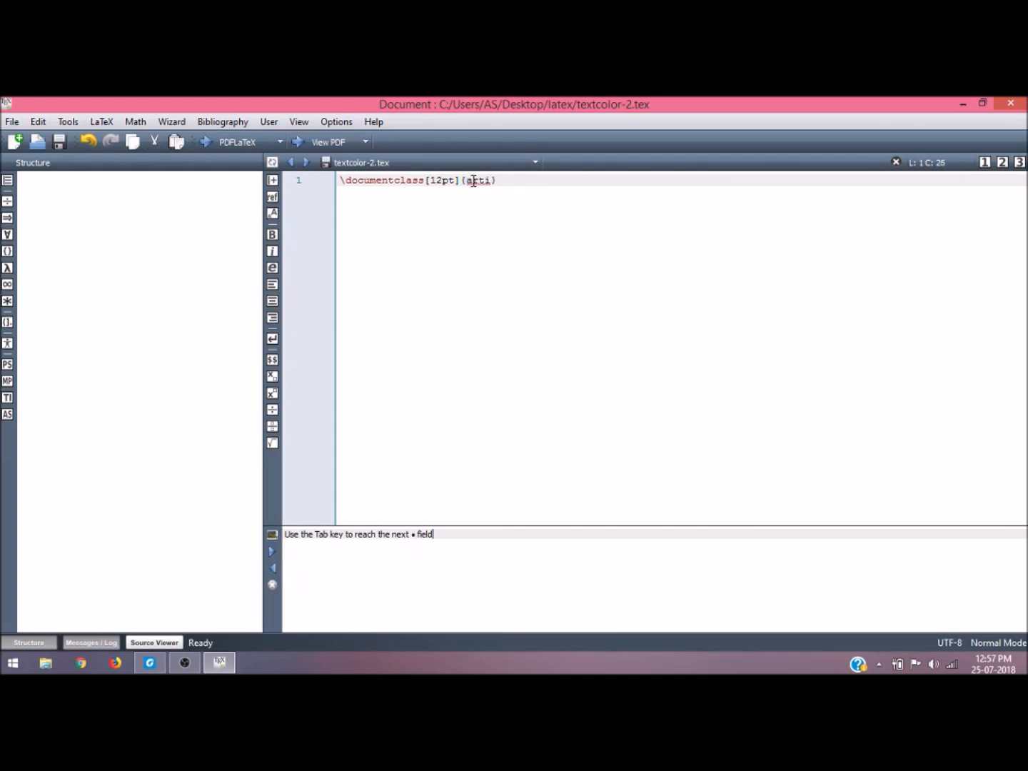
pyautogui.press('Return')
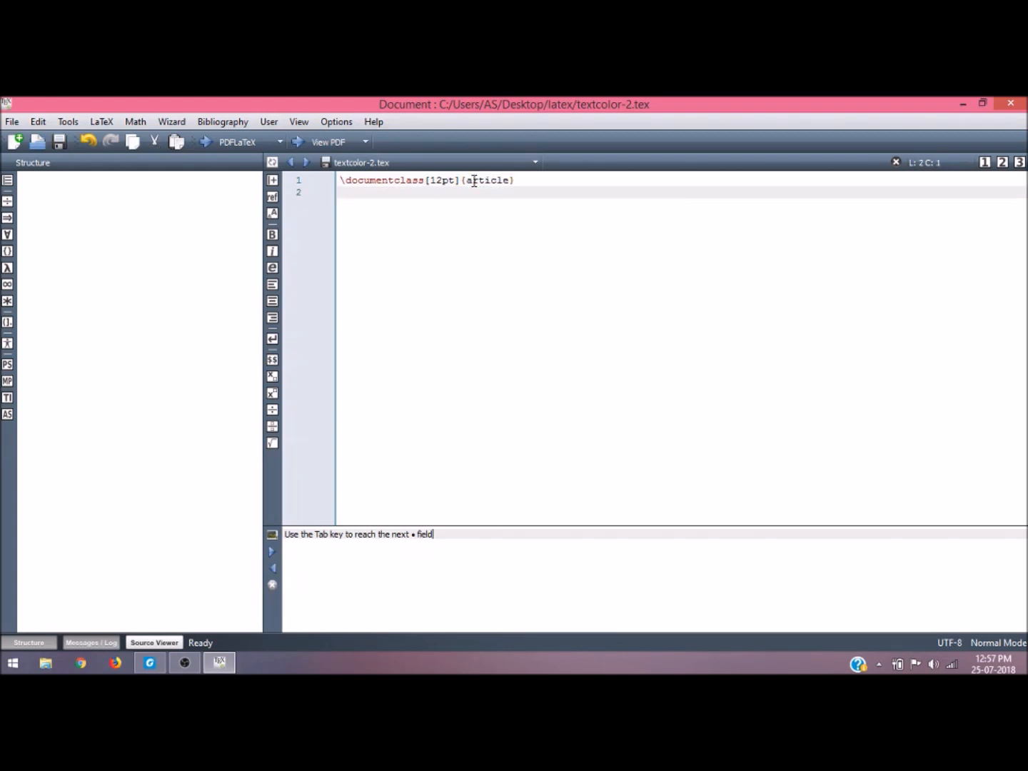
# Add \usepackage{times} on the second line
pyautogui.write('\\')
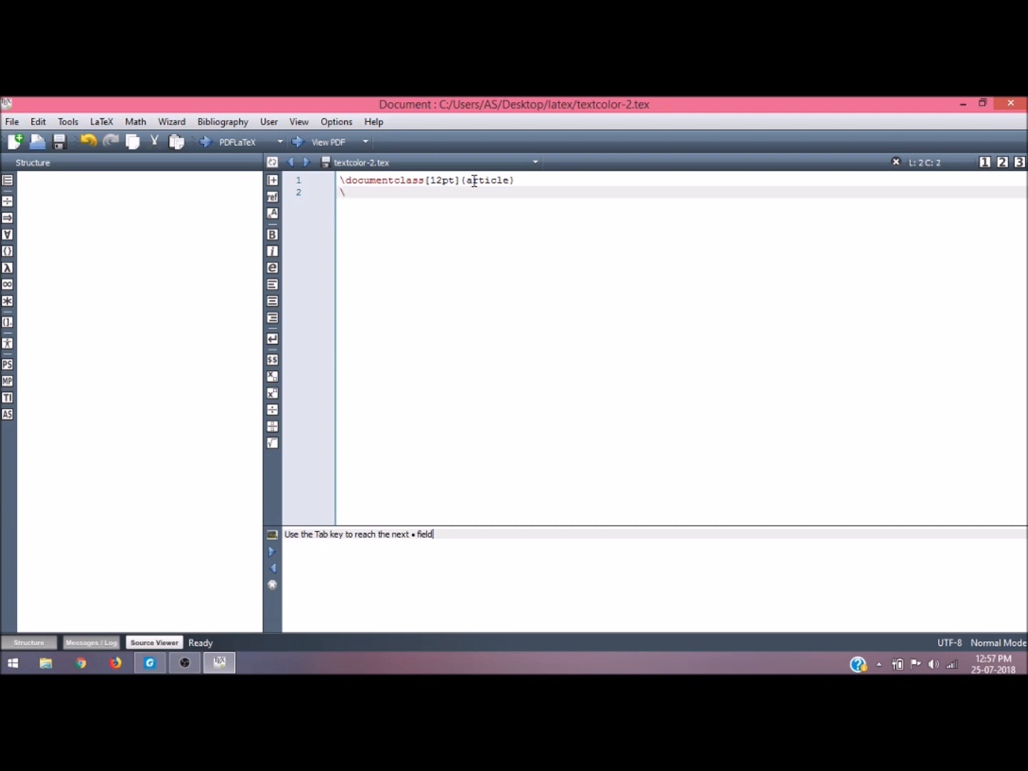
pyautogui.write('use')
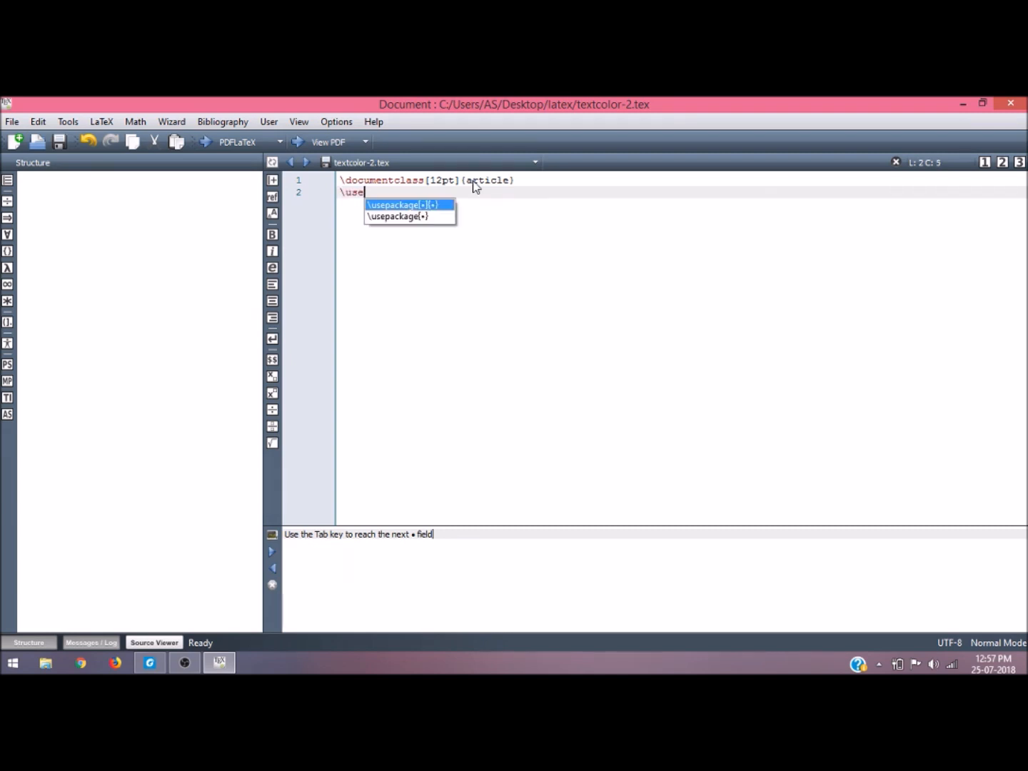
pyautogui.press('Escape')
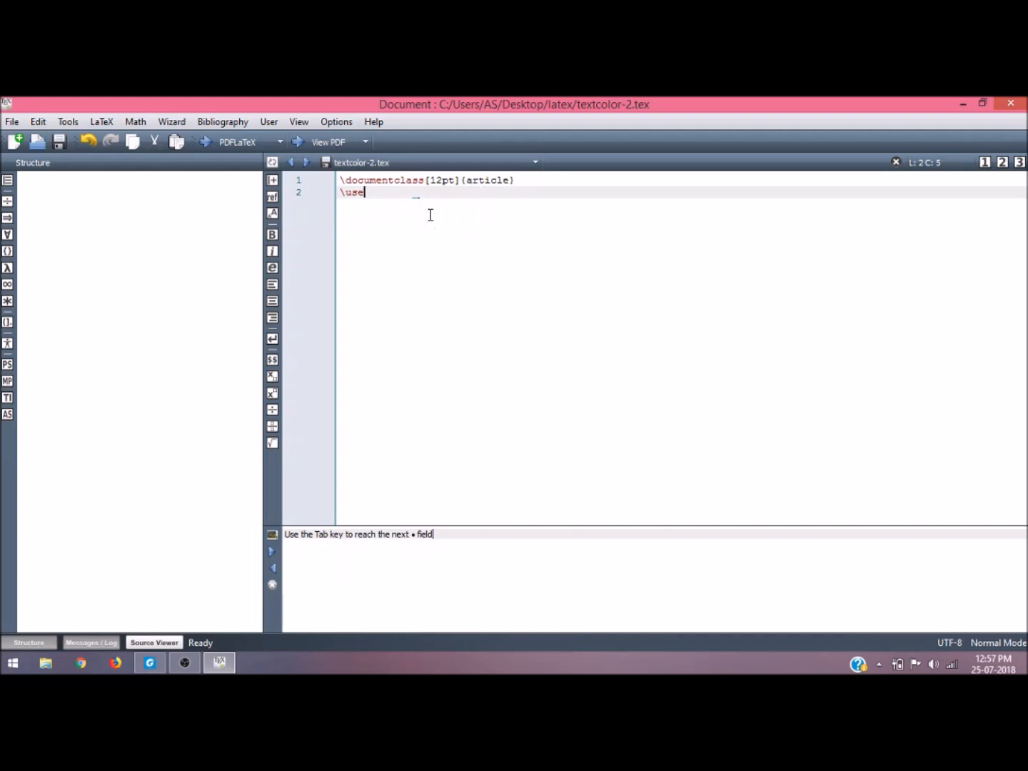
pyautogui.write('package{times}')
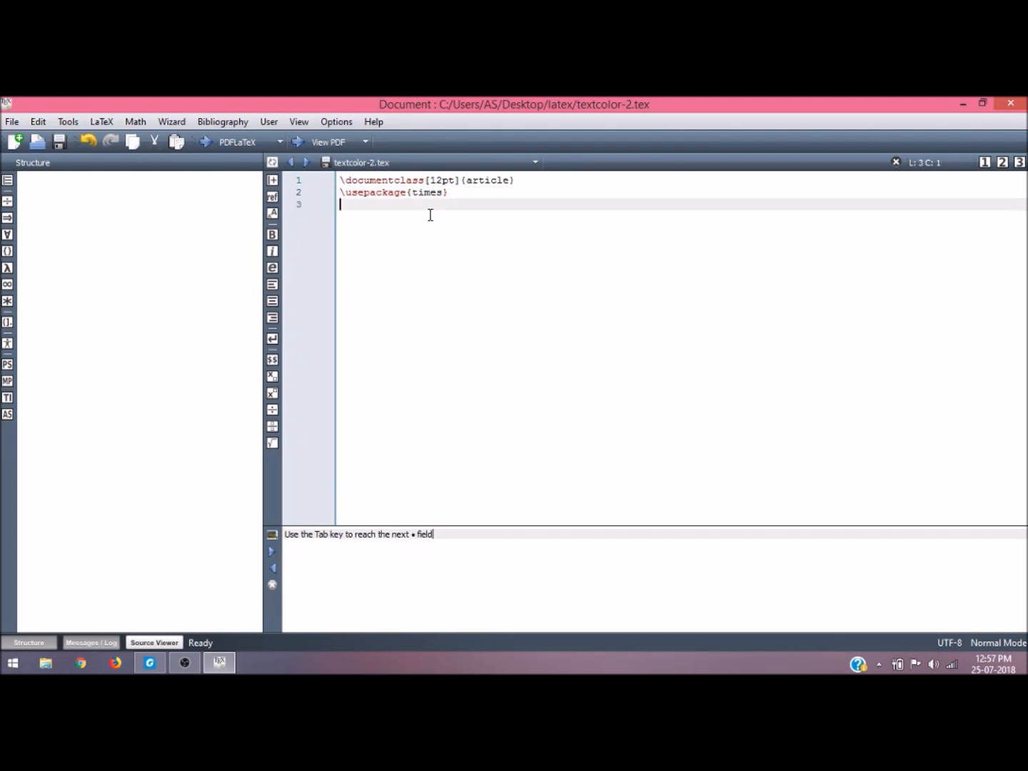
# Load the mathptmx package with \usepackage{mathptmx} on line 3
pyautogui.write('\\use')
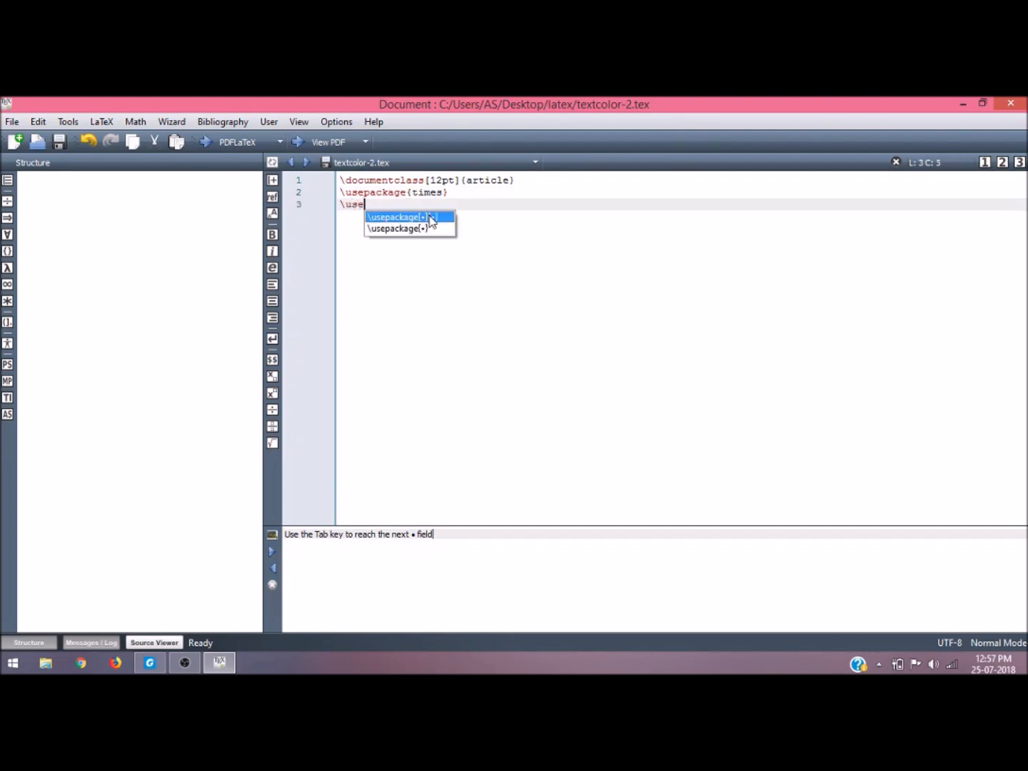
pyautogui.click(407, 228)
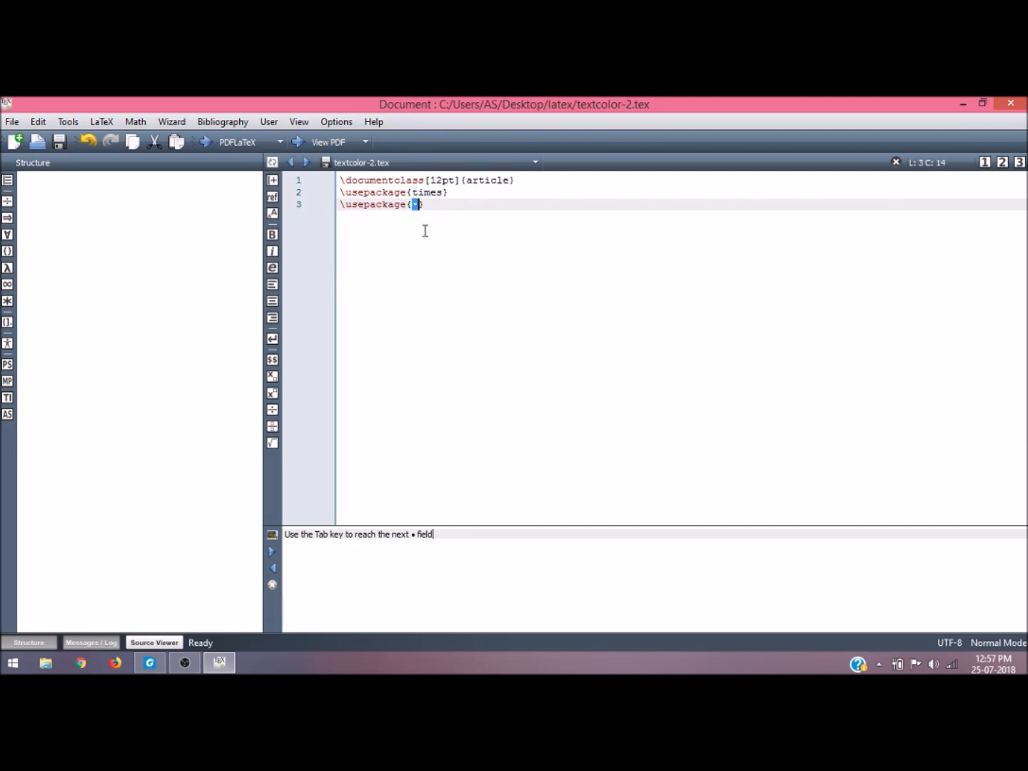
pyautogui.write('mathptm')
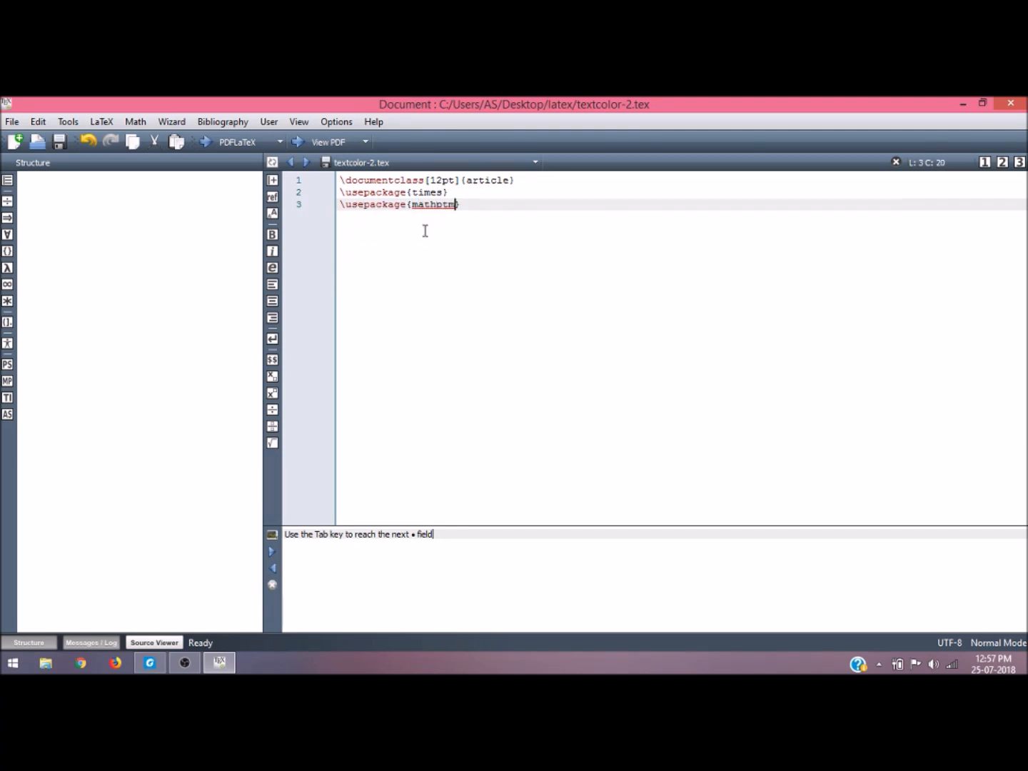
pyautogui.write('x')
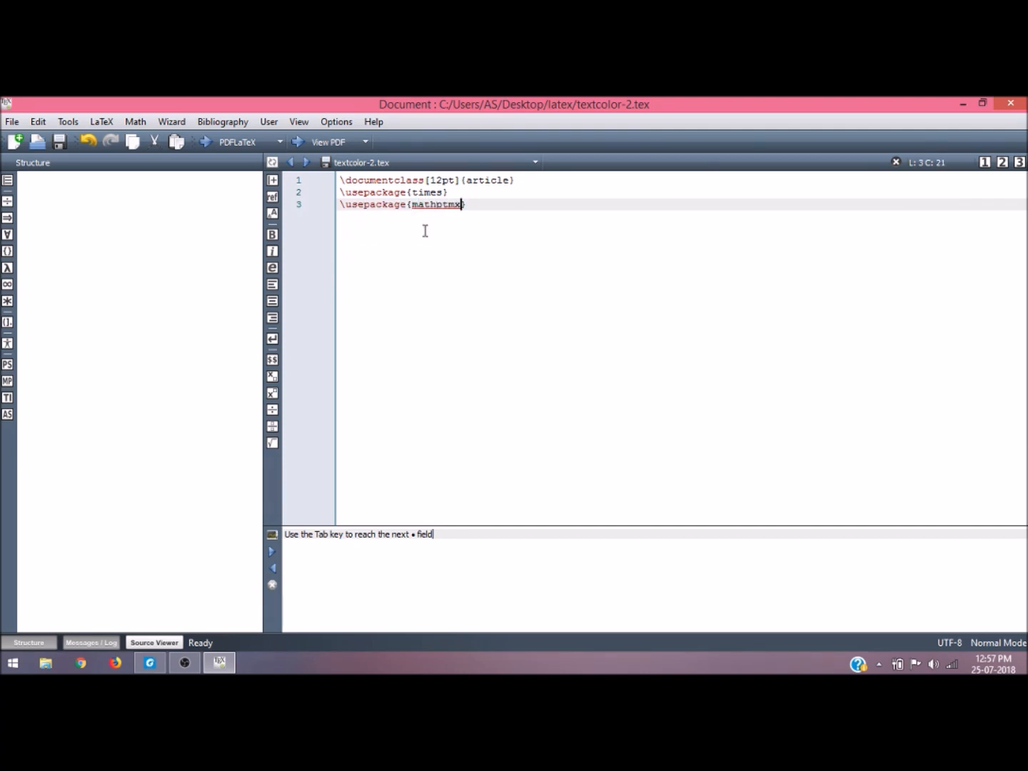
pyautogui.press('Return')
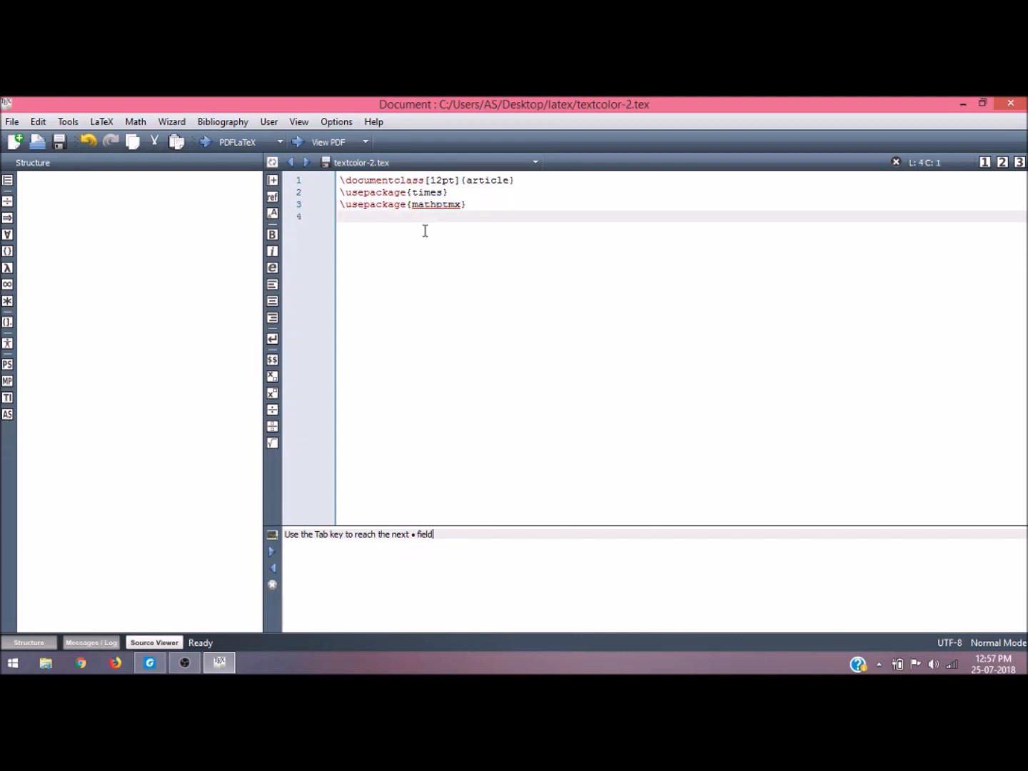
# Add \usepackage{xcolor} on line 4 and start a new line below it
pyautogui.click(346, 216)
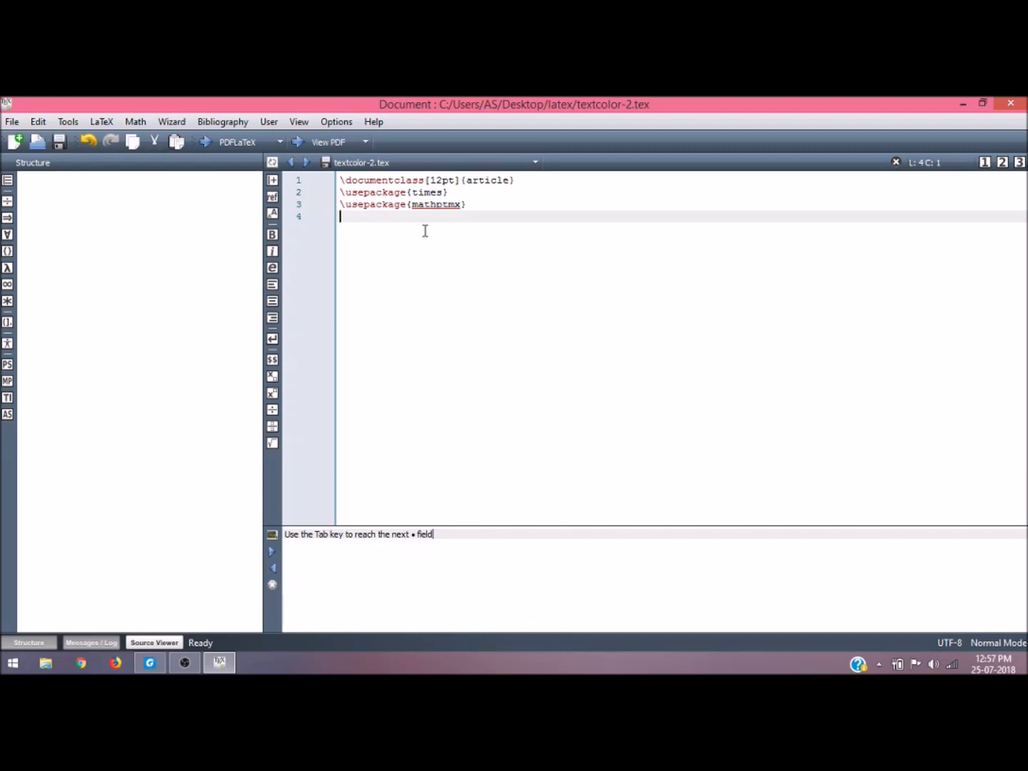
pyautogui.write('\\')
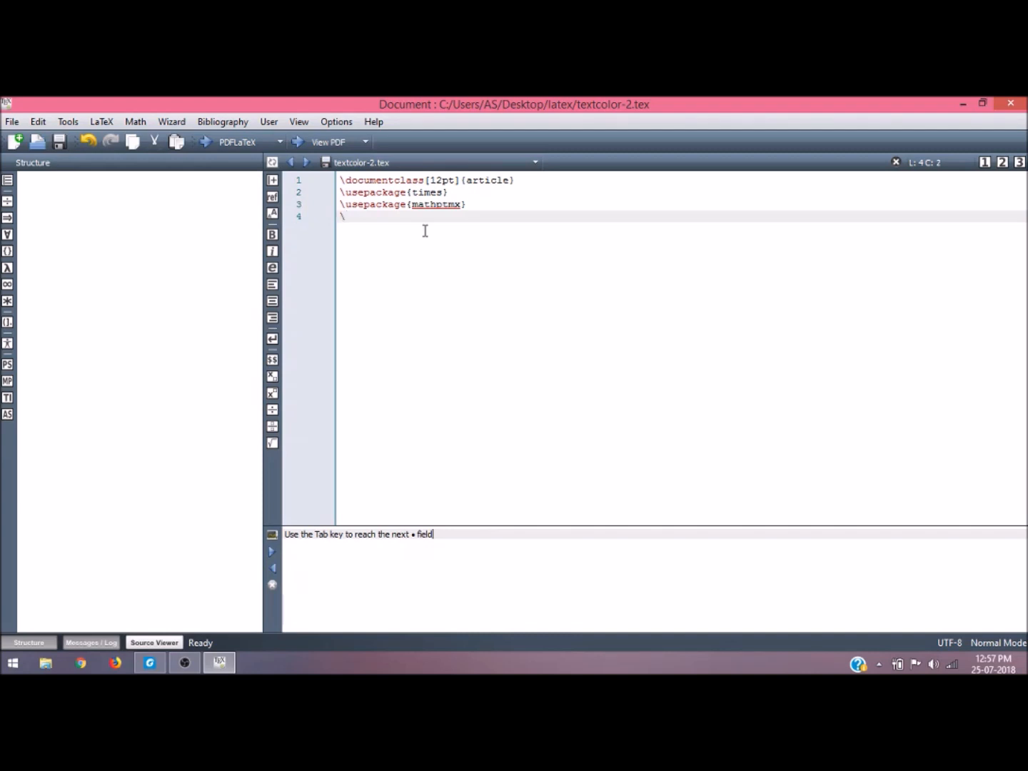
pyautogui.write('use')
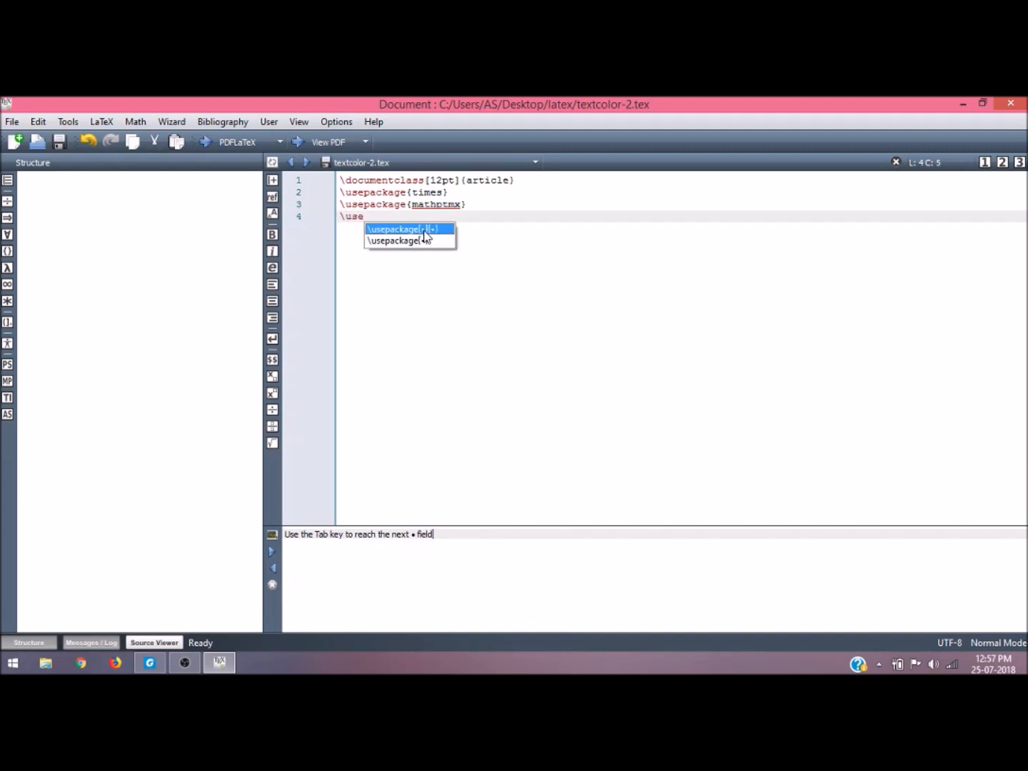
pyautogui.click(409, 241)
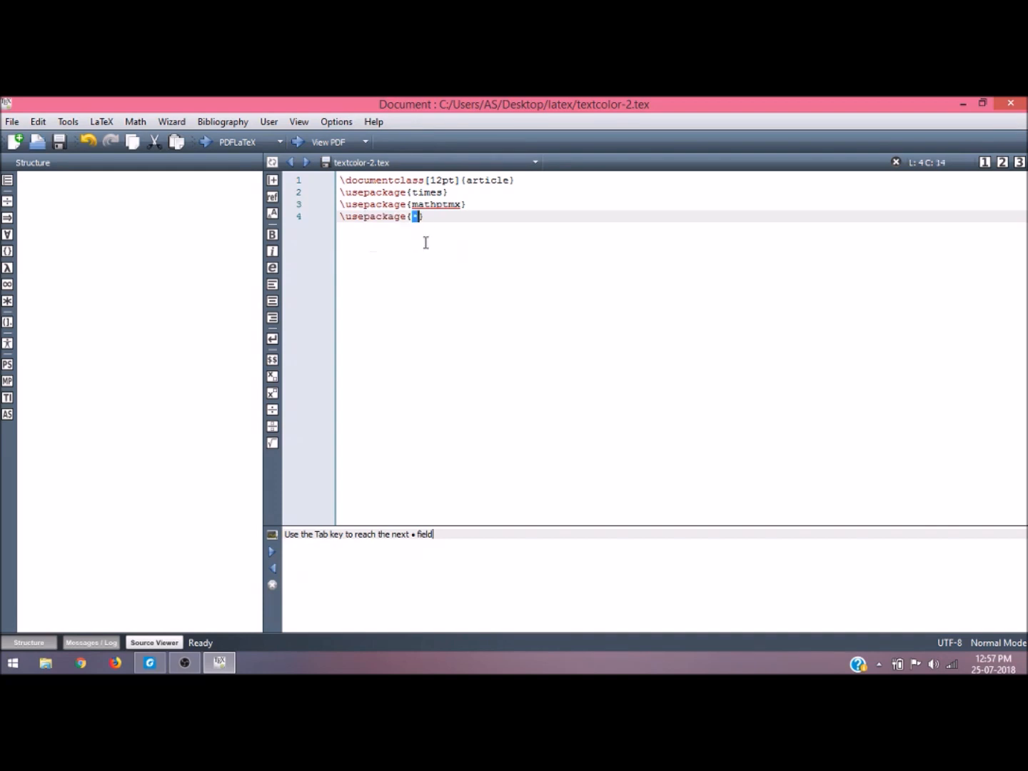
pyautogui.write('xcolo')
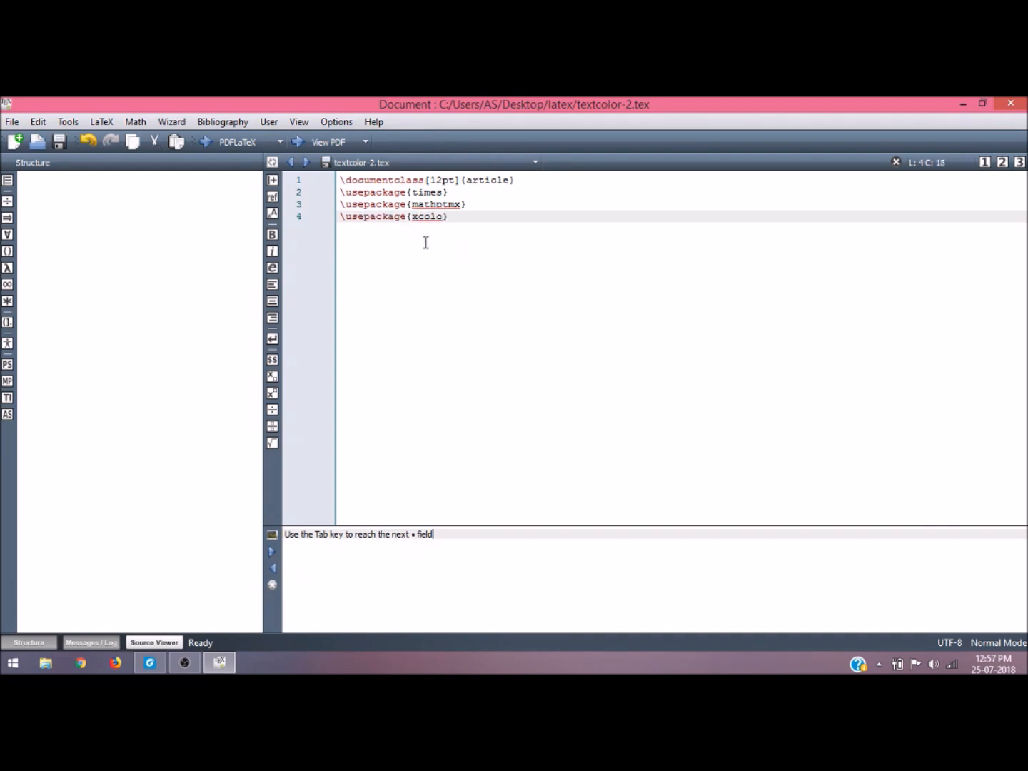
pyautogui.doubleClick(428, 216)
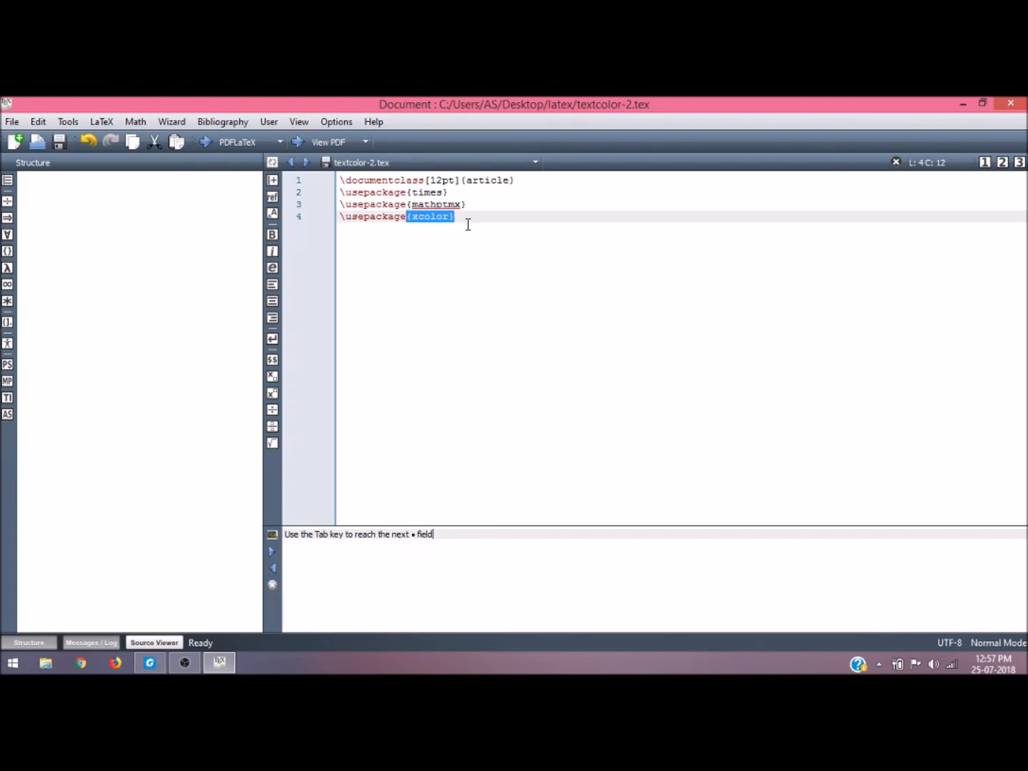
pyautogui.click(456, 217)
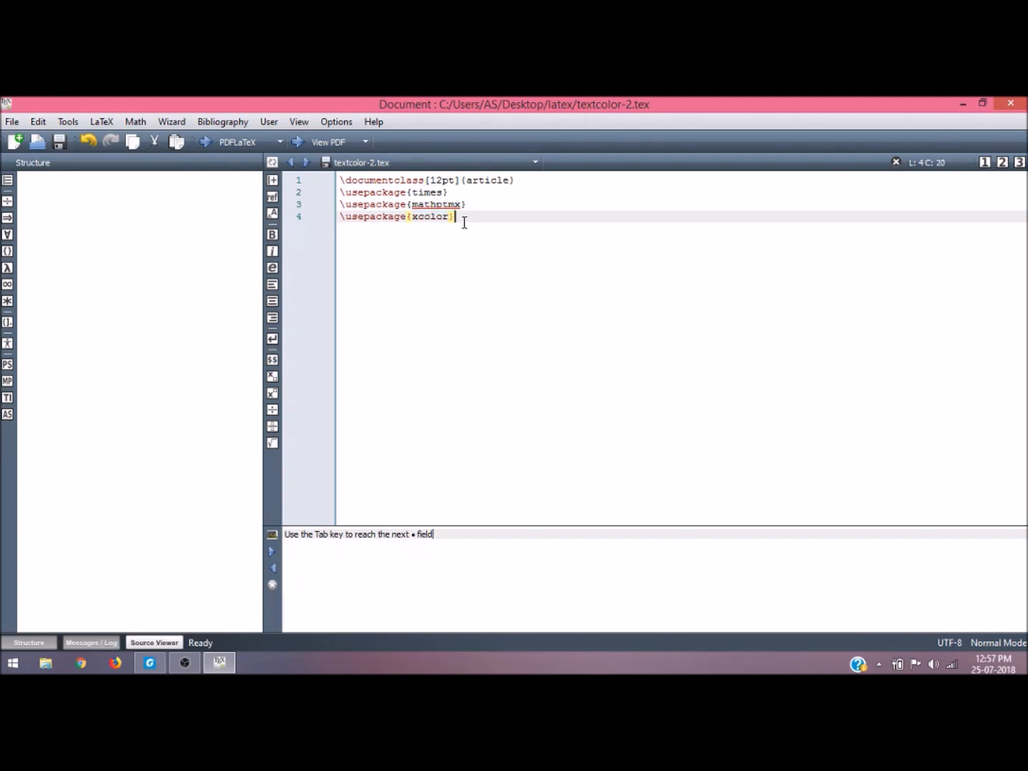
pyautogui.press('Return')
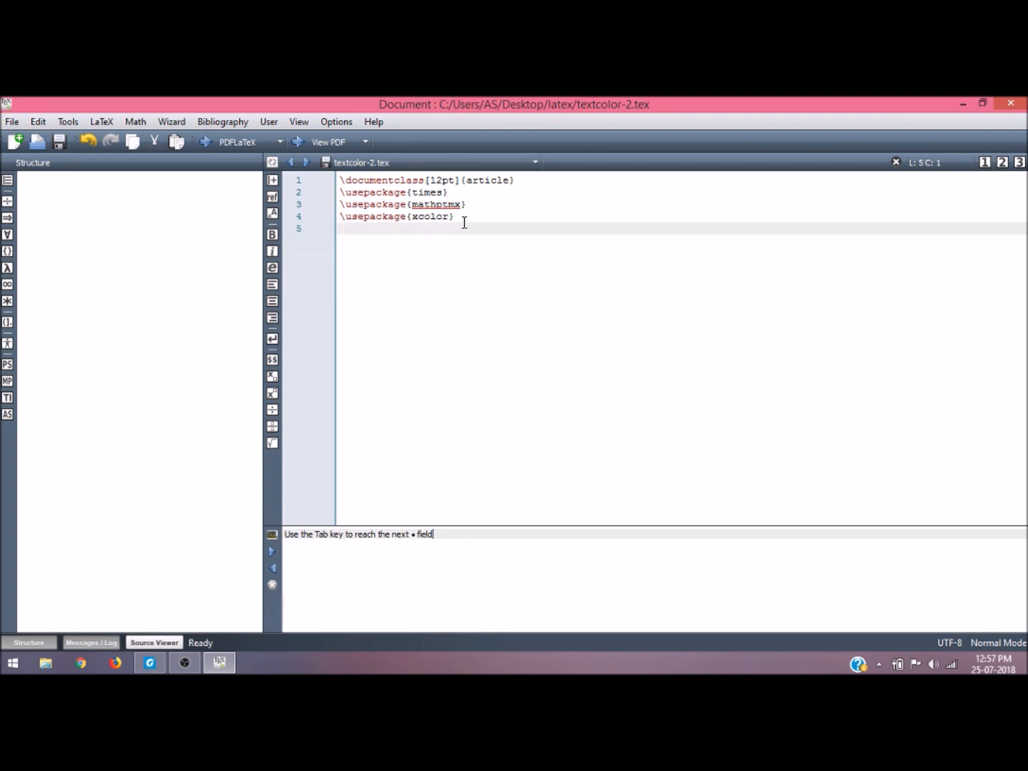
# Load the lipsum package with \usepackage{lipsum}
pyautogui.write('\\')
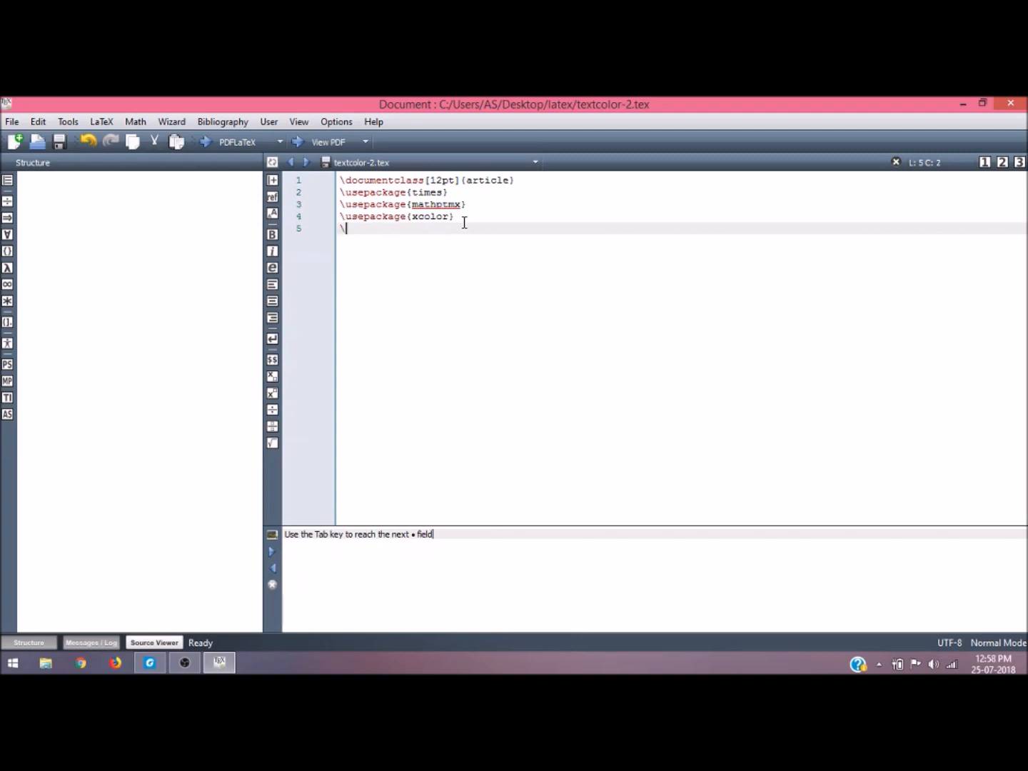
pyautogui.write('usepackage{•')
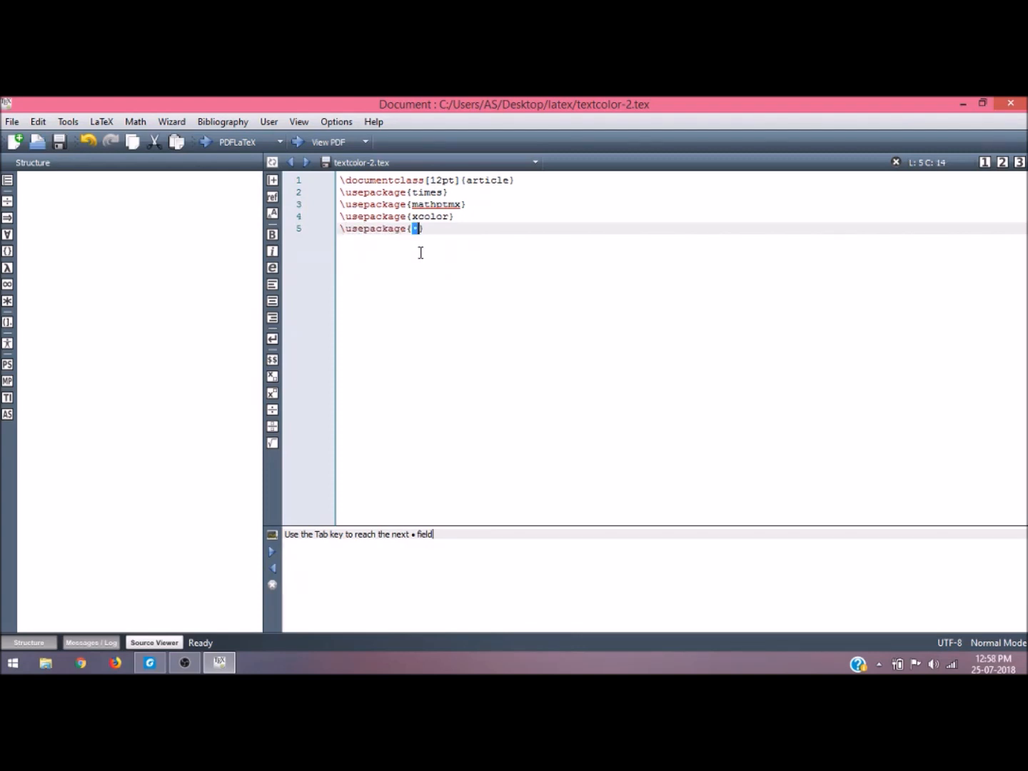
pyautogui.write('lim')
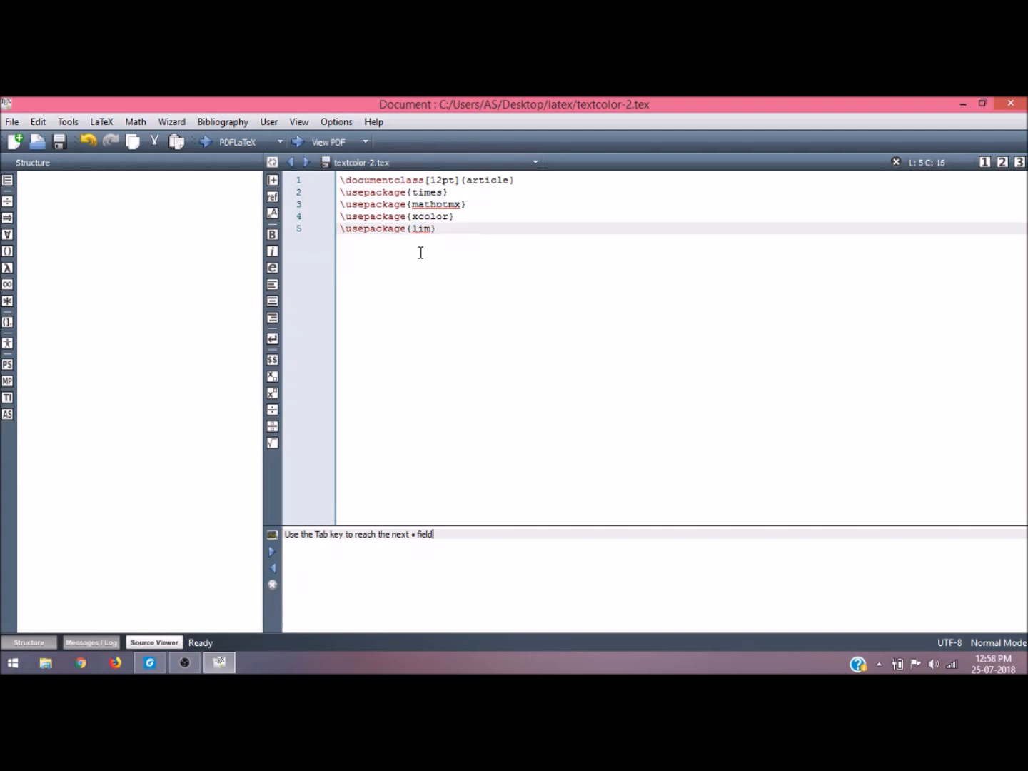
pyautogui.write('psu')
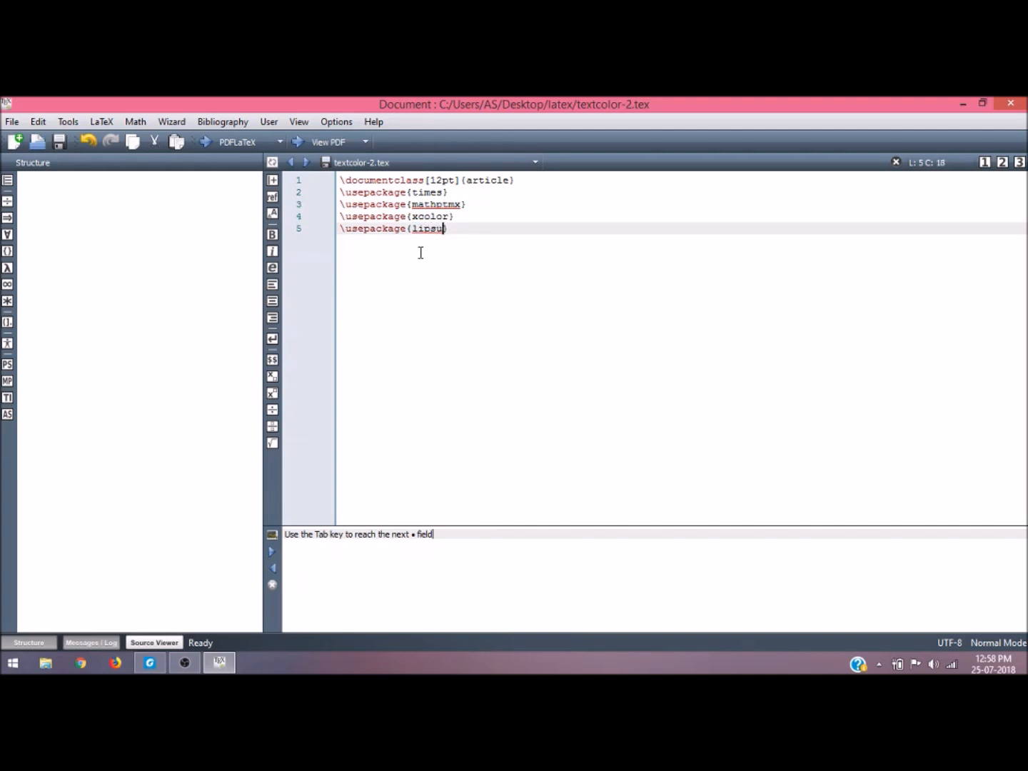
pyautogui.write('m')
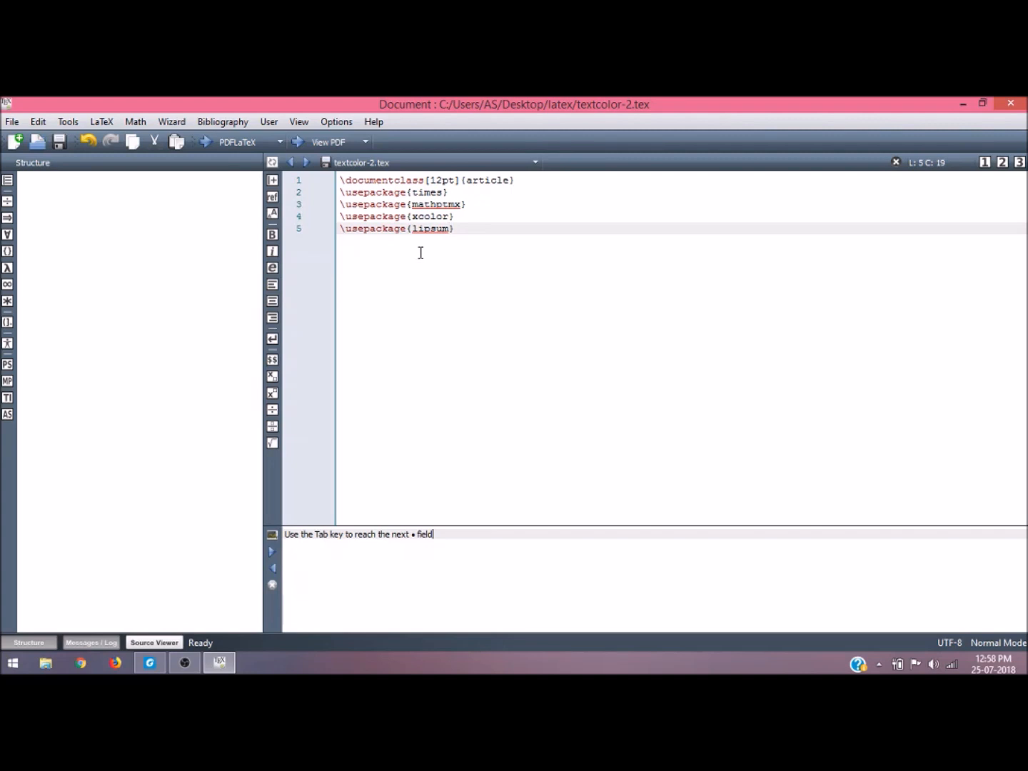
pyautogui.click(458, 228)
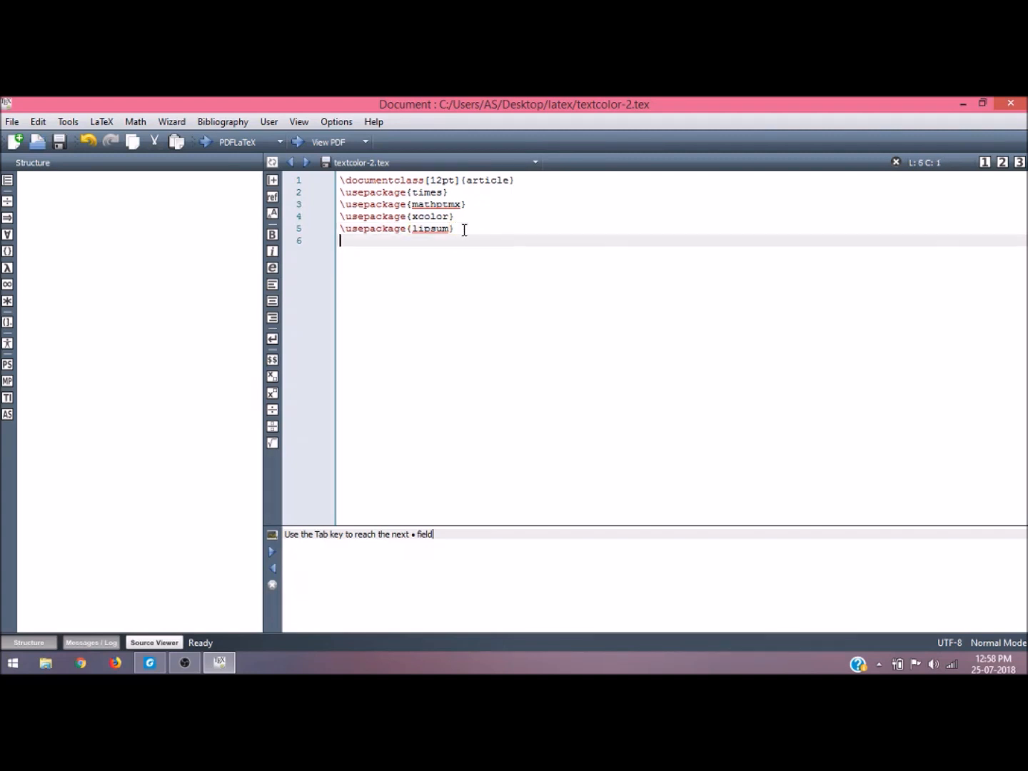
# Insert the \begin{document}...\end{document} environment and start a command inside its body
pyautogui.write('\\be')
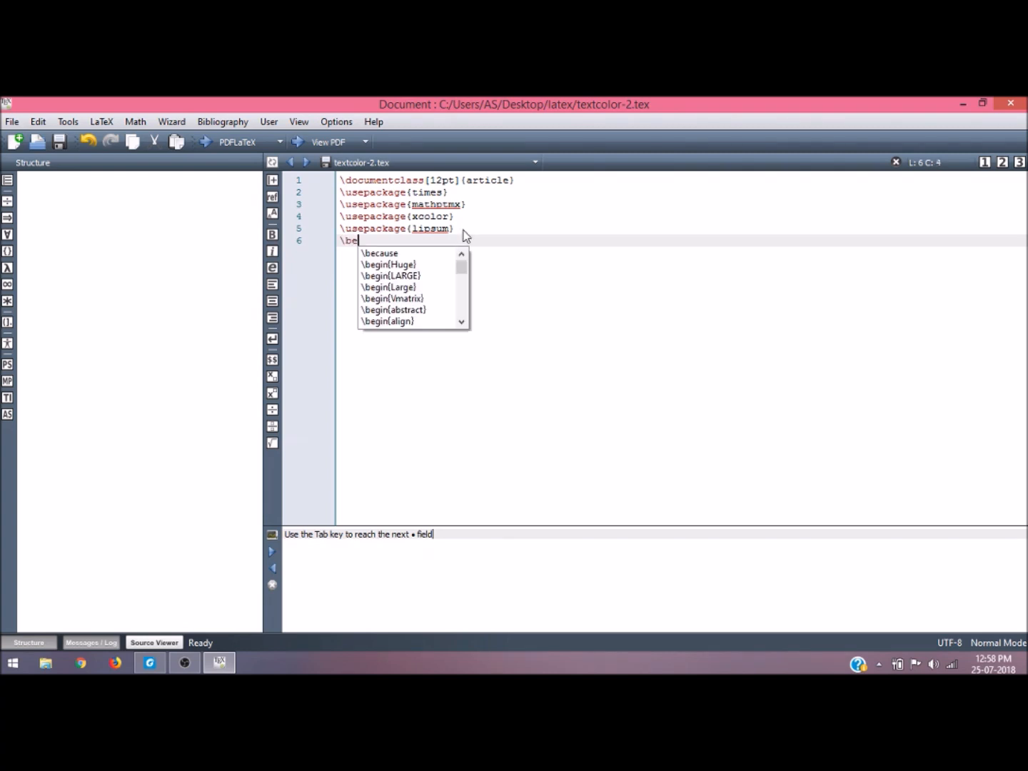
pyautogui.write('gin')
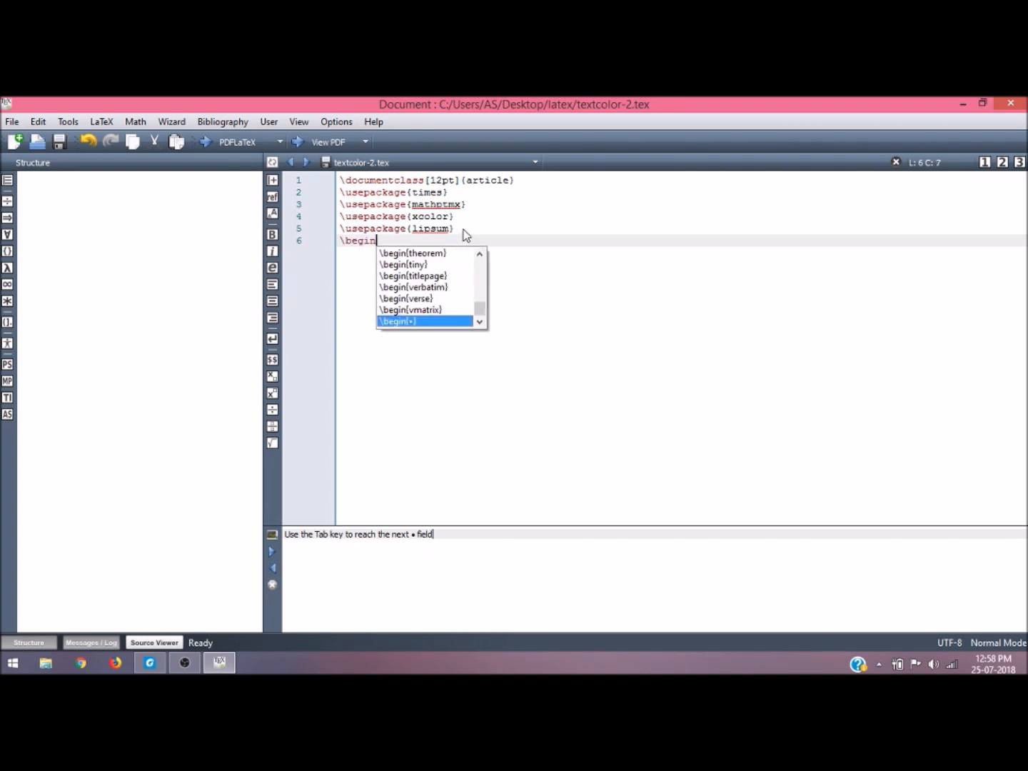
pyautogui.write('{do')
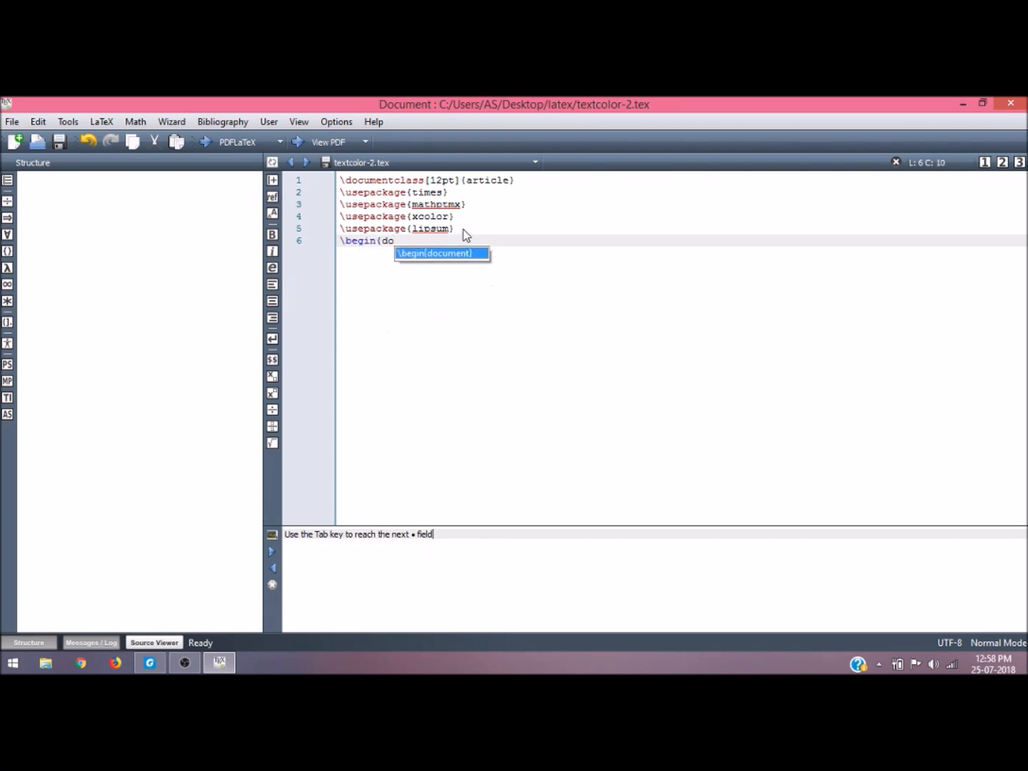
pyautogui.press('Return')
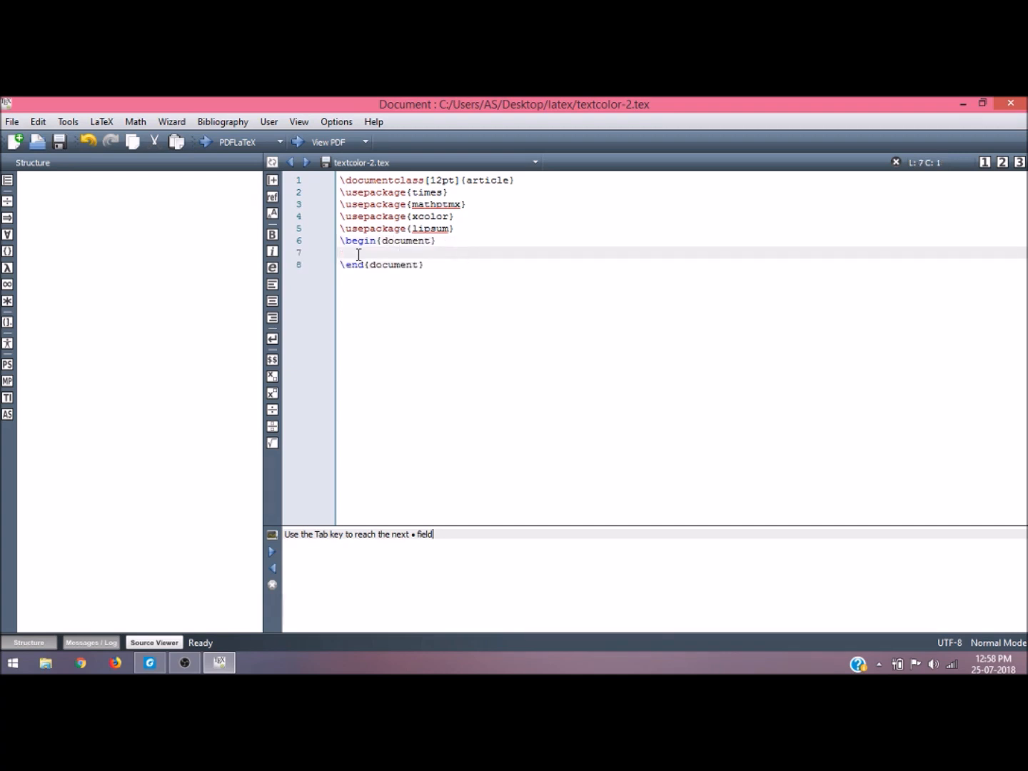
pyautogui.click(342, 252)
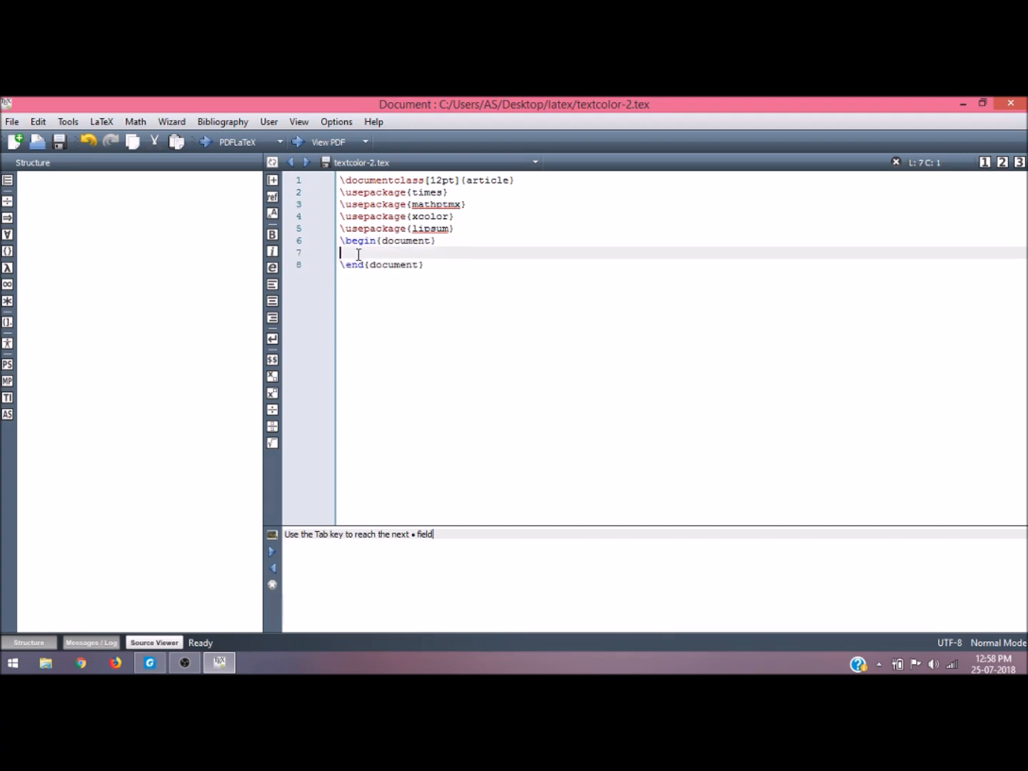
pyautogui.write('\\')
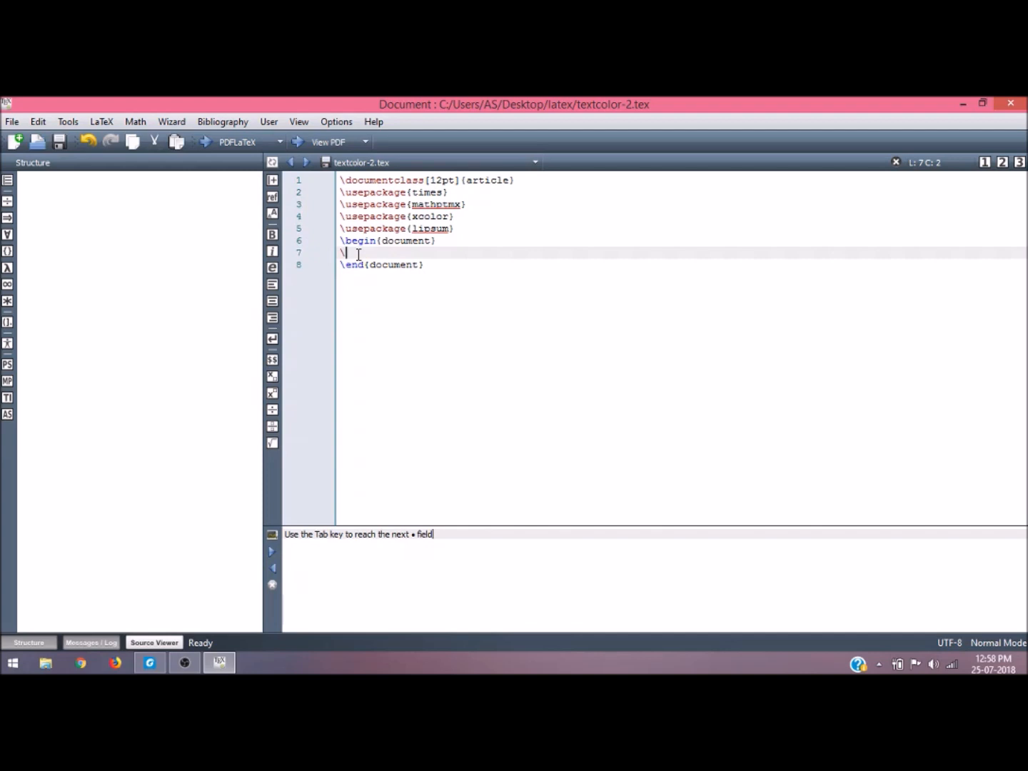
# Start the title as \title{\Huge{\color{red}{ with the red colour argument
pyautogui.write('title')
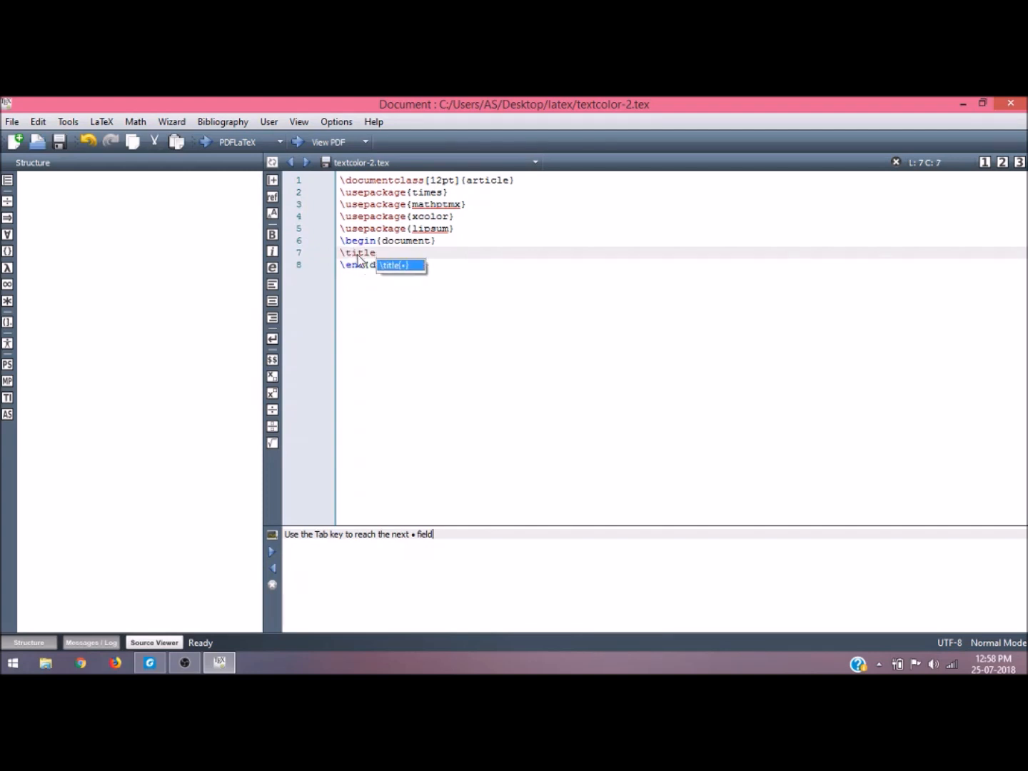
pyautogui.write('{\\H')
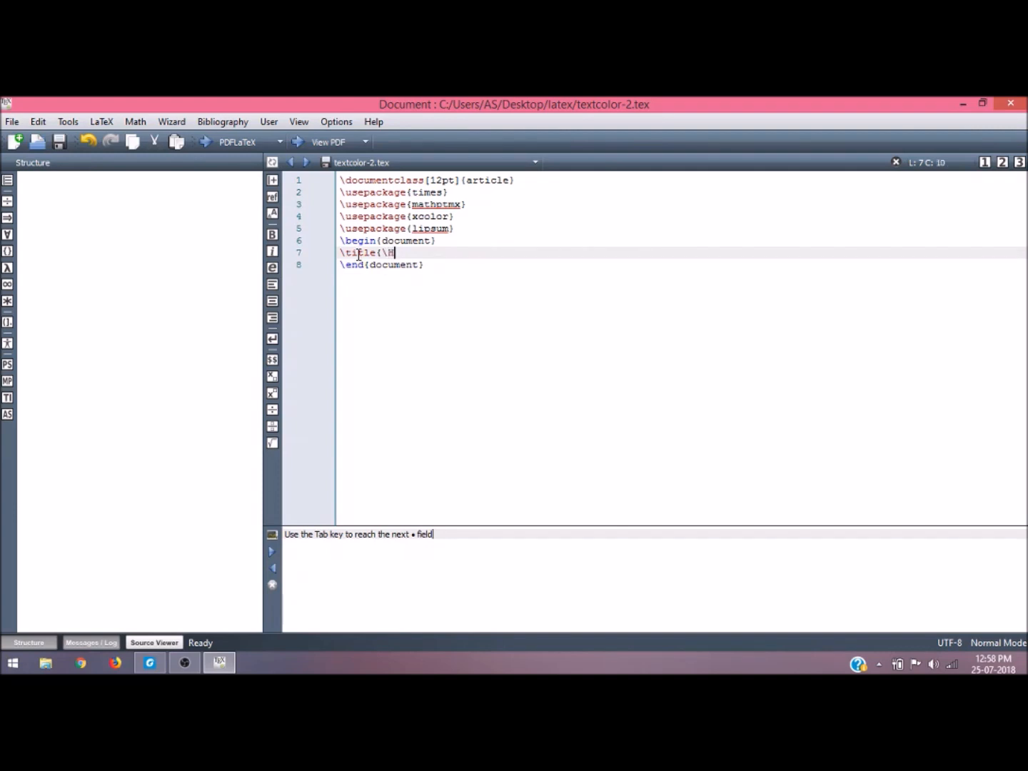
pyautogui.write('uge')
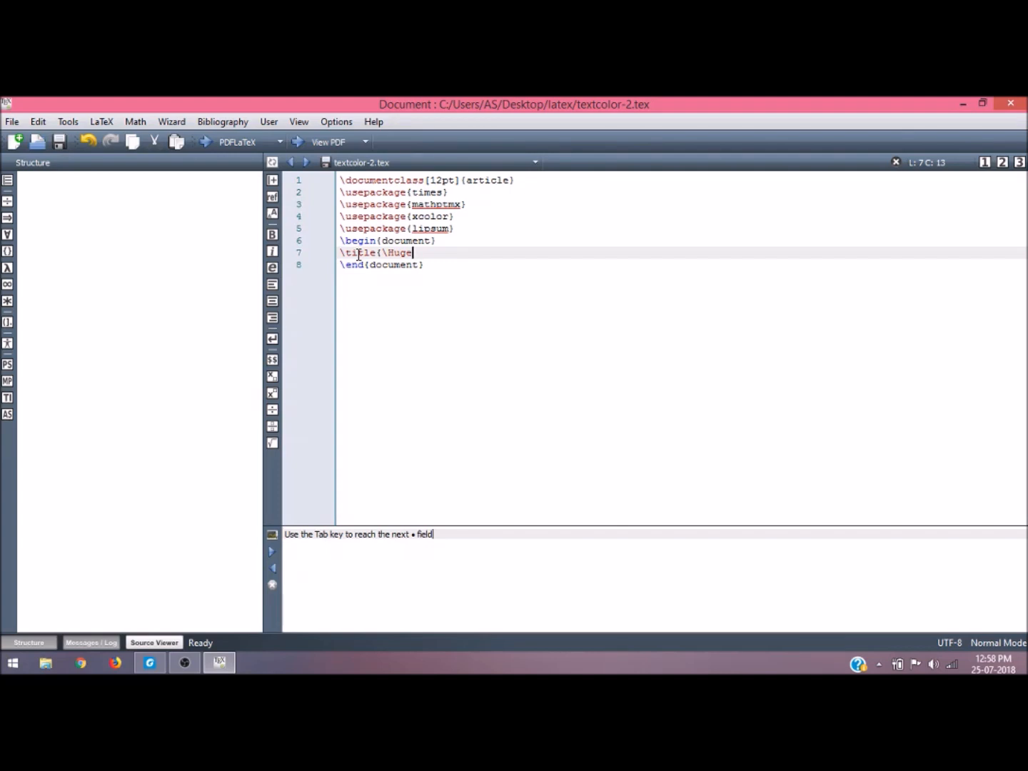
pyautogui.write('{')
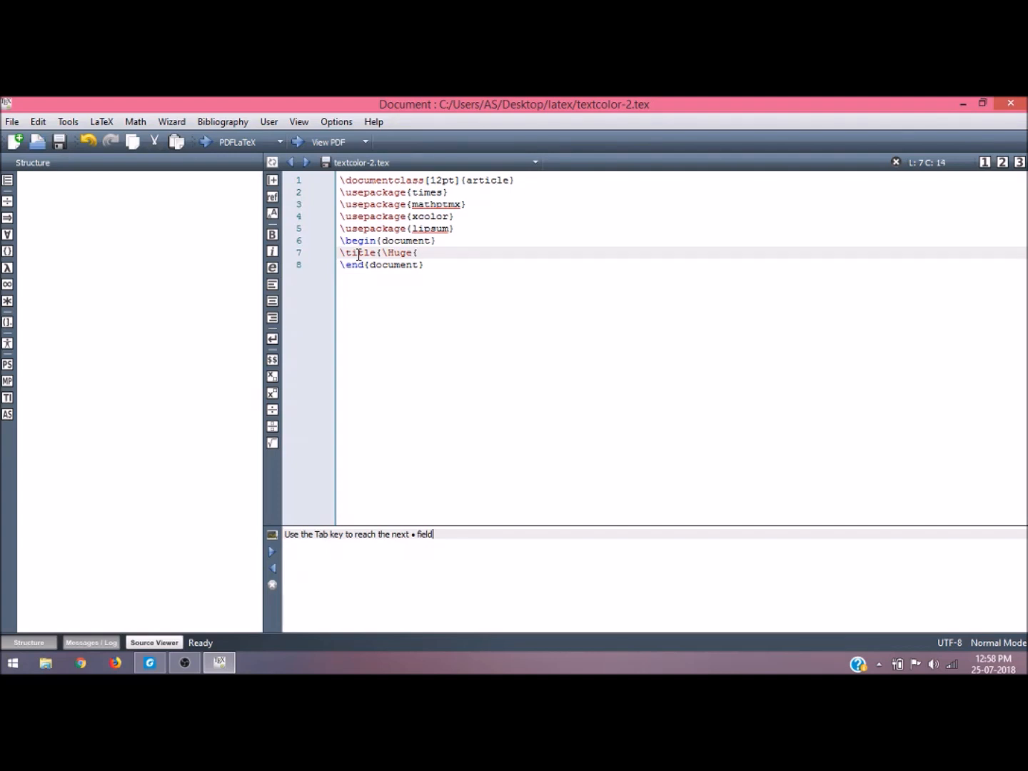
pyautogui.write('\\')
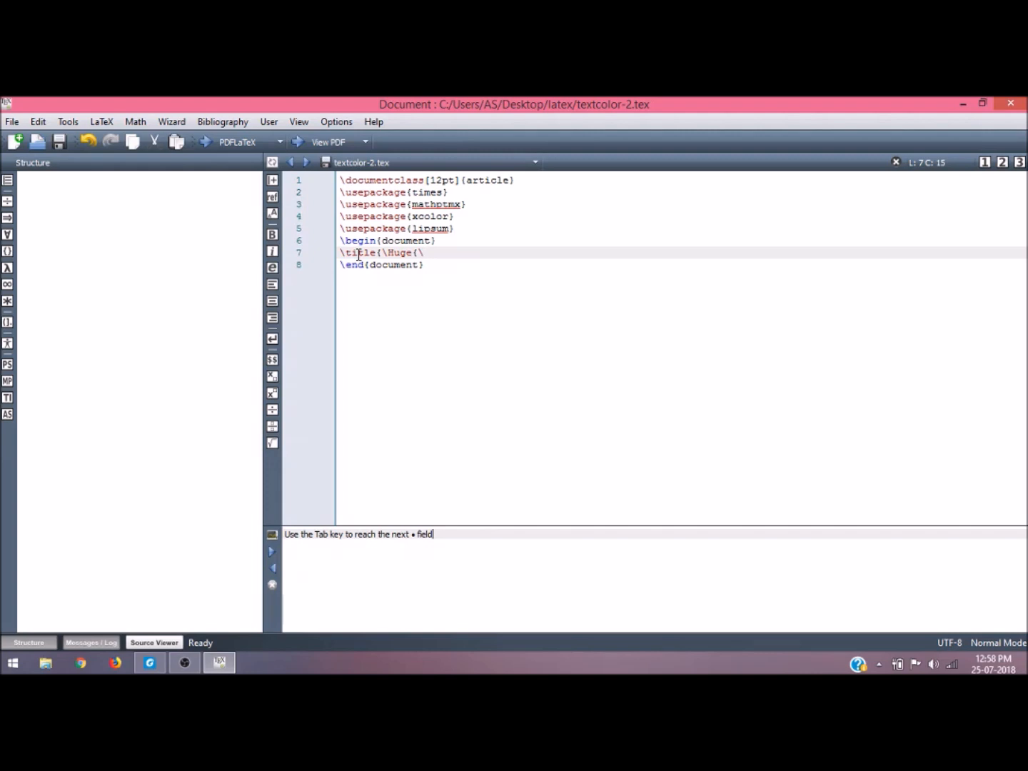
pyautogui.write('col')
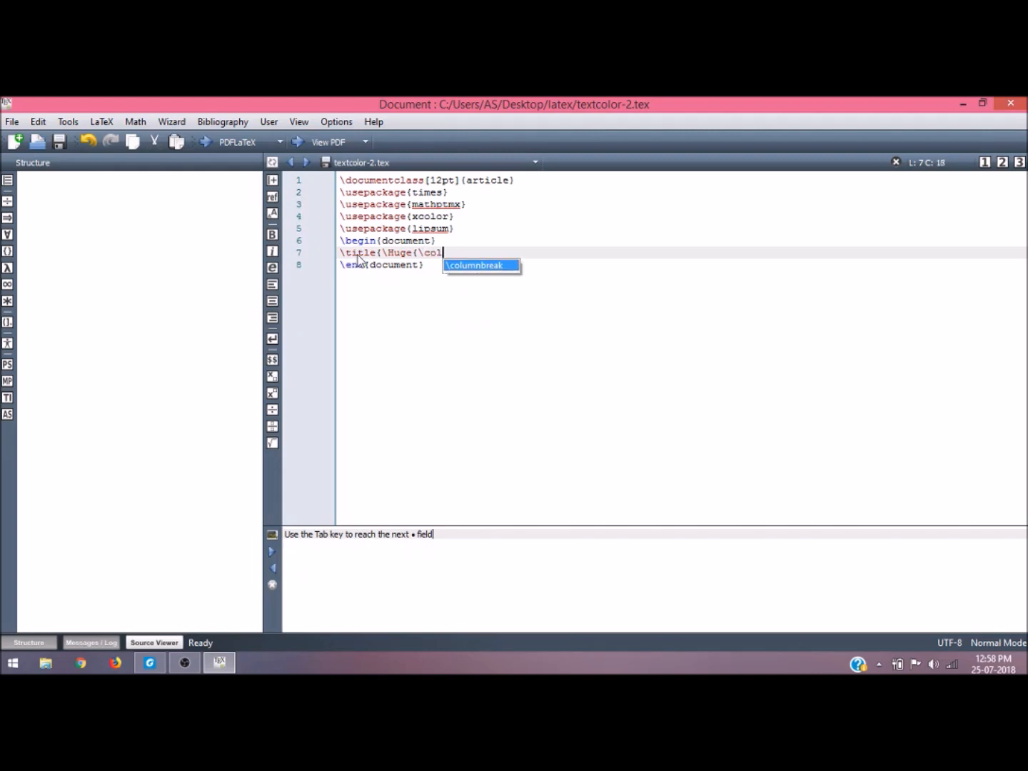
pyautogui.write('or')
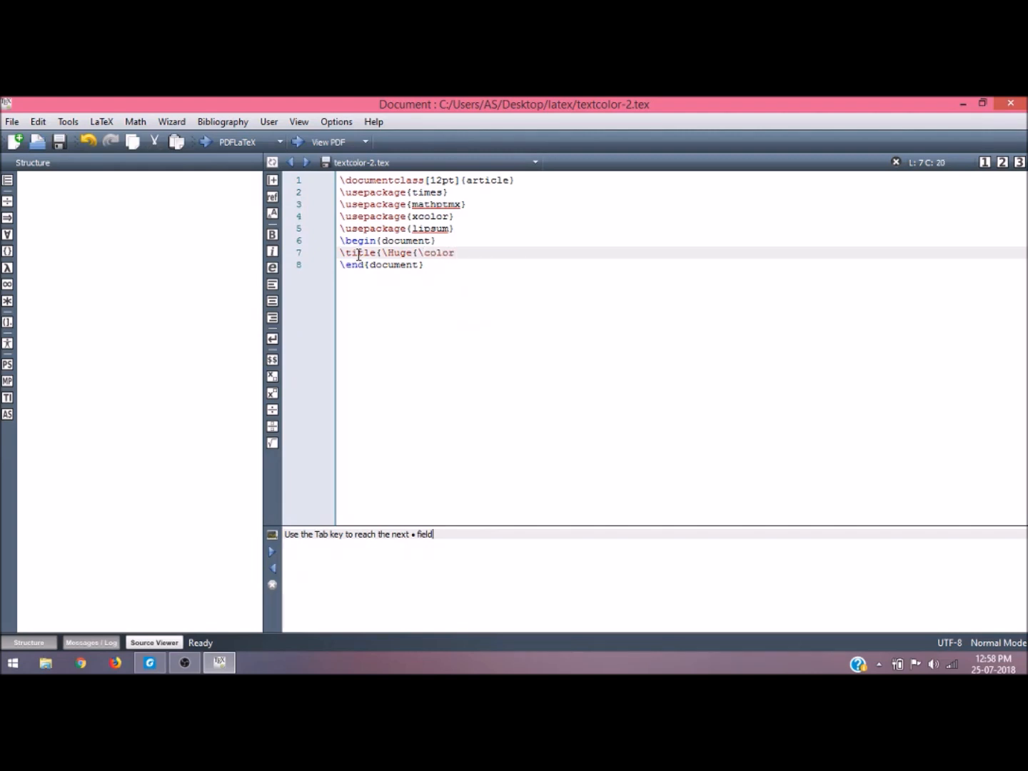
pyautogui.write('{')
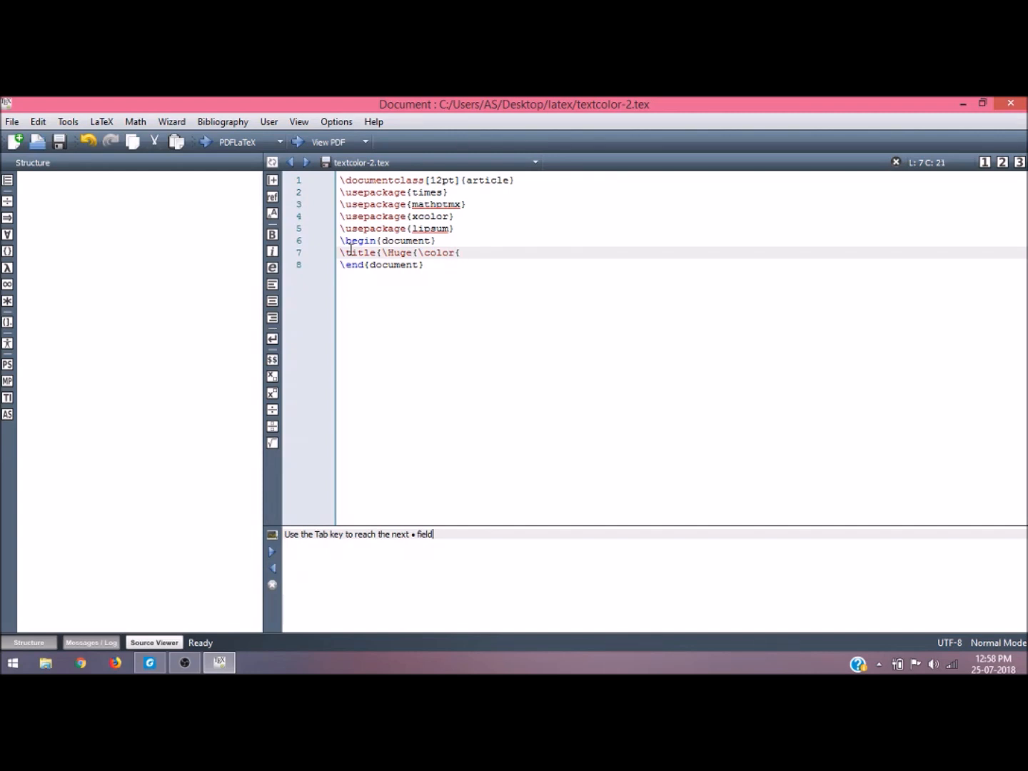
pyautogui.write('red')
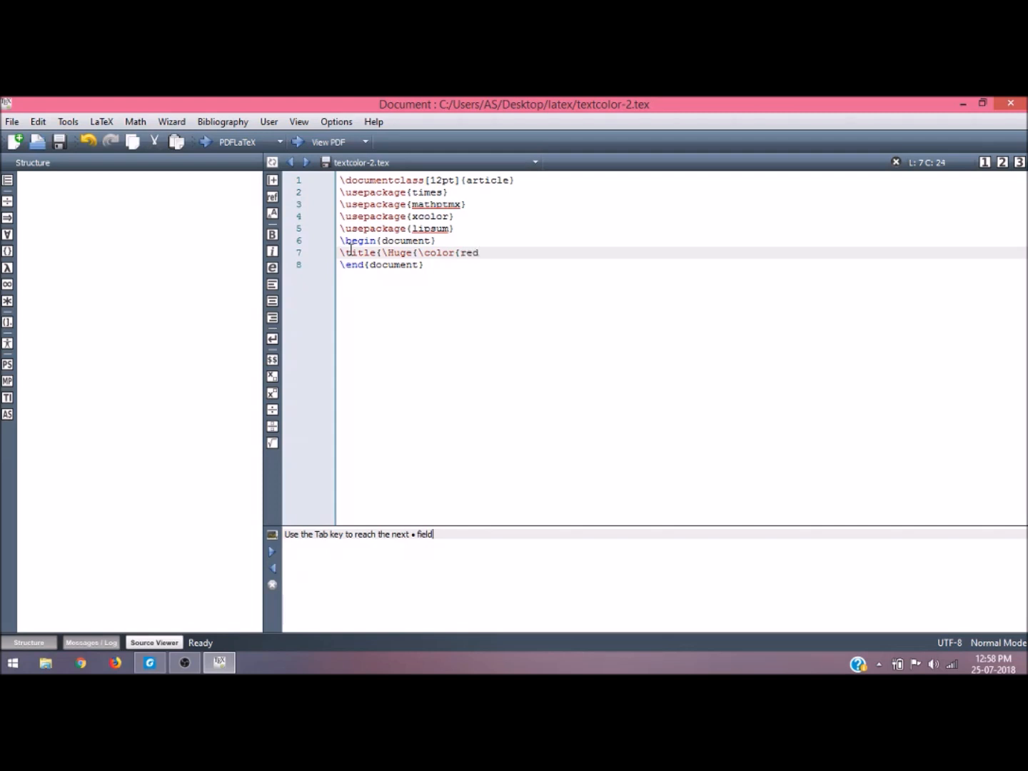
pyautogui.write('}')
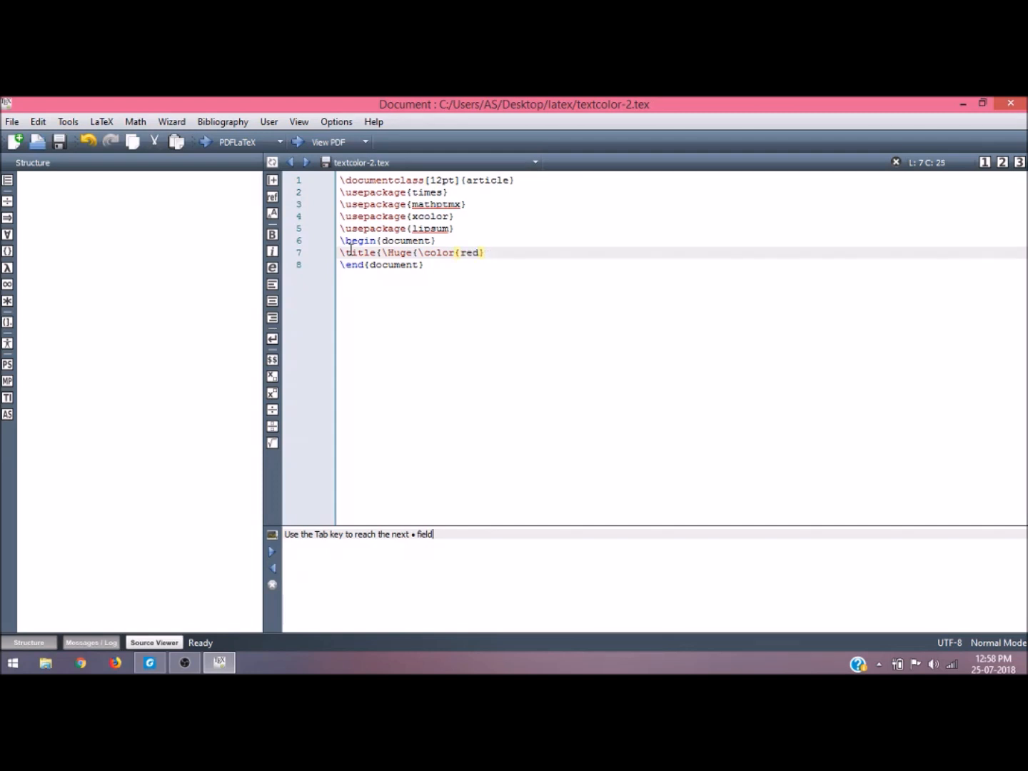
pyautogui.write('{')
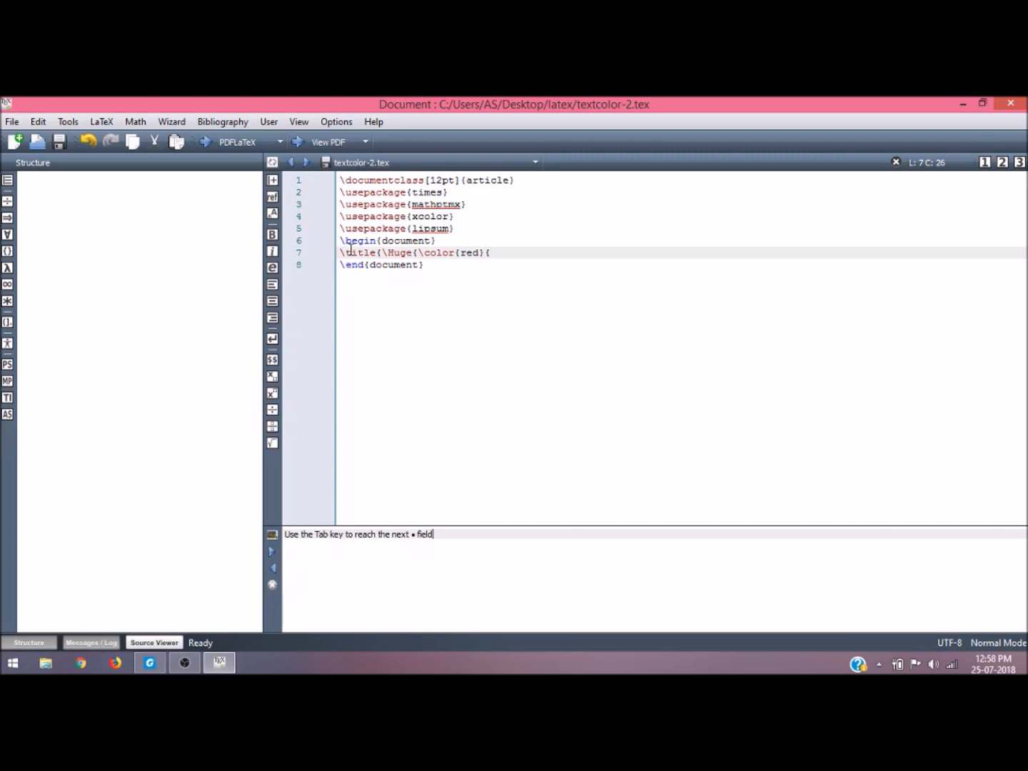
# Type the title text 'Colouring Texts in Latex' and close all three braces
pyautogui.write('C')
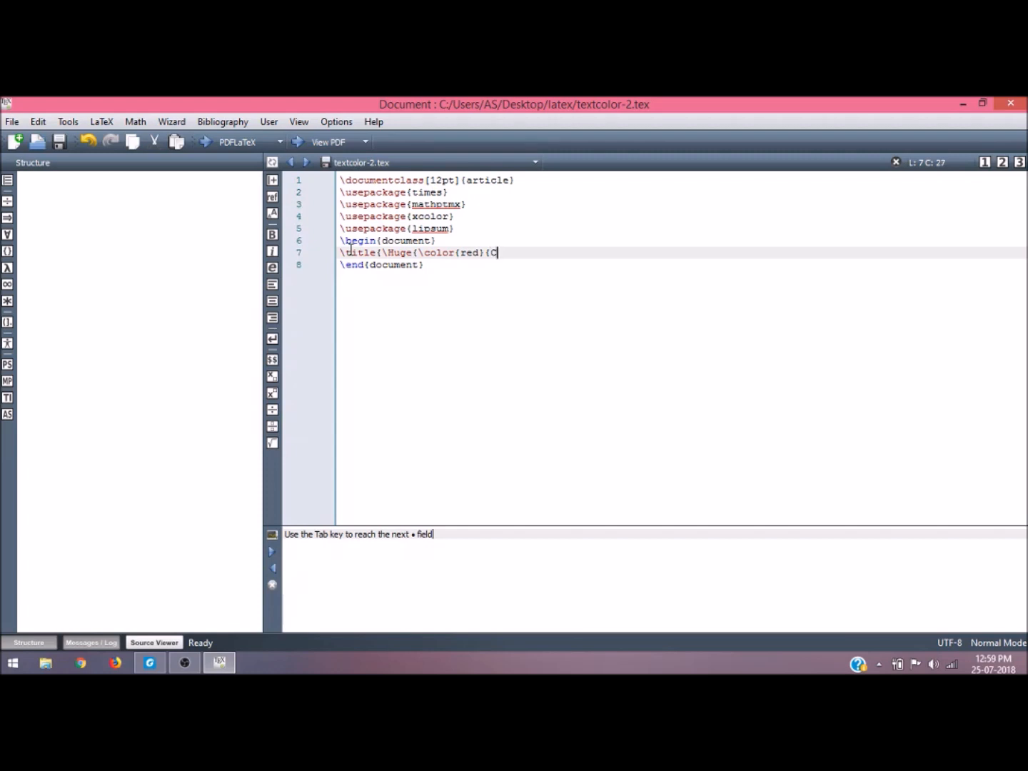
pyautogui.write('olo')
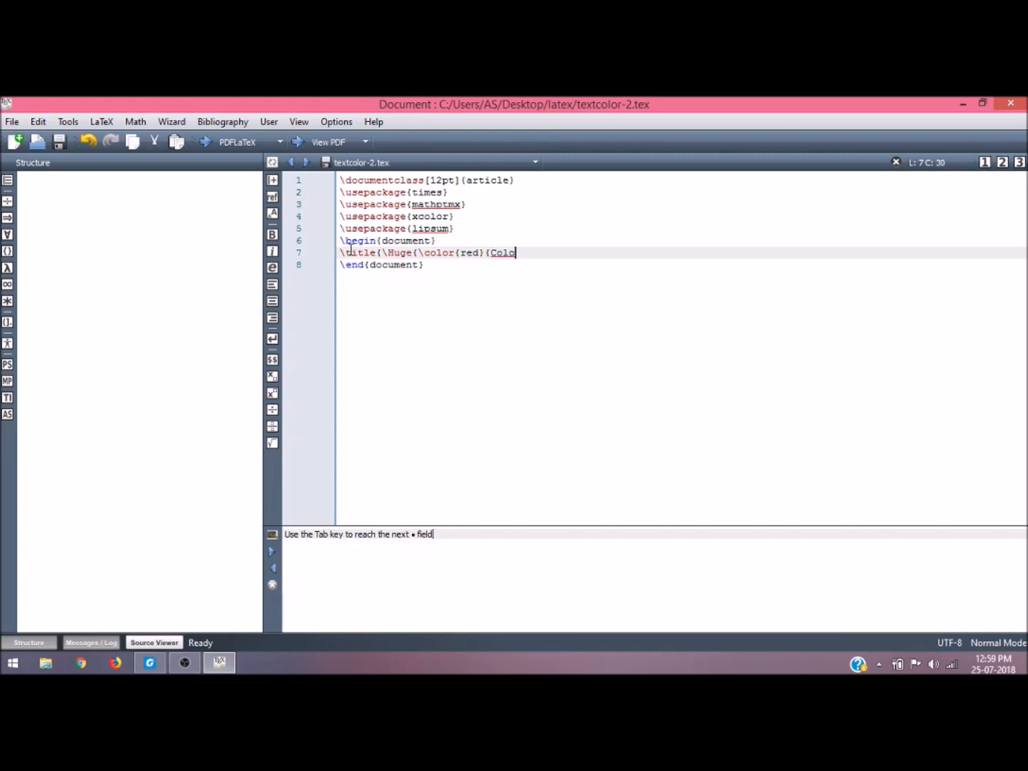
pyautogui.write('uring')
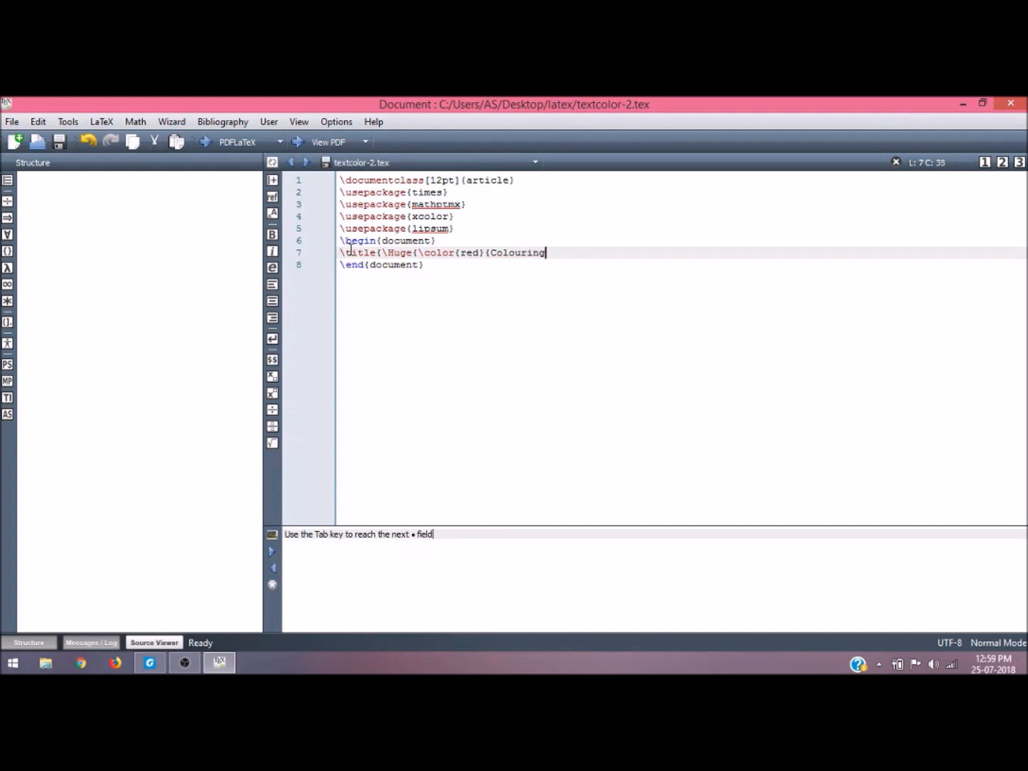
pyautogui.write('Text')
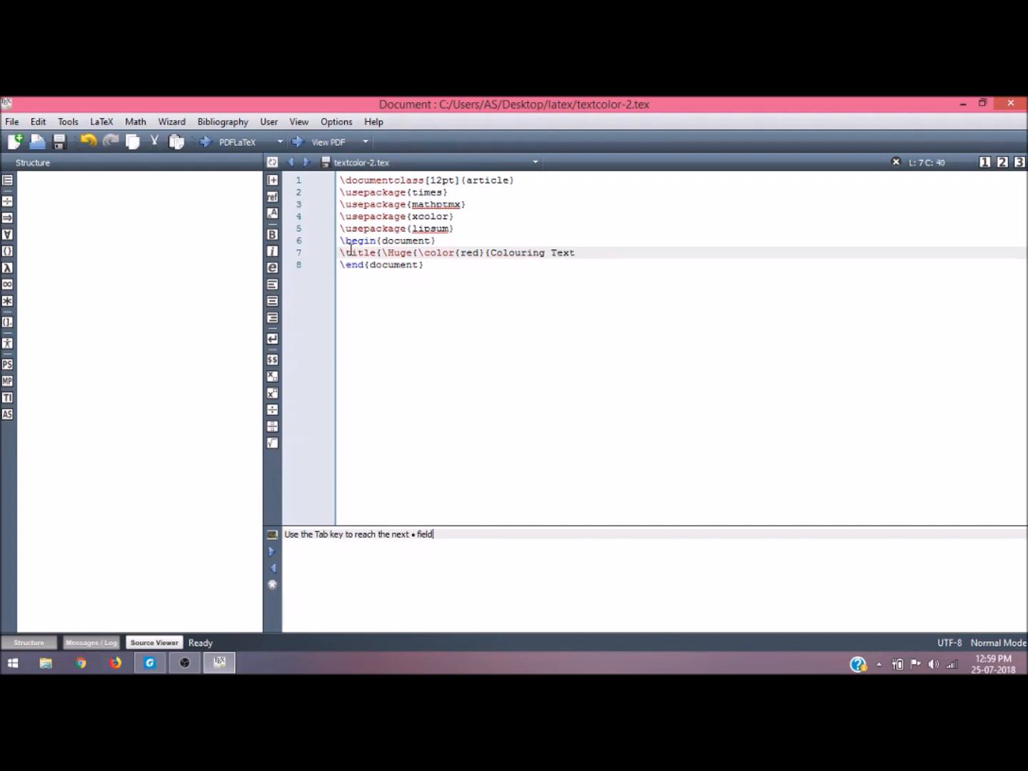
pyautogui.write('s in L')
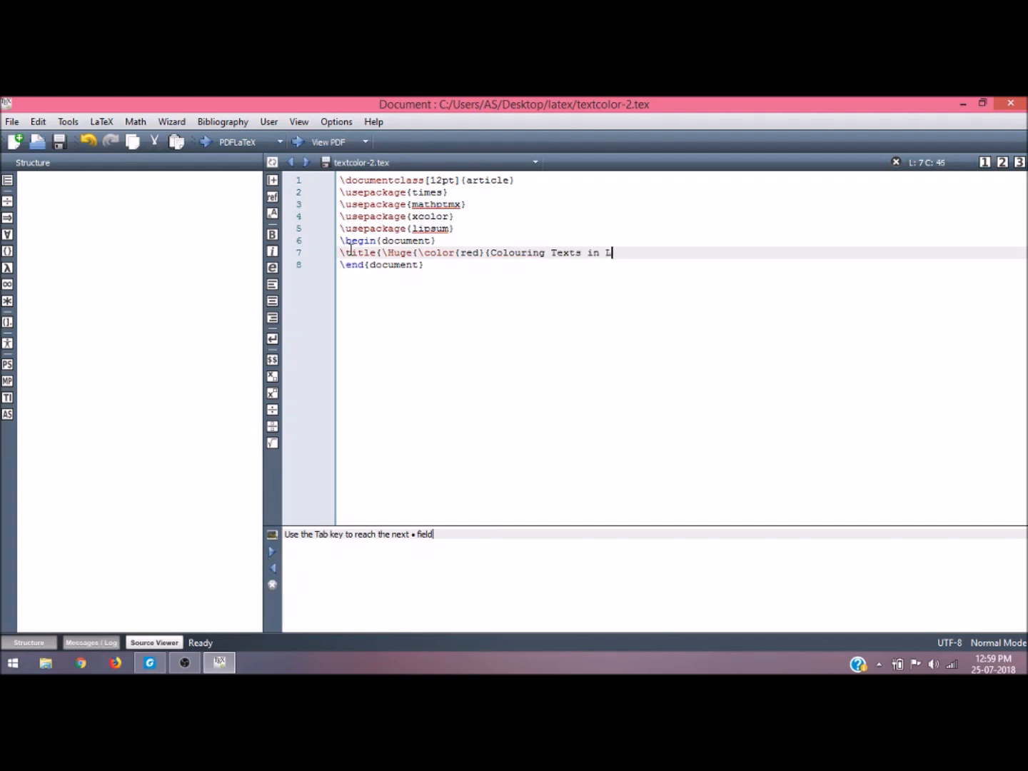
pyautogui.write('atex')
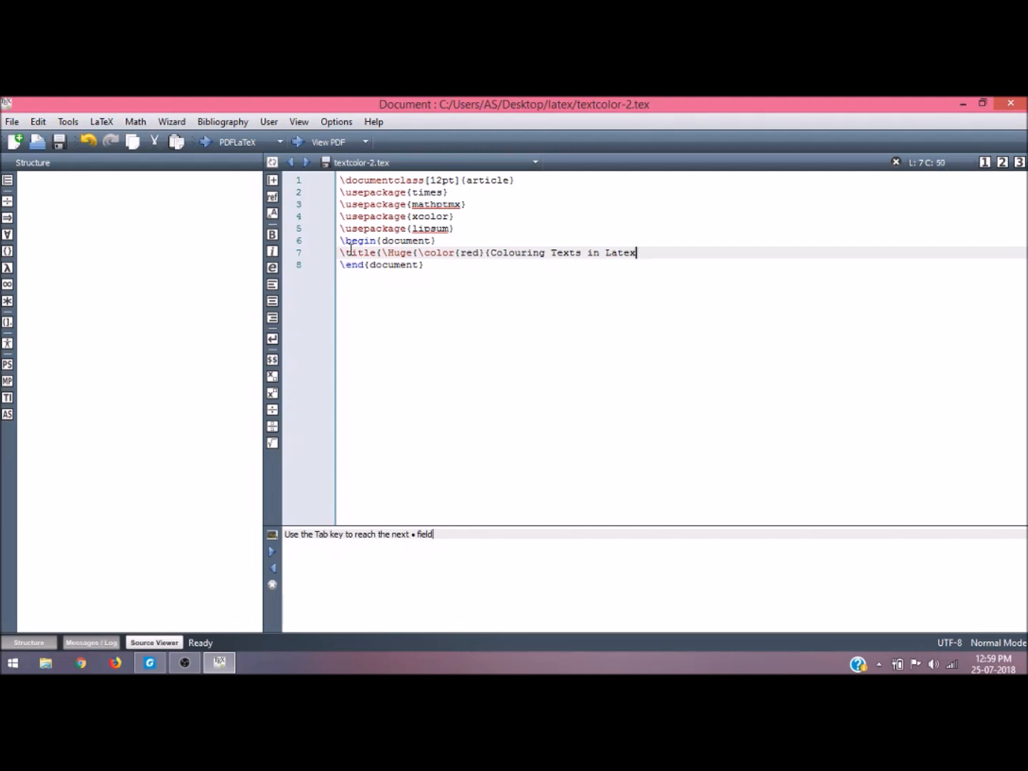
pyautogui.write('}')
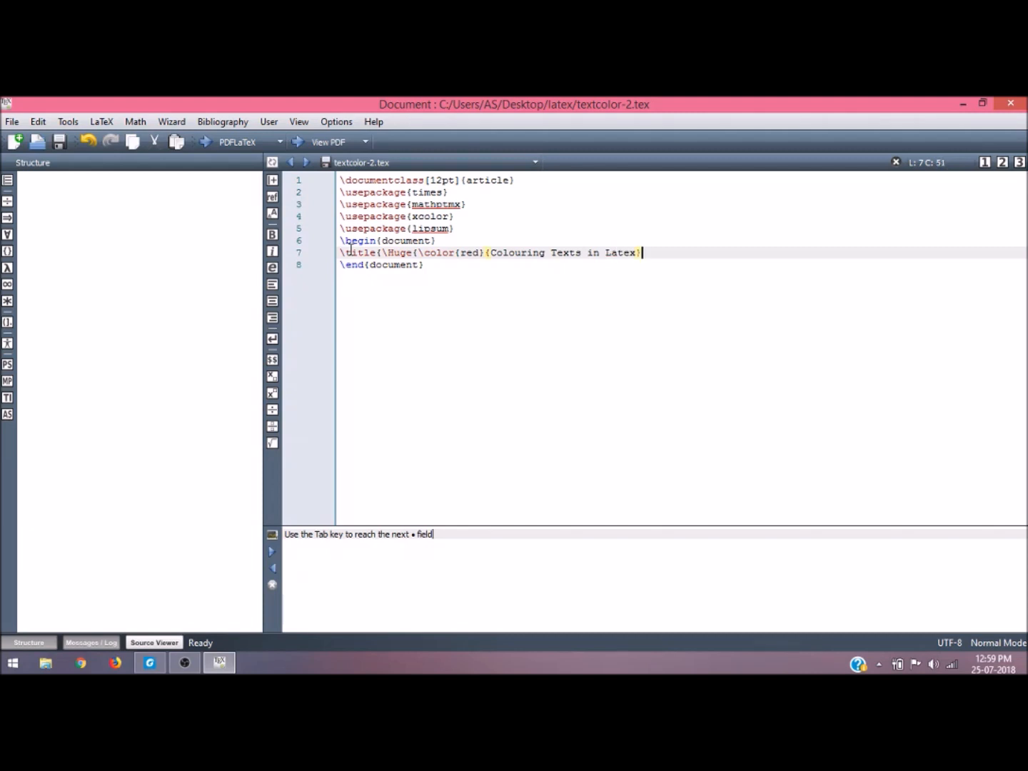
pyautogui.write('}')
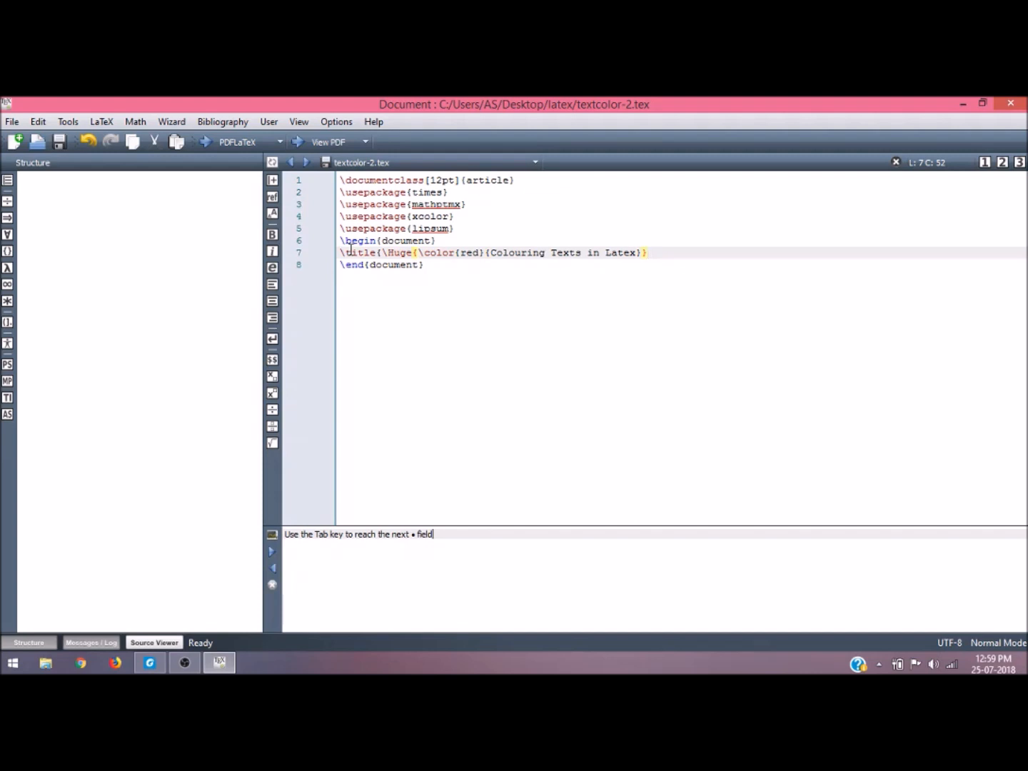
pyautogui.write('}')
pyautogui.write('\\')
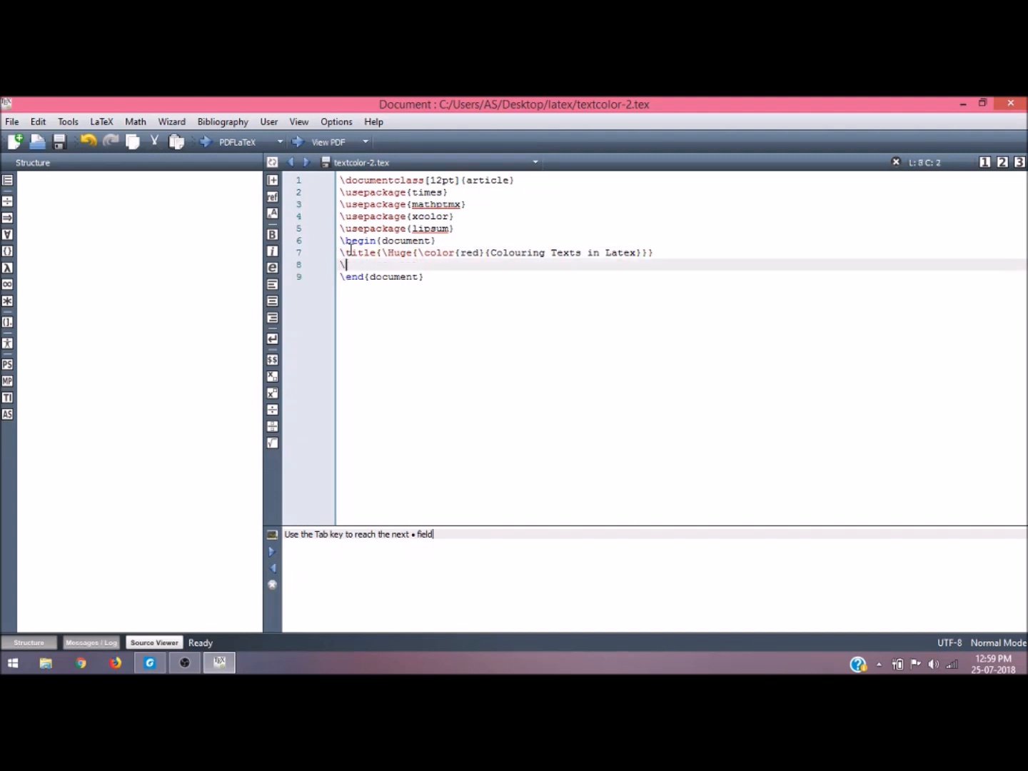
# Add an empty \date{} and begin the \maketitle command
pyautogui.write('date{')
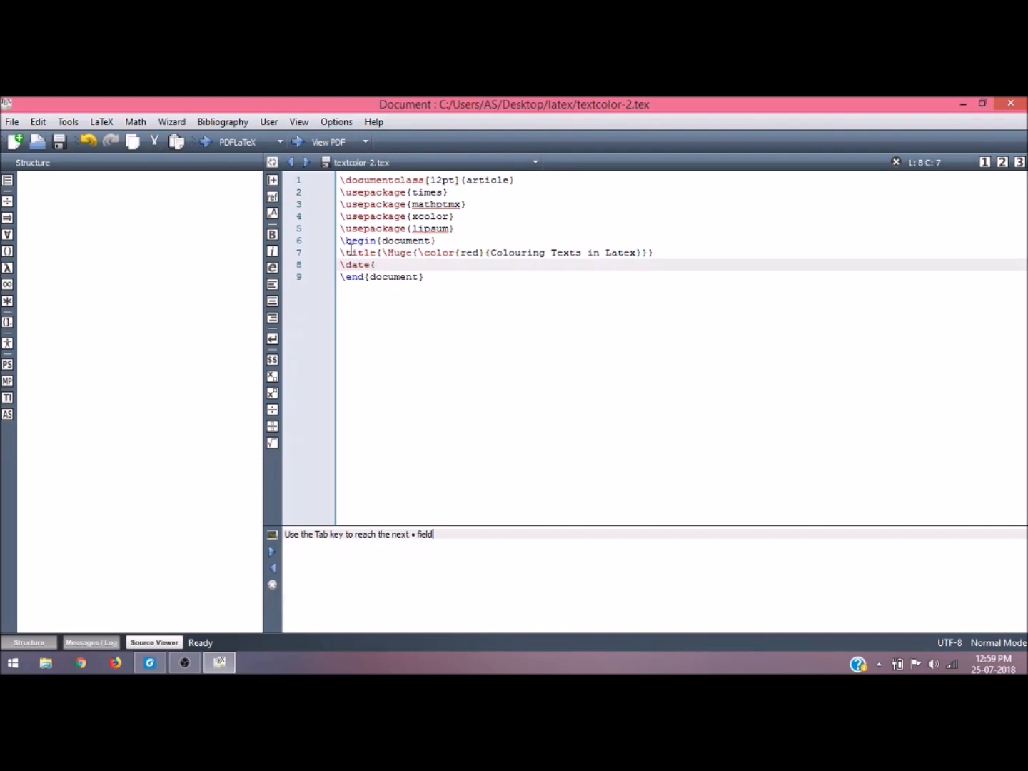
pyautogui.write('{}')
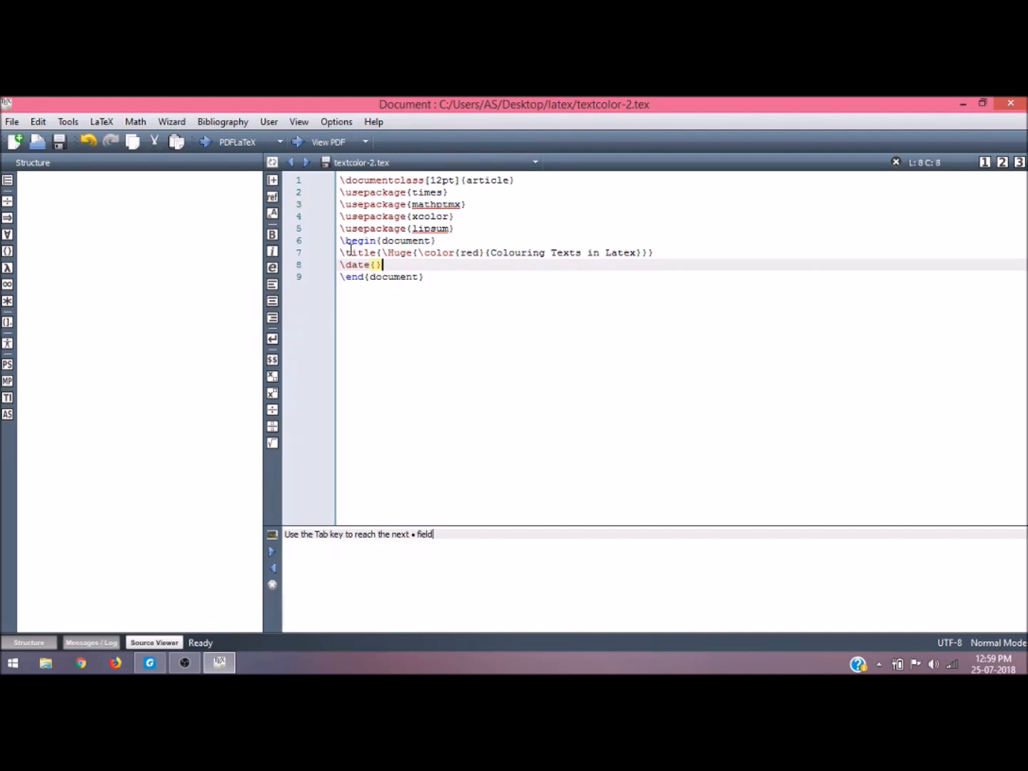
pyautogui.write('\\ma')
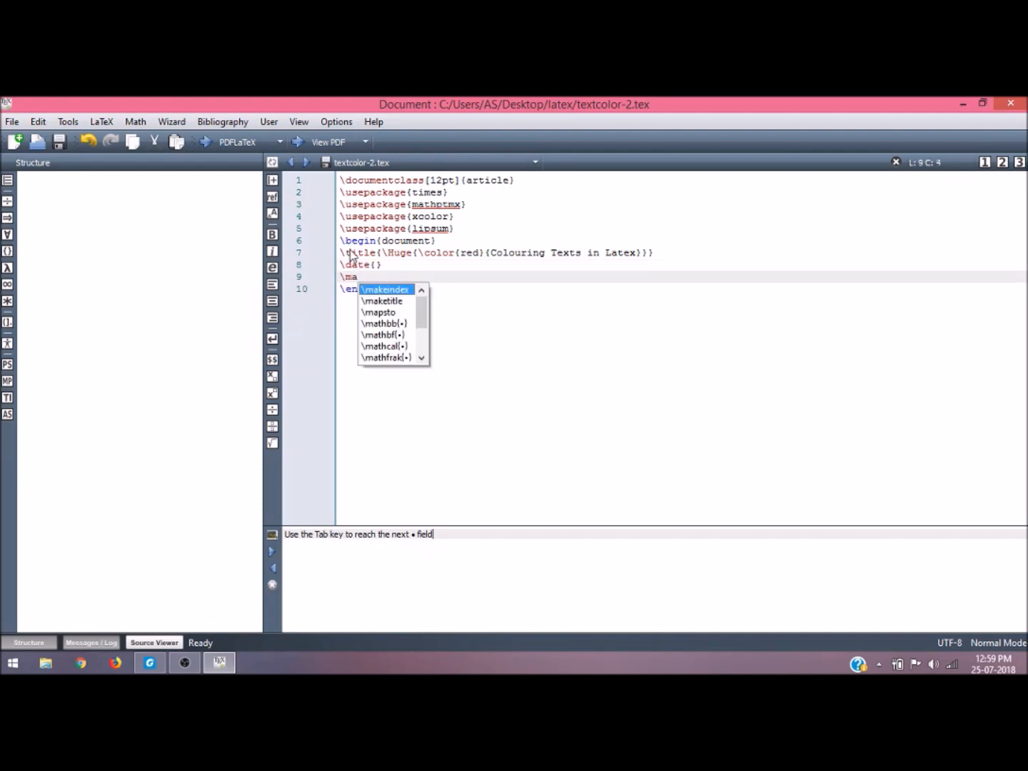
pyautogui.write('ketitle')
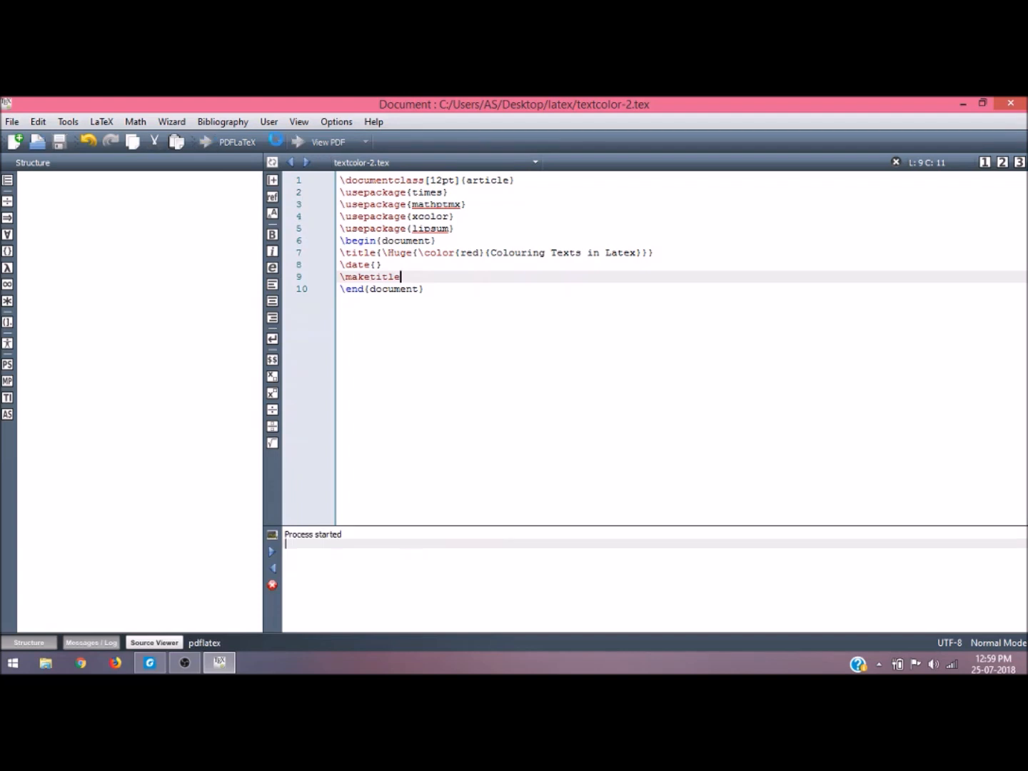
pyautogui.click(329, 141)
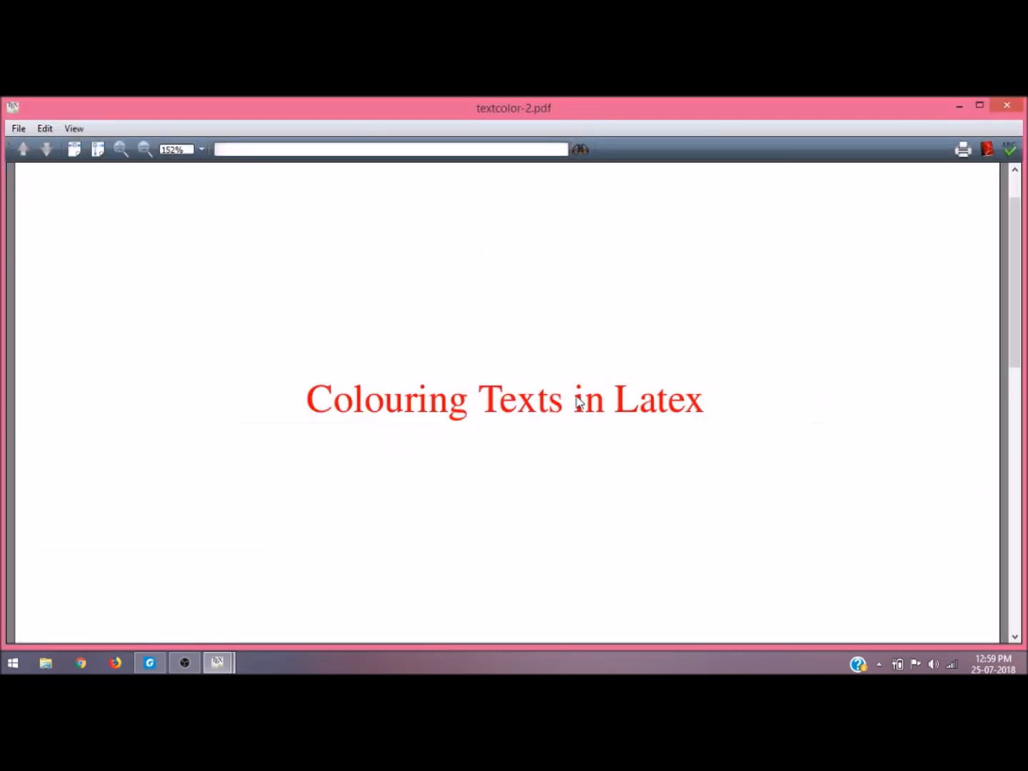
pyautogui.moveTo(663, 410)
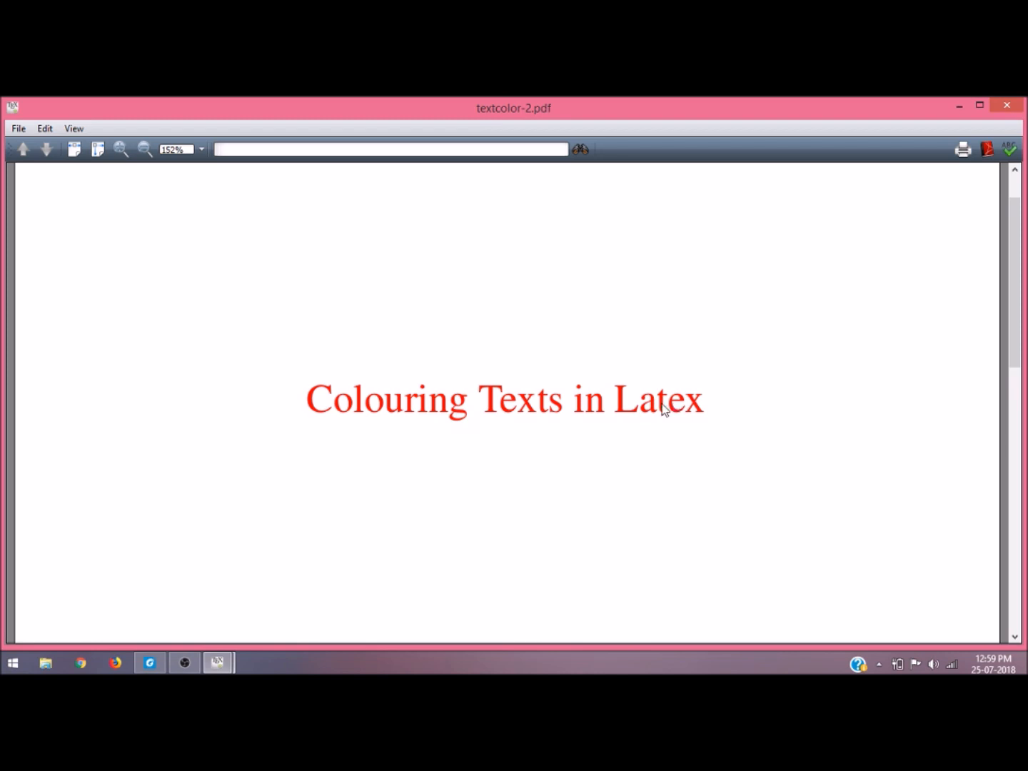
pyautogui.moveTo(1007, 106)
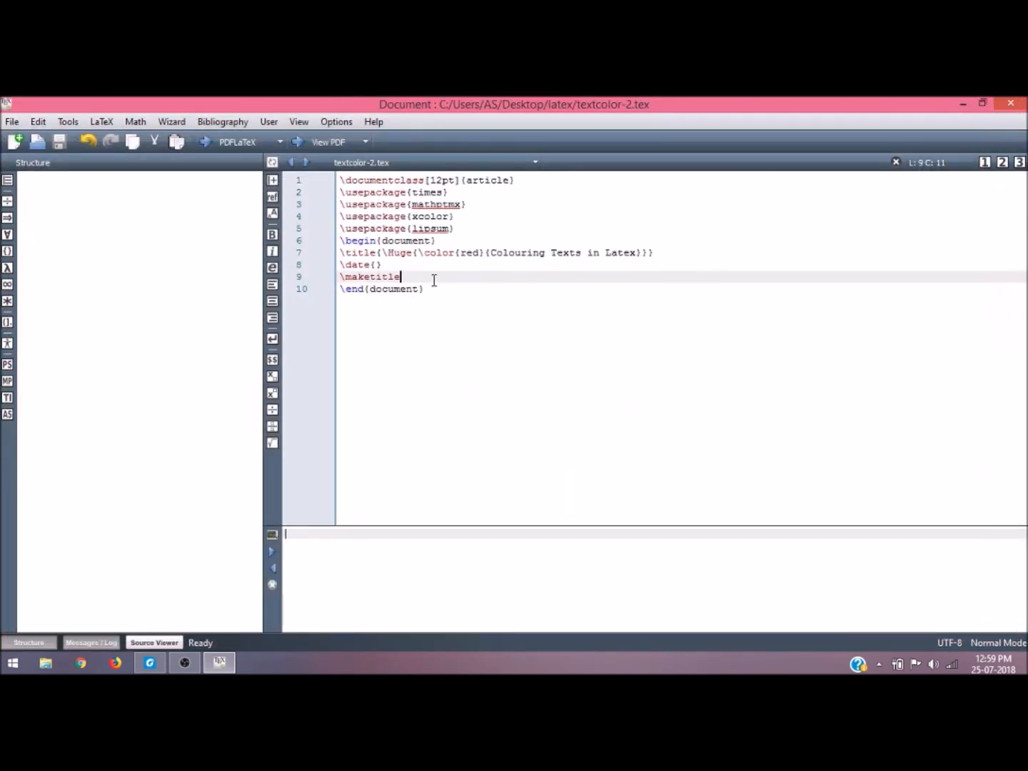
# Add \color{violet}{\lipsum} on a new line after \maketitle
pyautogui.press('Return')
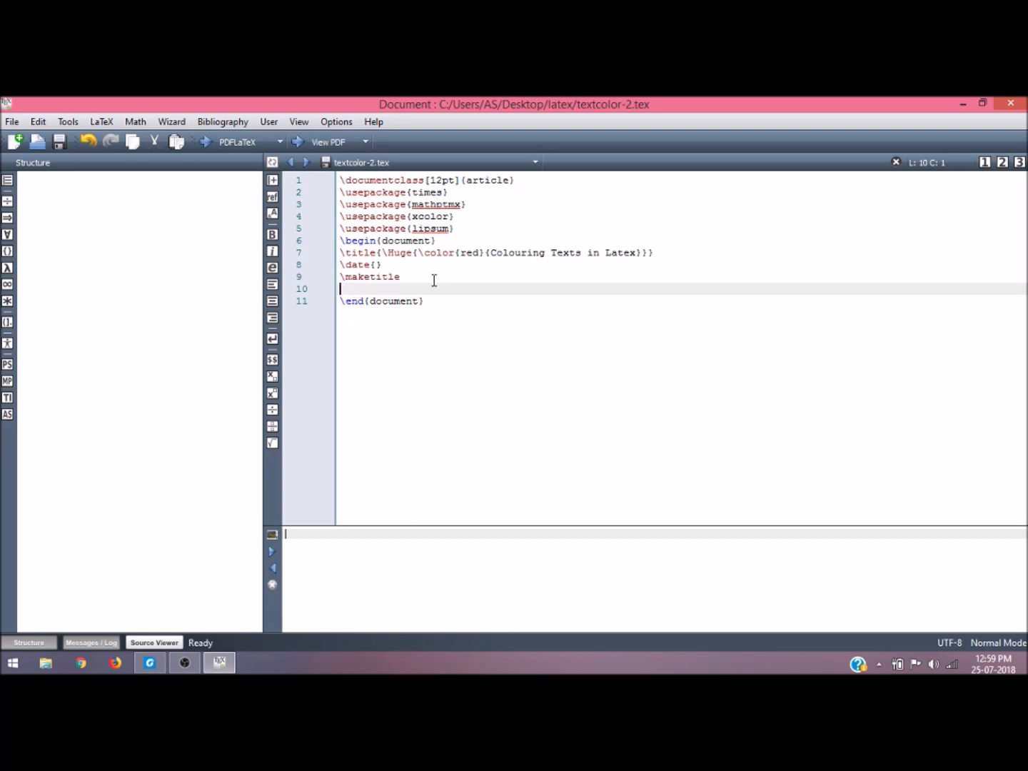
pyautogui.write('\\')
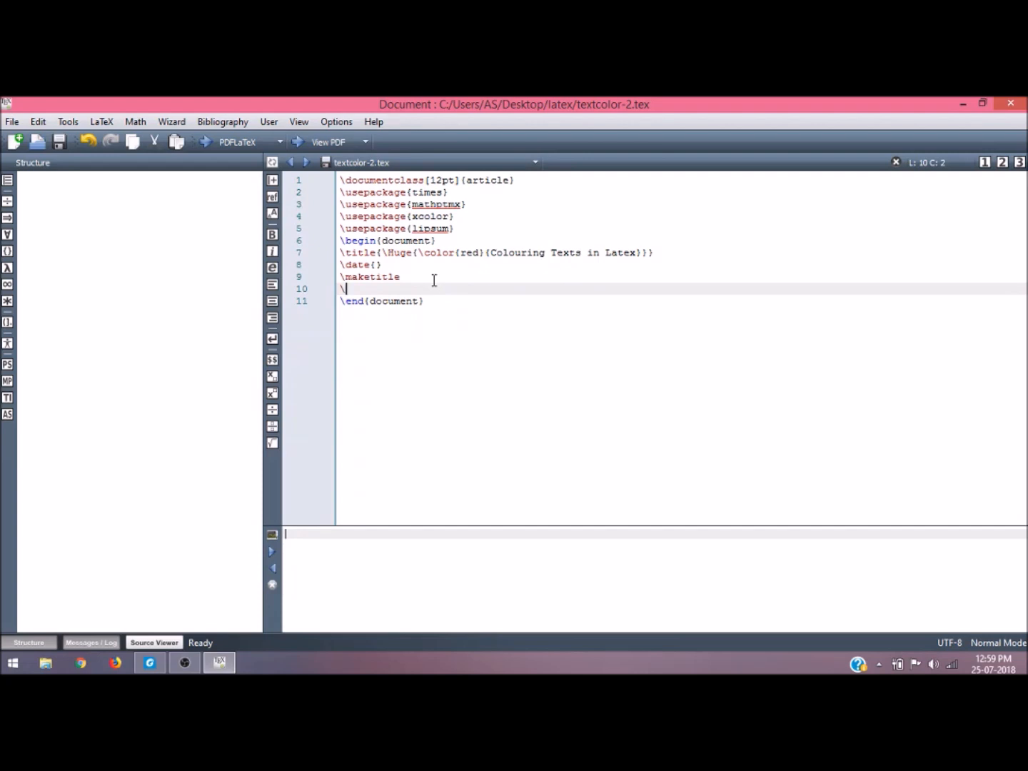
pyautogui.write('red')
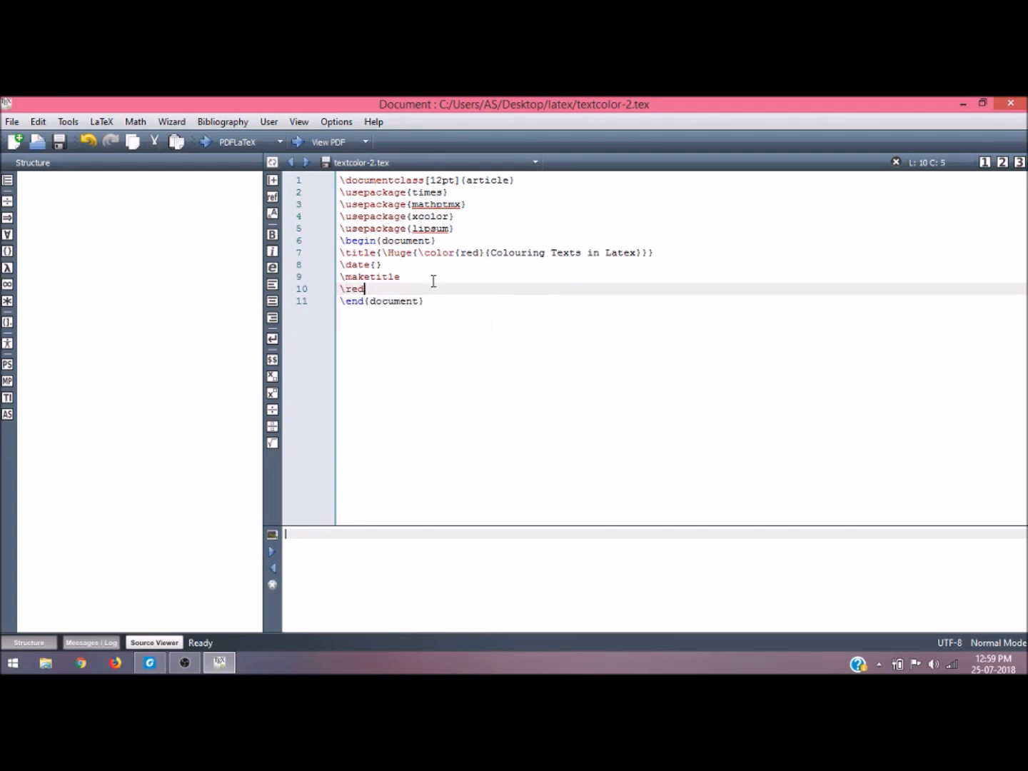
pyautogui.press('BackSpace')
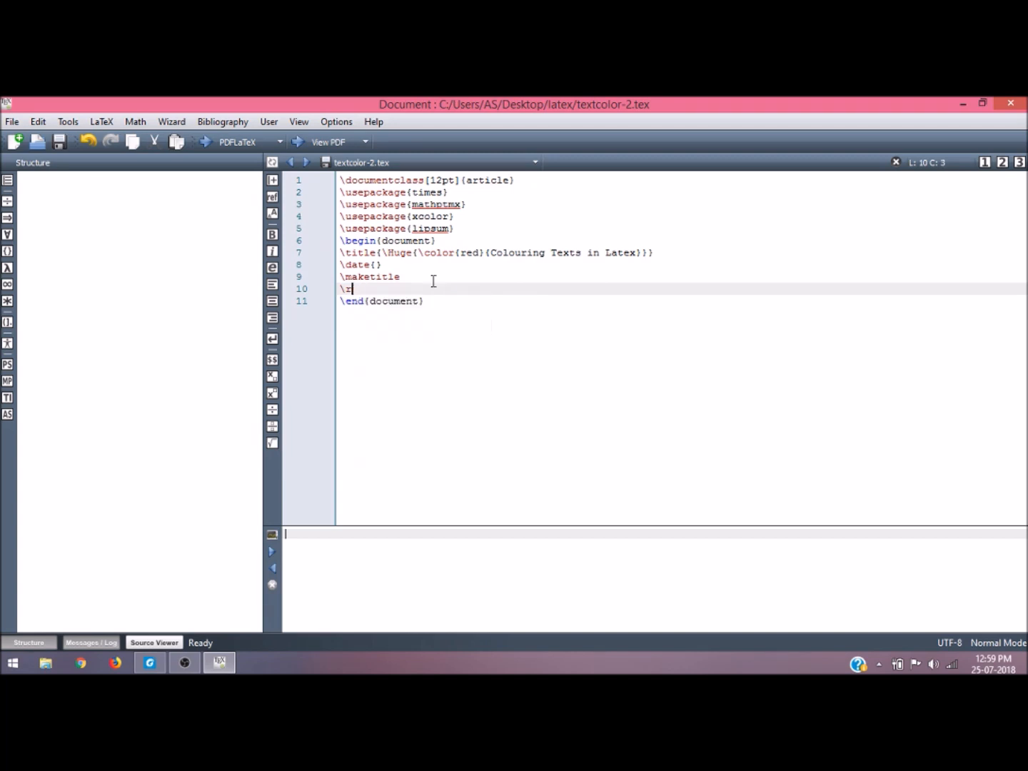
pyautogui.write('olor')
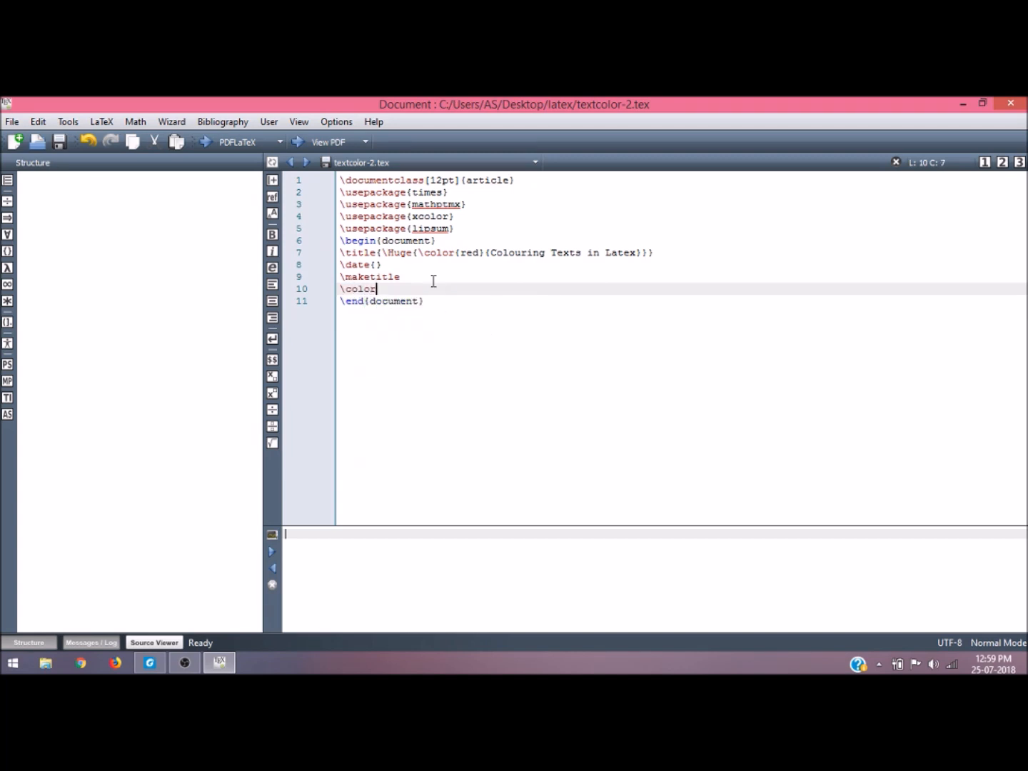
pyautogui.write('{')
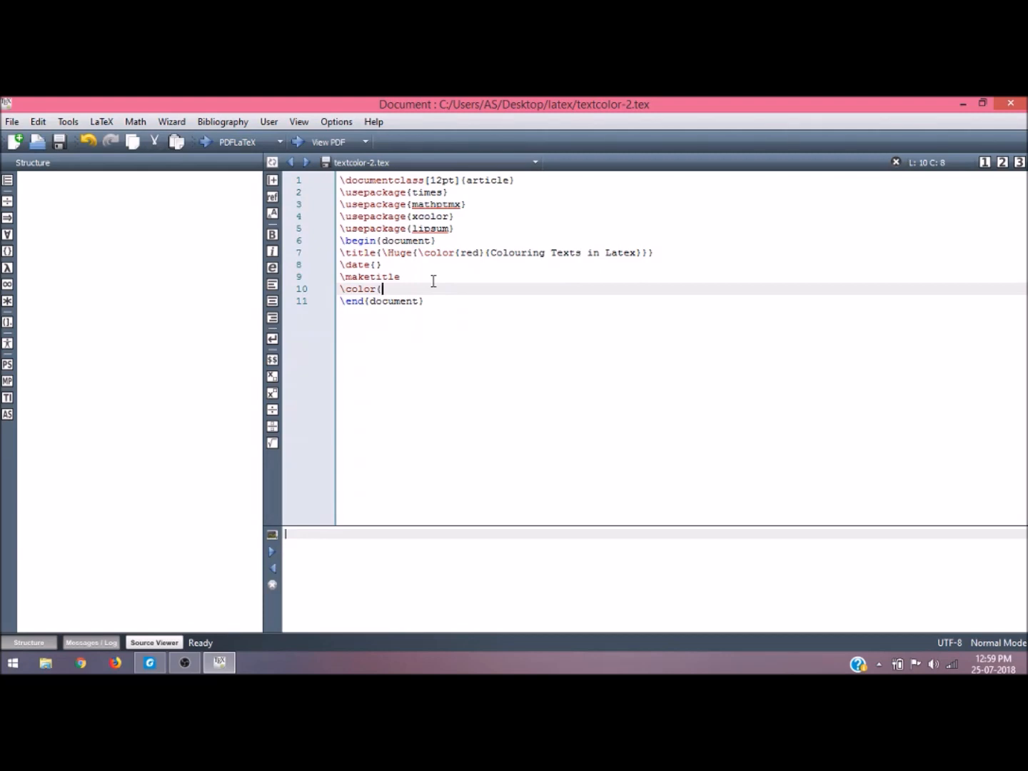
pyautogui.write('yi')
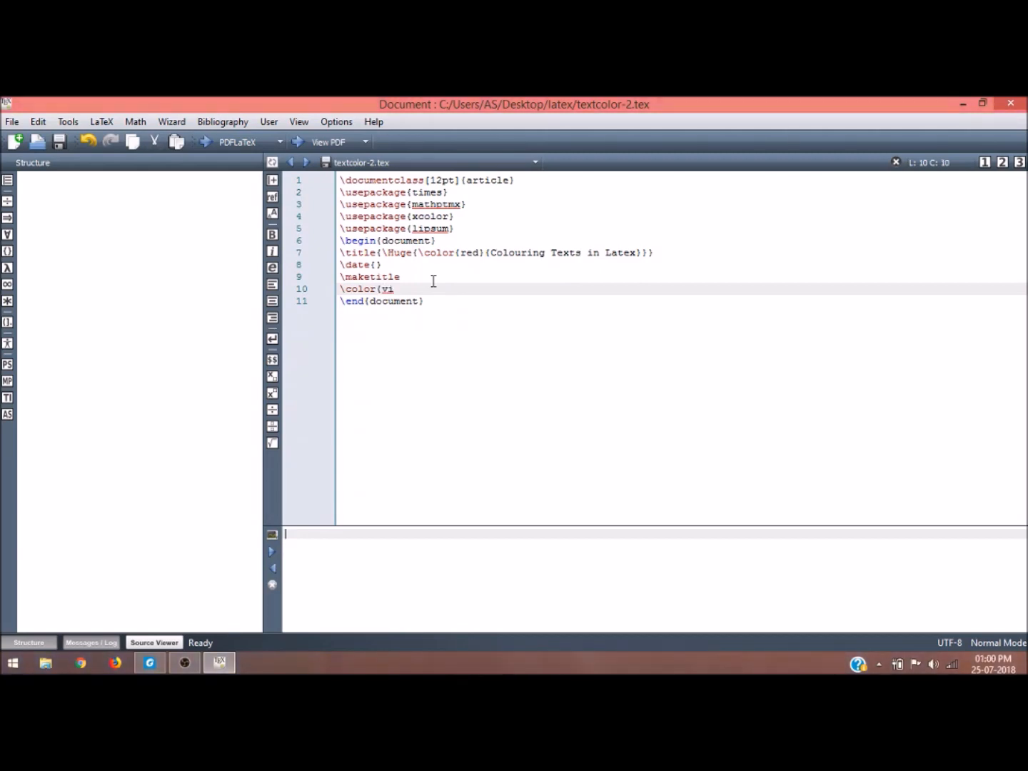
pyautogui.write('olet')
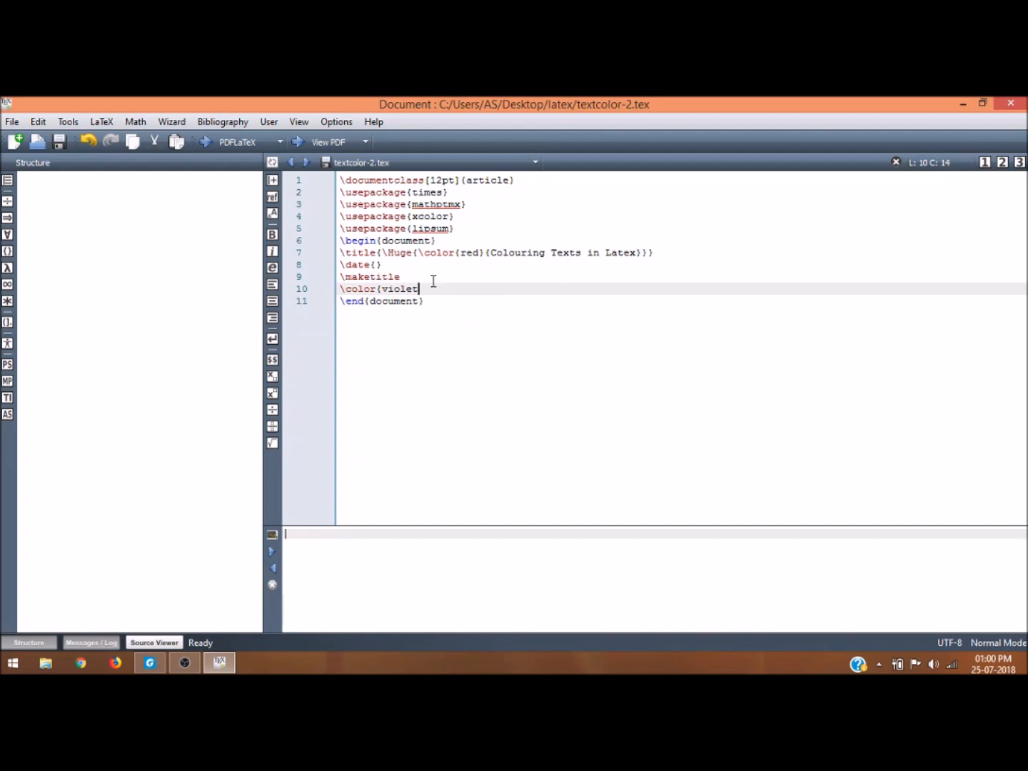
pyautogui.write('{')
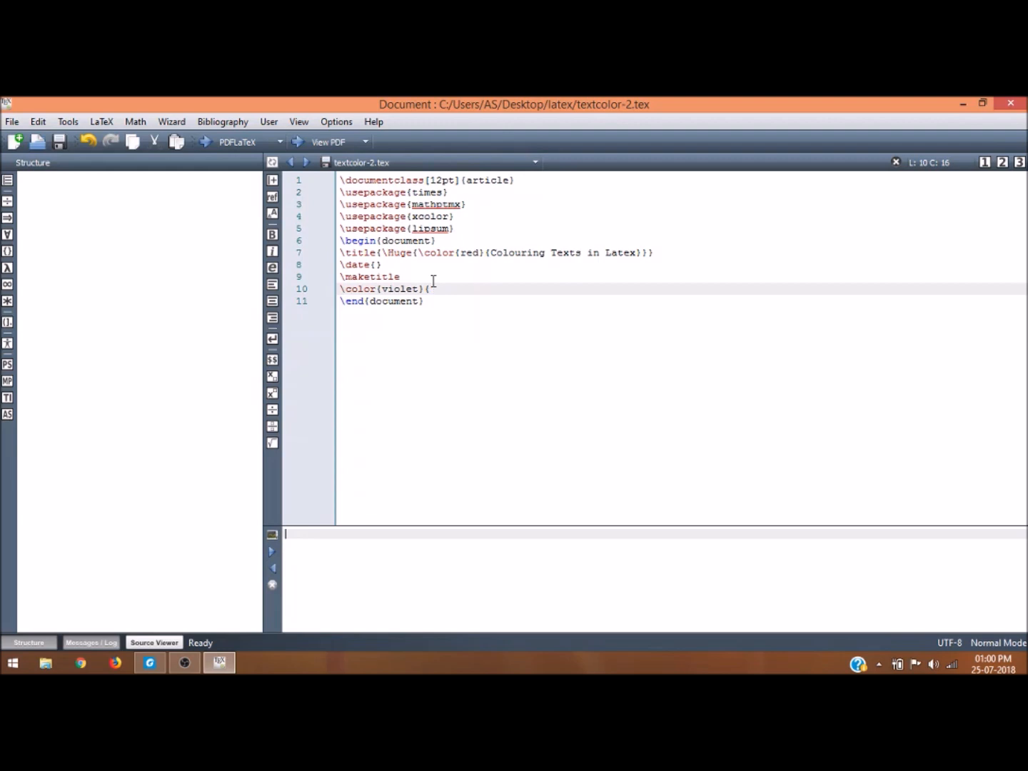
pyautogui.write('\\')
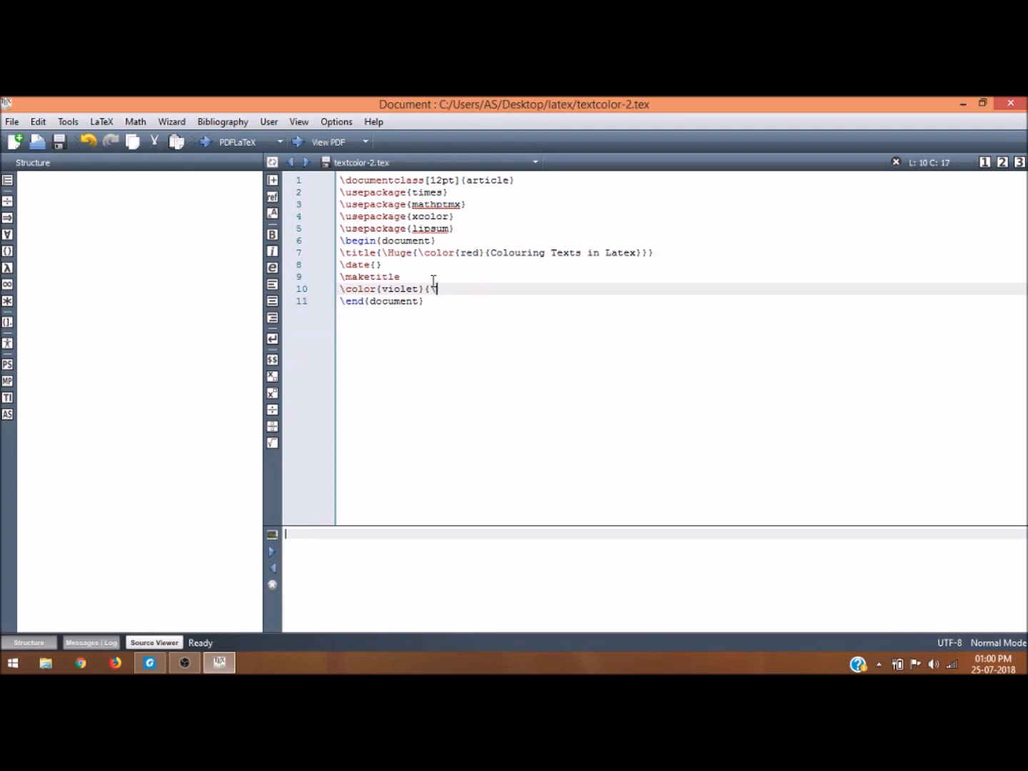
pyautogui.write('lips')
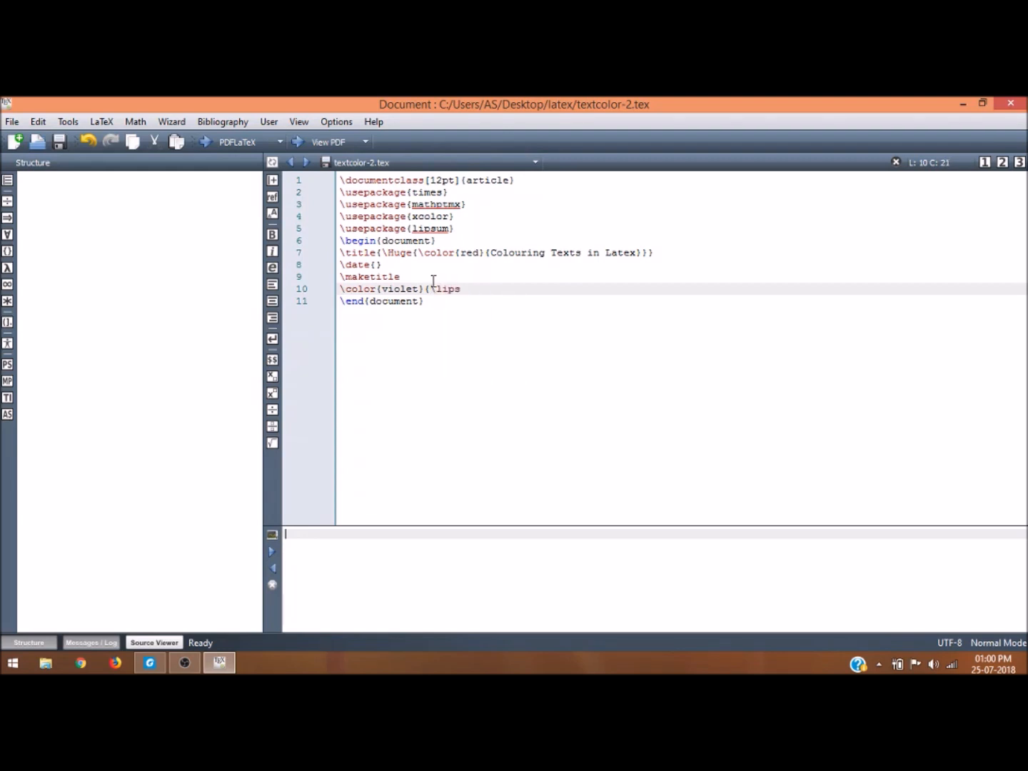
pyautogui.write('um')
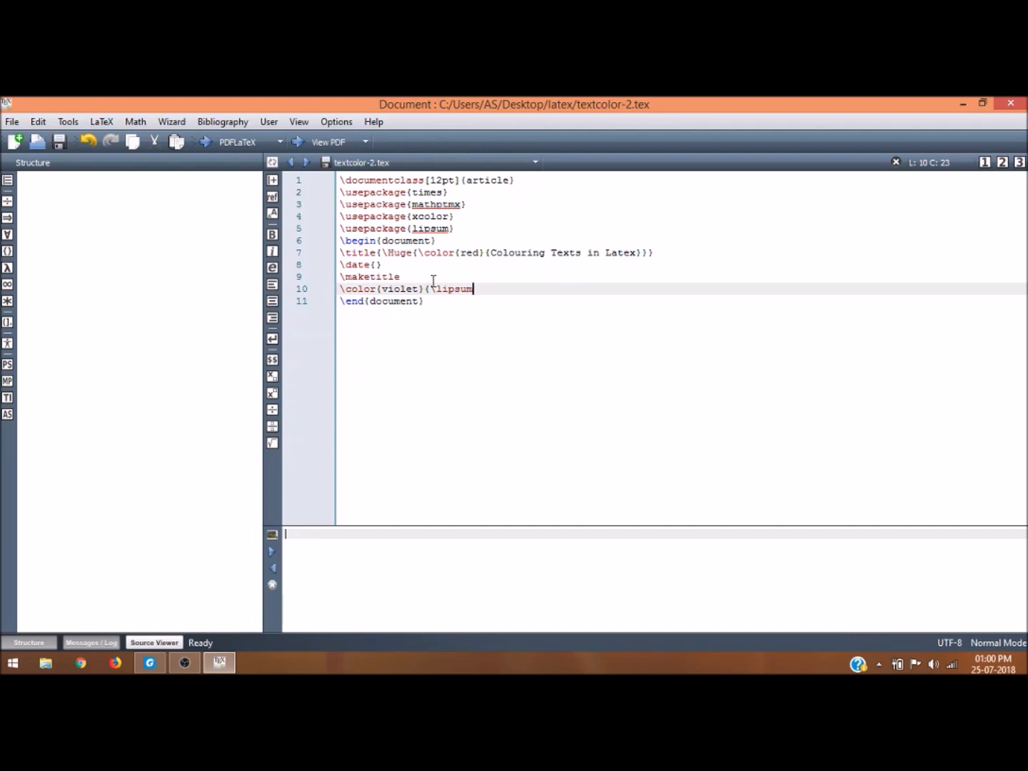
pyautogui.write('}')
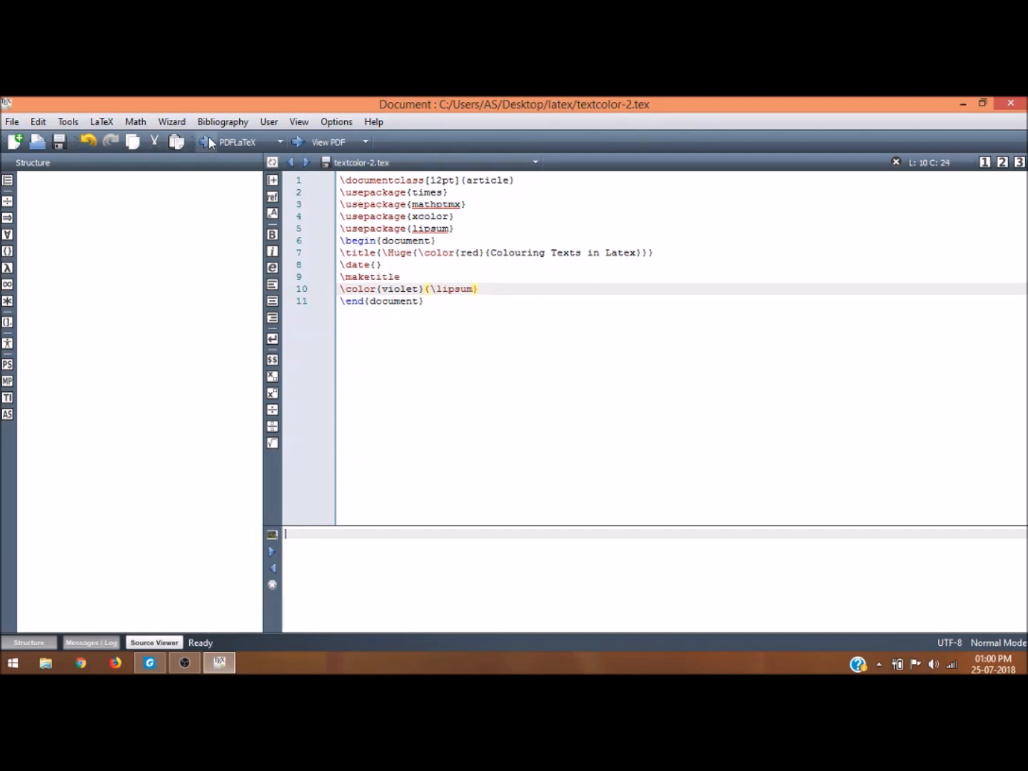
# Compile and preview the PDF showing violet lorem ipsum paragraphs
pyautogui.click(329, 141)
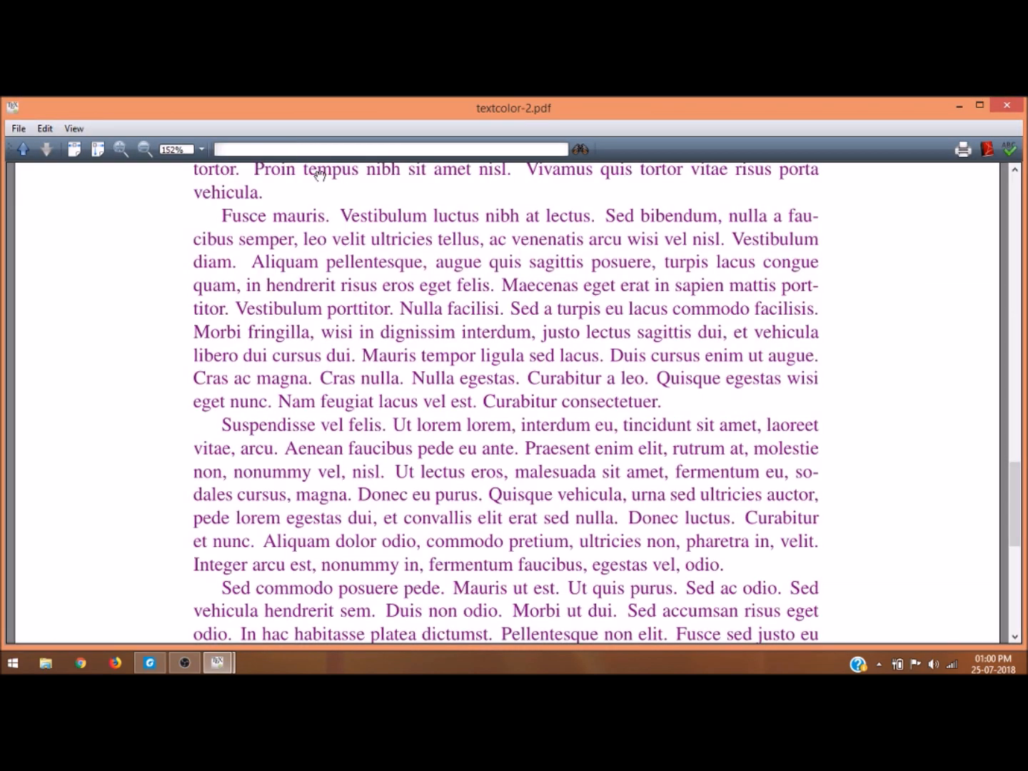
pyautogui.scroll(3)
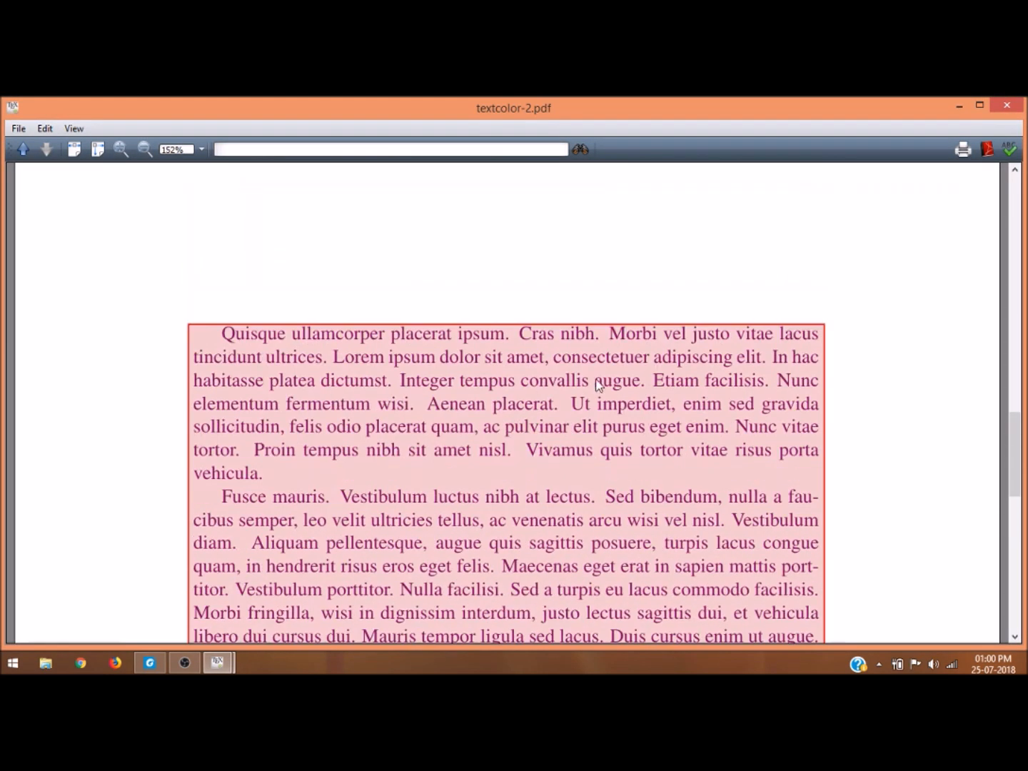
pyautogui.scroll(-3)
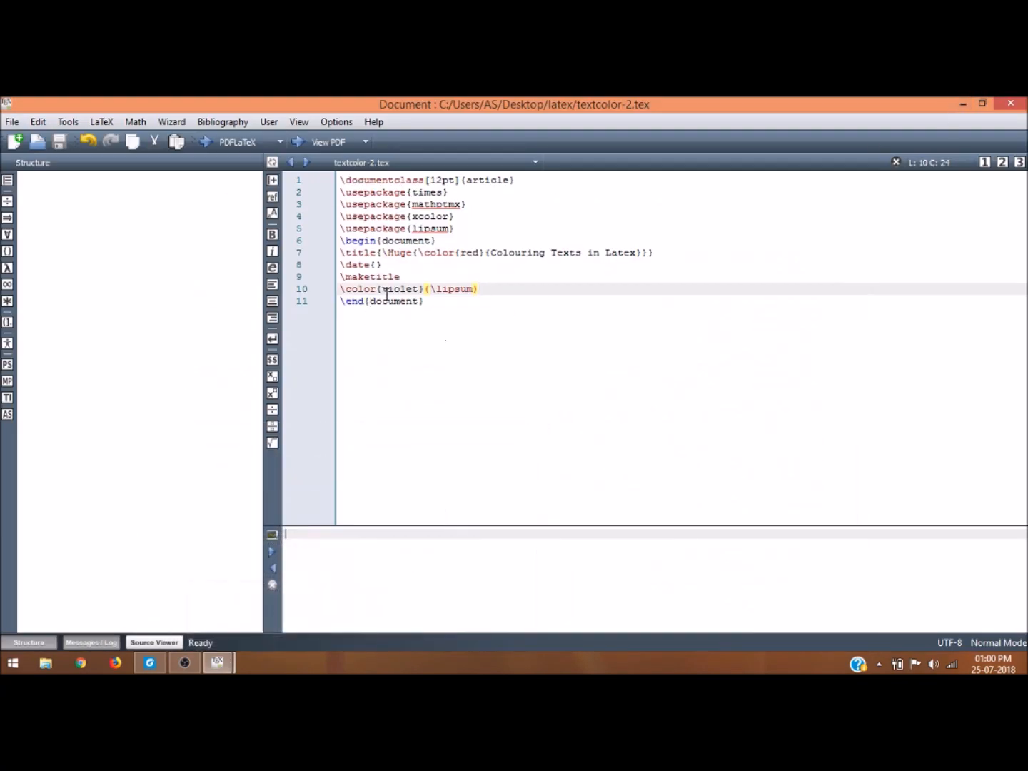
# Change the body text colour from violet to gray and compile
pyautogui.doubleClick(401, 289)
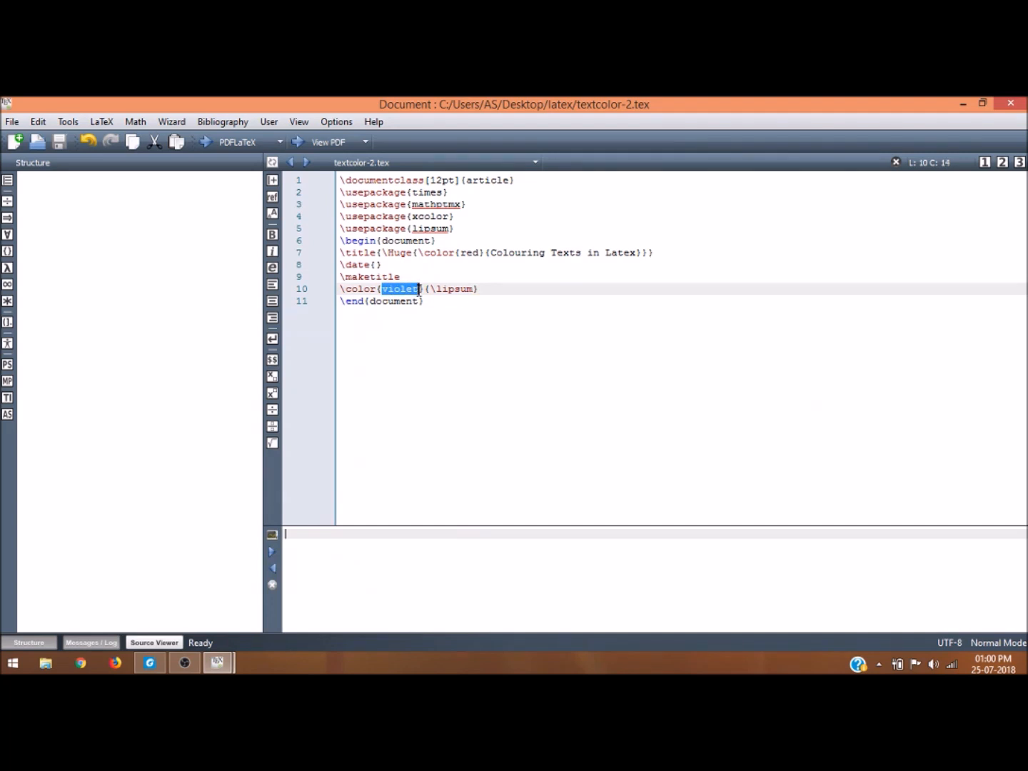
pyautogui.write('gray')
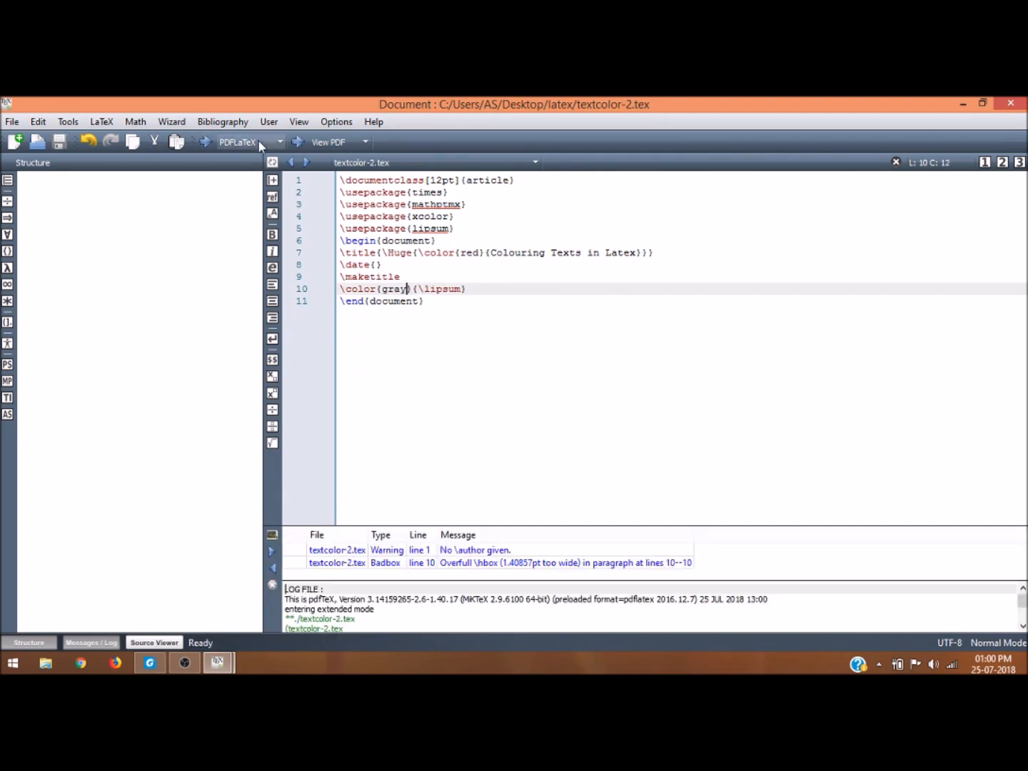
pyautogui.click(329, 141)
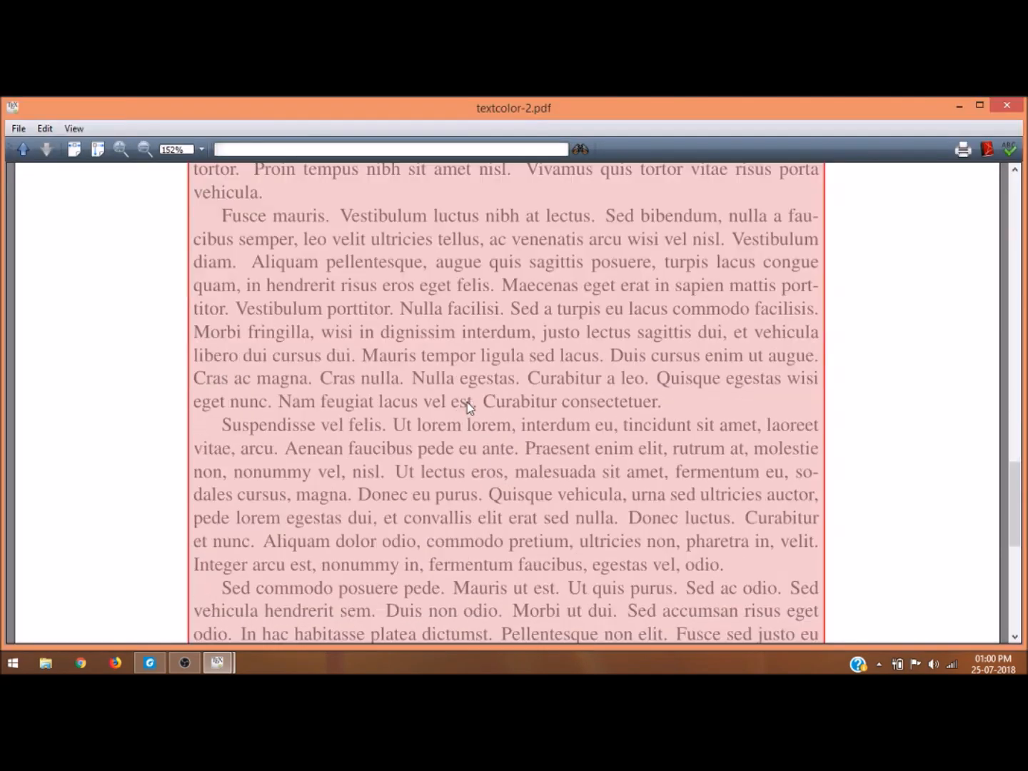
pyautogui.scroll(3)
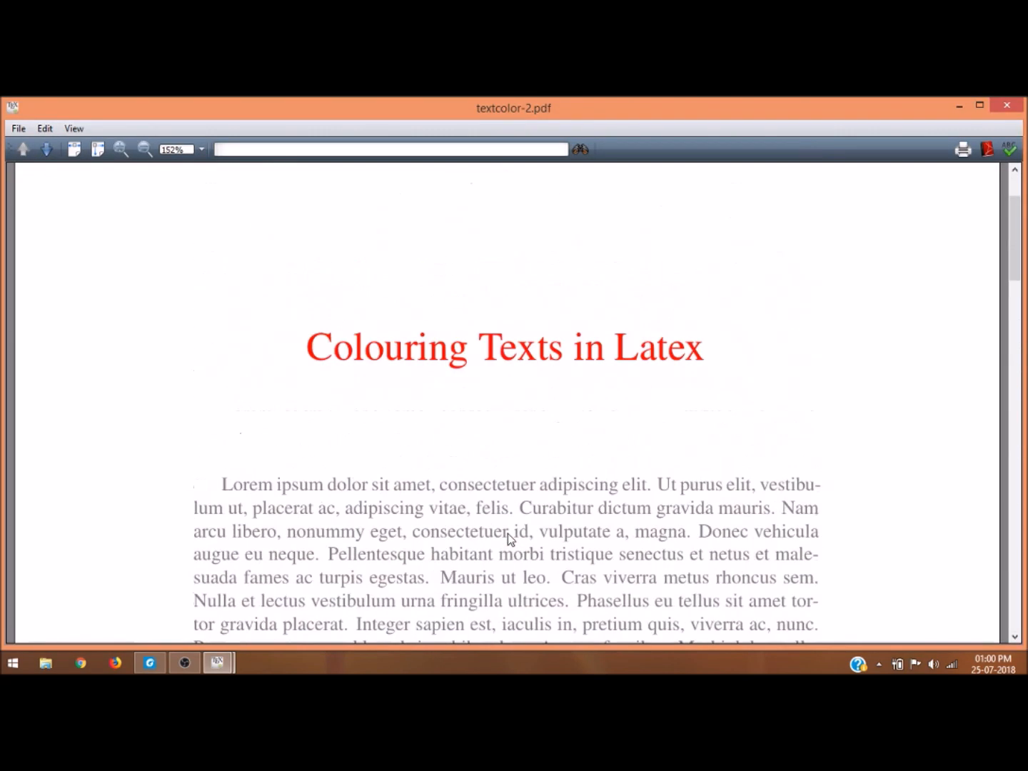
# Enter light gray as the colour name and recompile to check the PDF
pyautogui.click(218, 663)
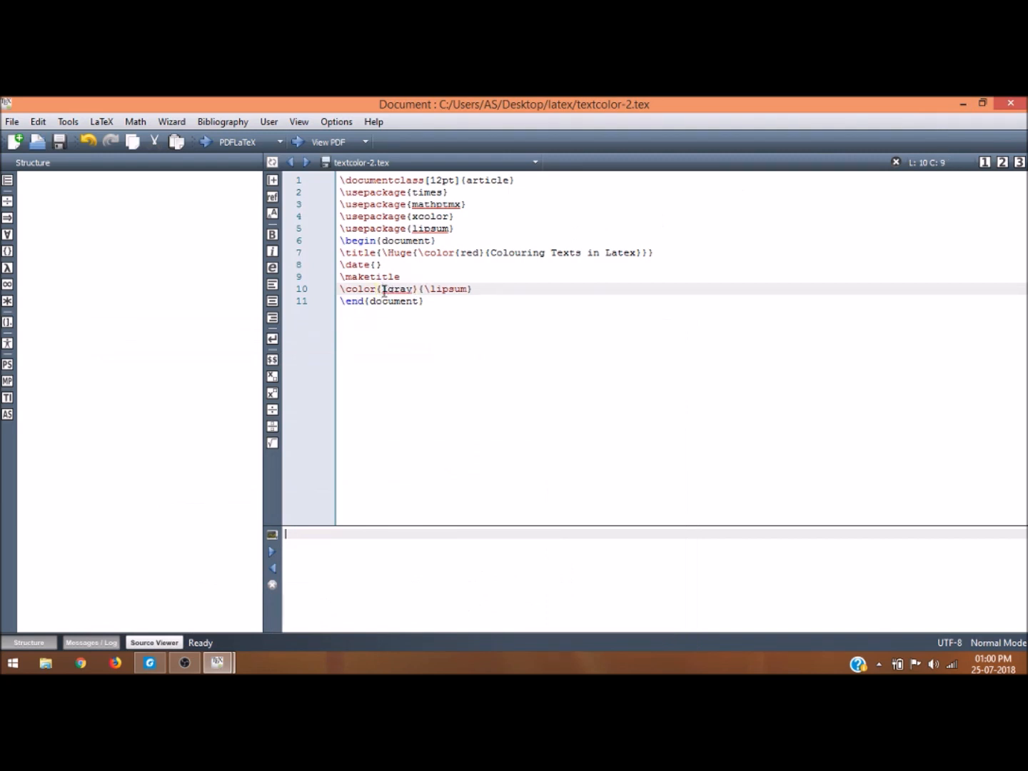
pyautogui.write('light gray')
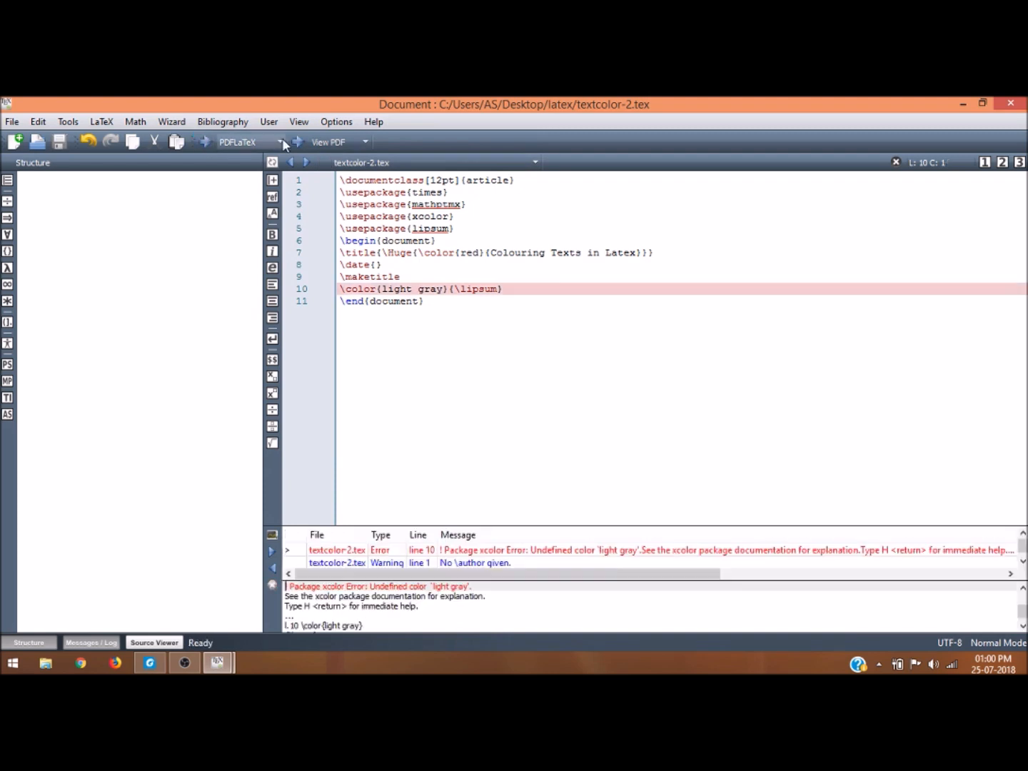
pyautogui.click(418, 288)
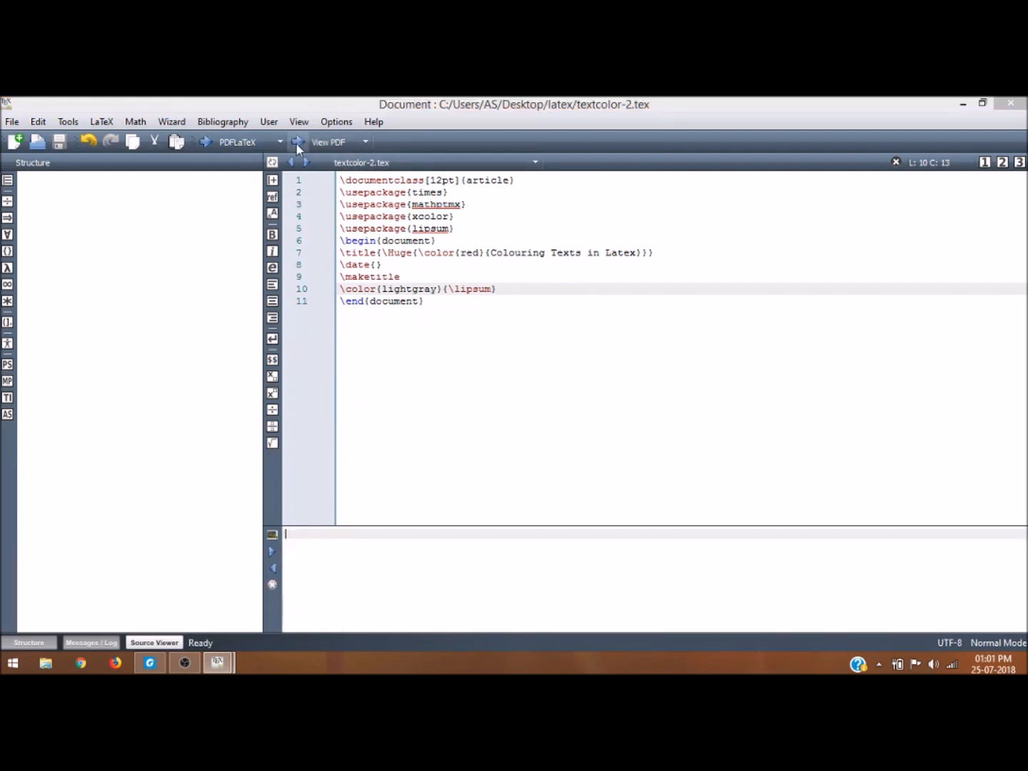
pyautogui.moveTo(219, 662)
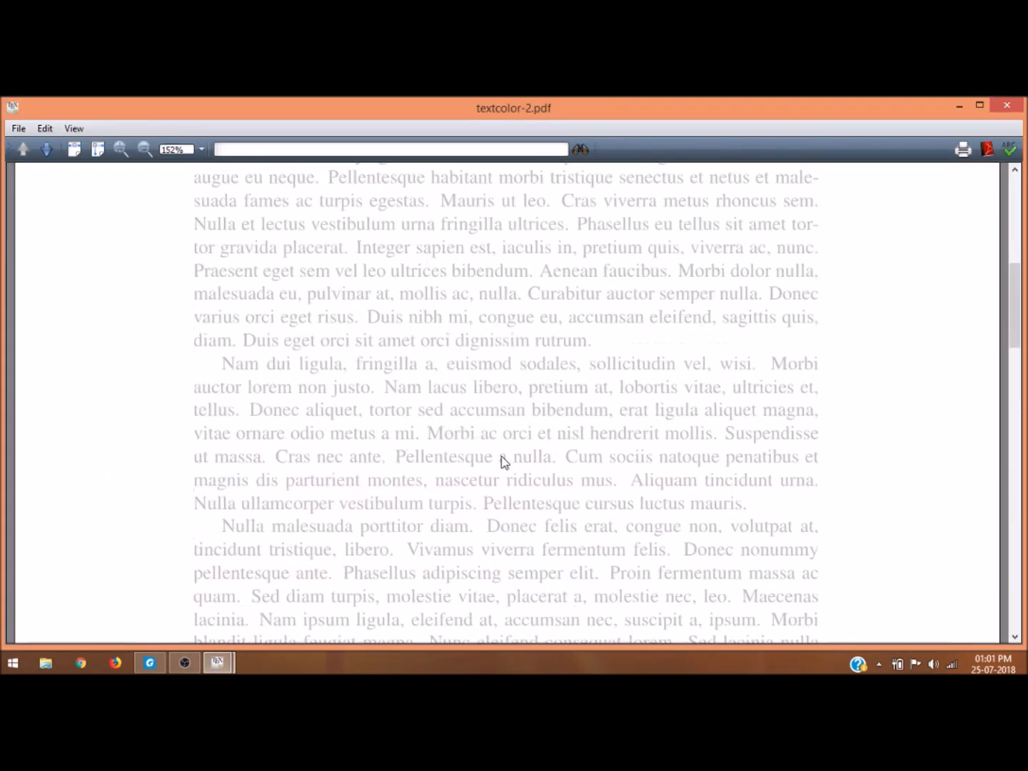
pyautogui.scroll(-3)
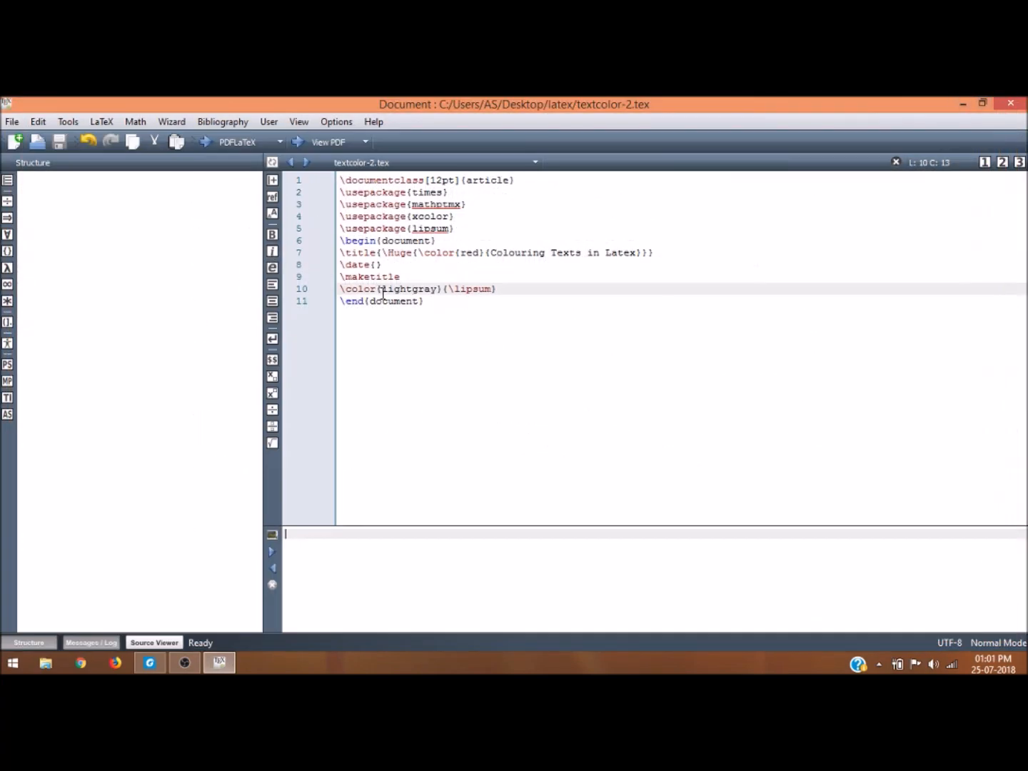
# Change the body colour to darkgray, compile, and inspect the PDF
pyautogui.doubleClick(398, 288)
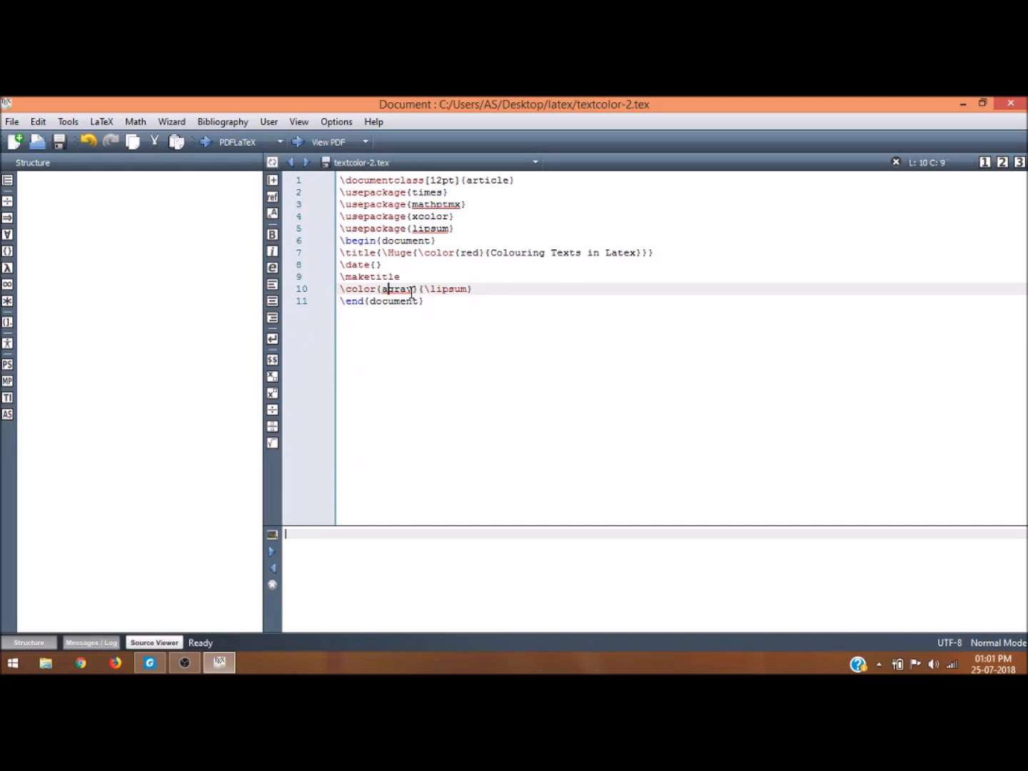
pyautogui.write('darkgray')
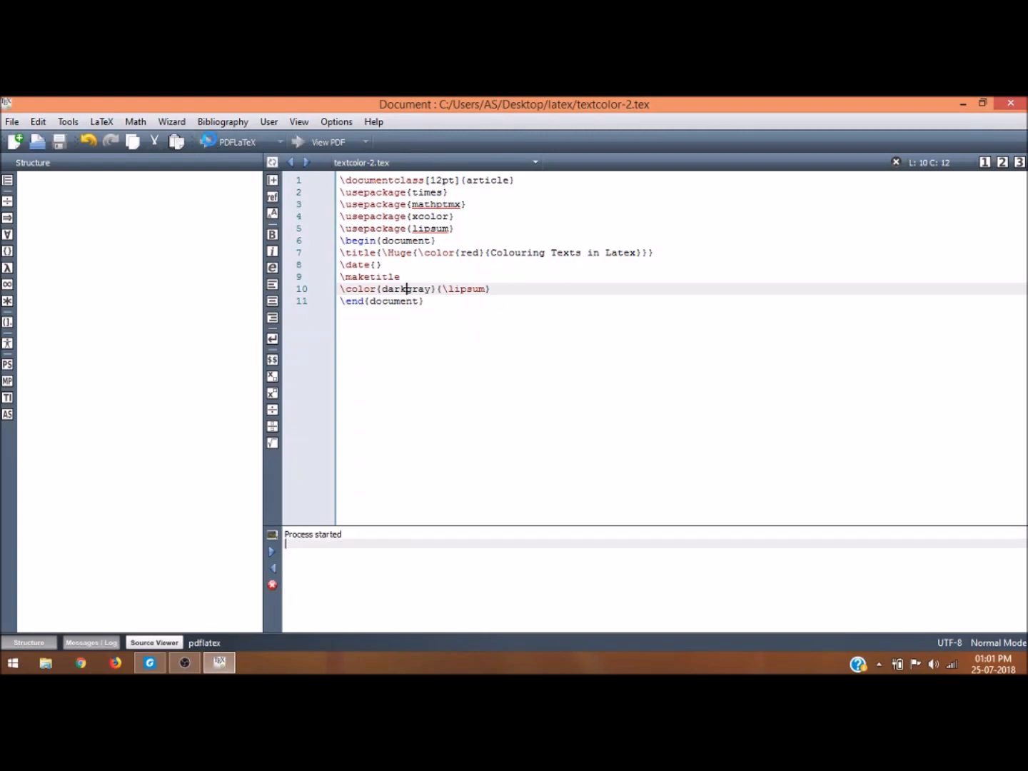
pyautogui.click(328, 142)
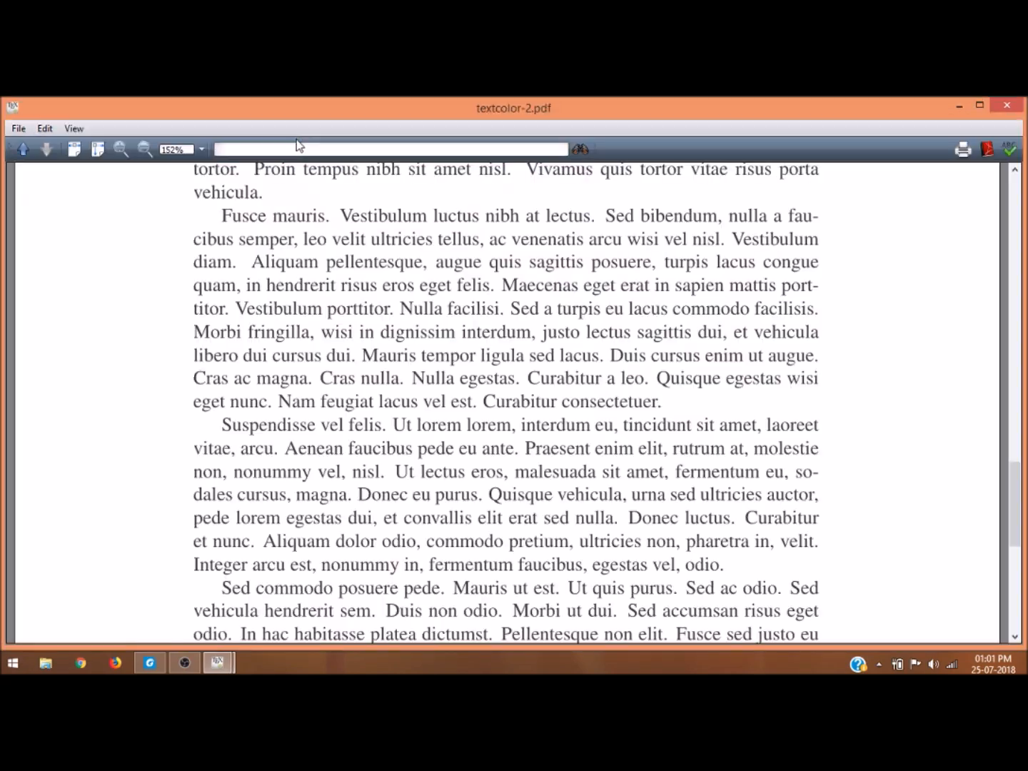
pyautogui.scroll(-3)
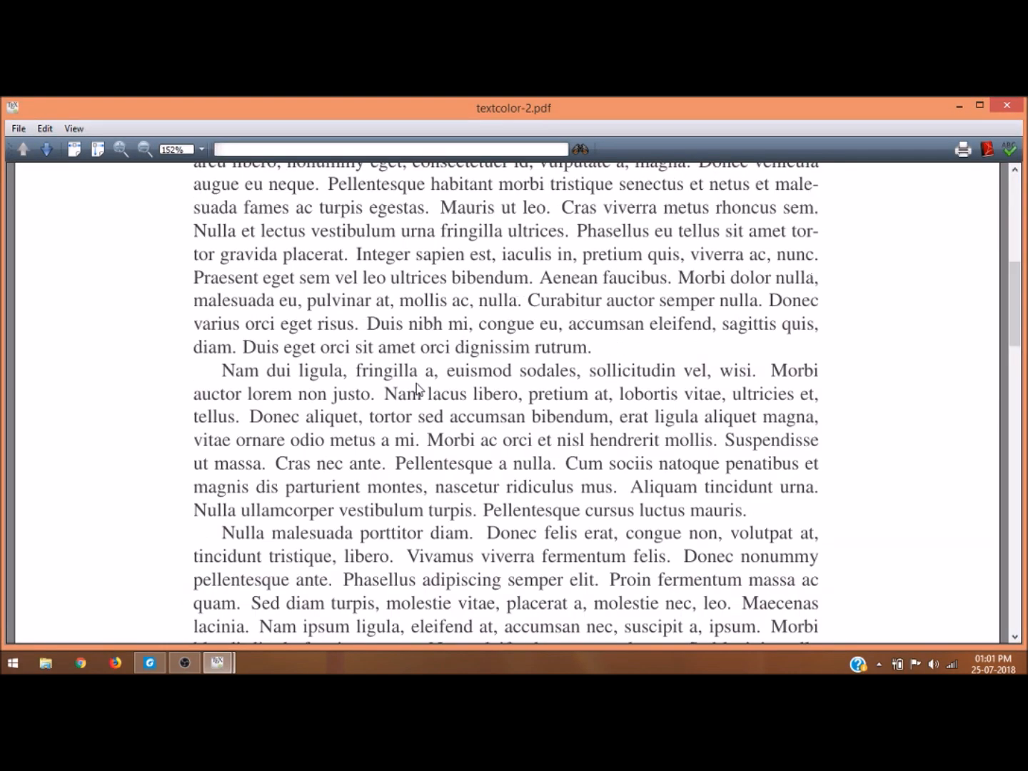
pyautogui.scroll(-3)
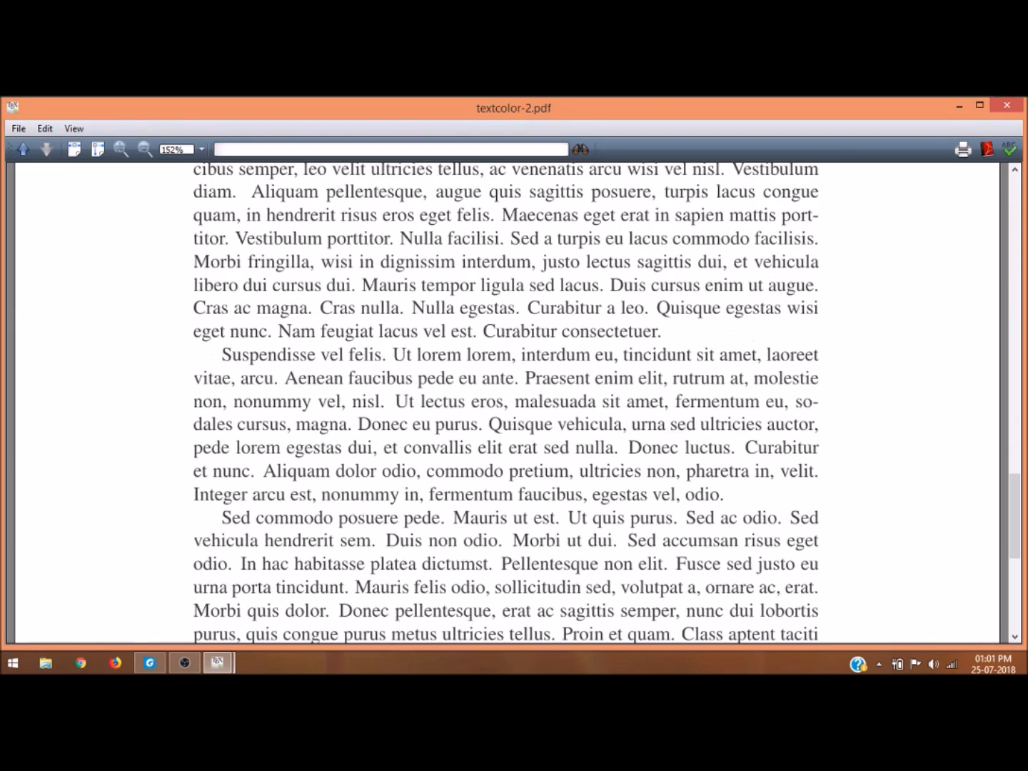
pyautogui.click(217, 662)
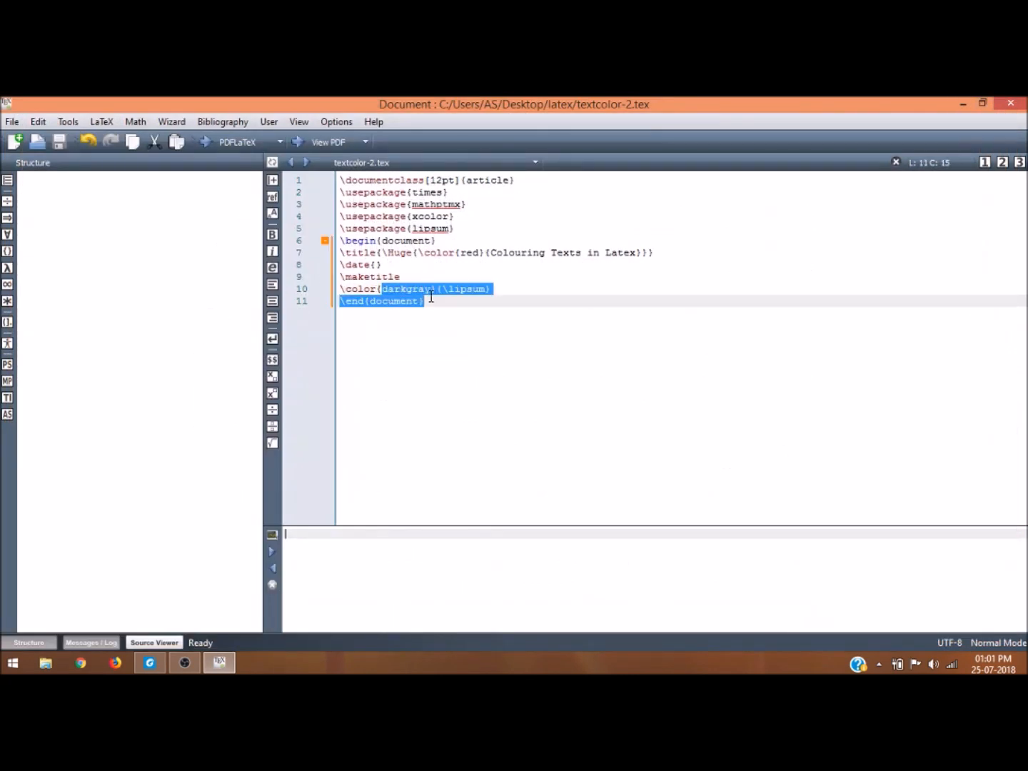
# Replace darkgray with olive and recompile the PDF
pyautogui.doubleClick(406, 289)
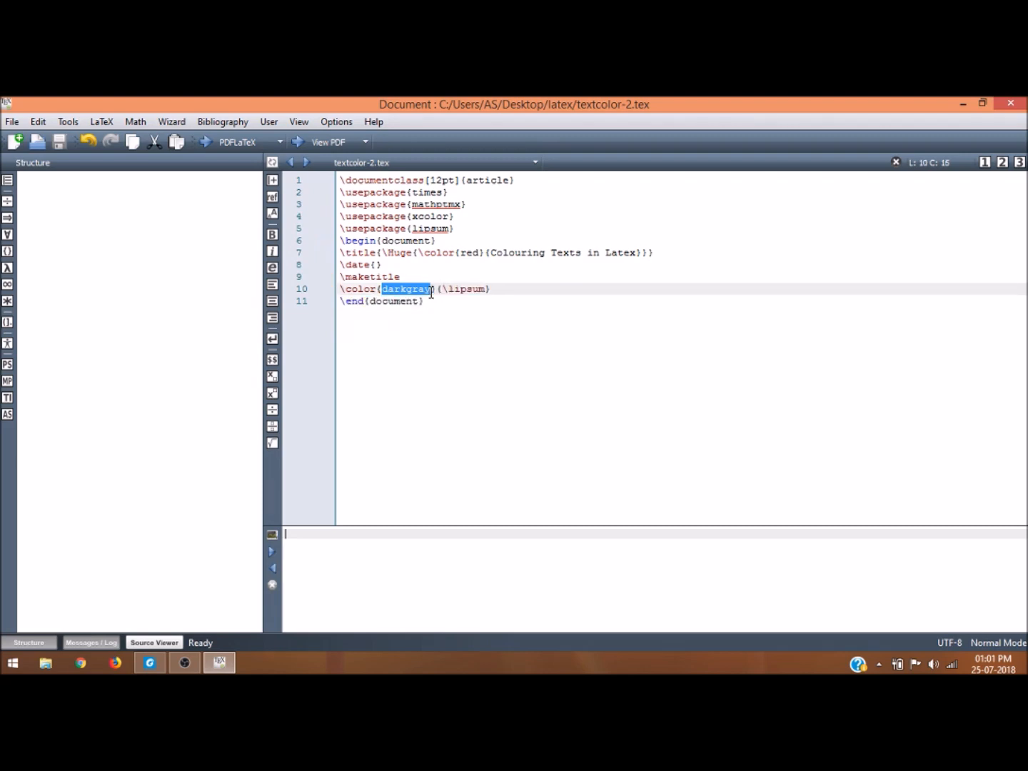
pyautogui.write('olive')
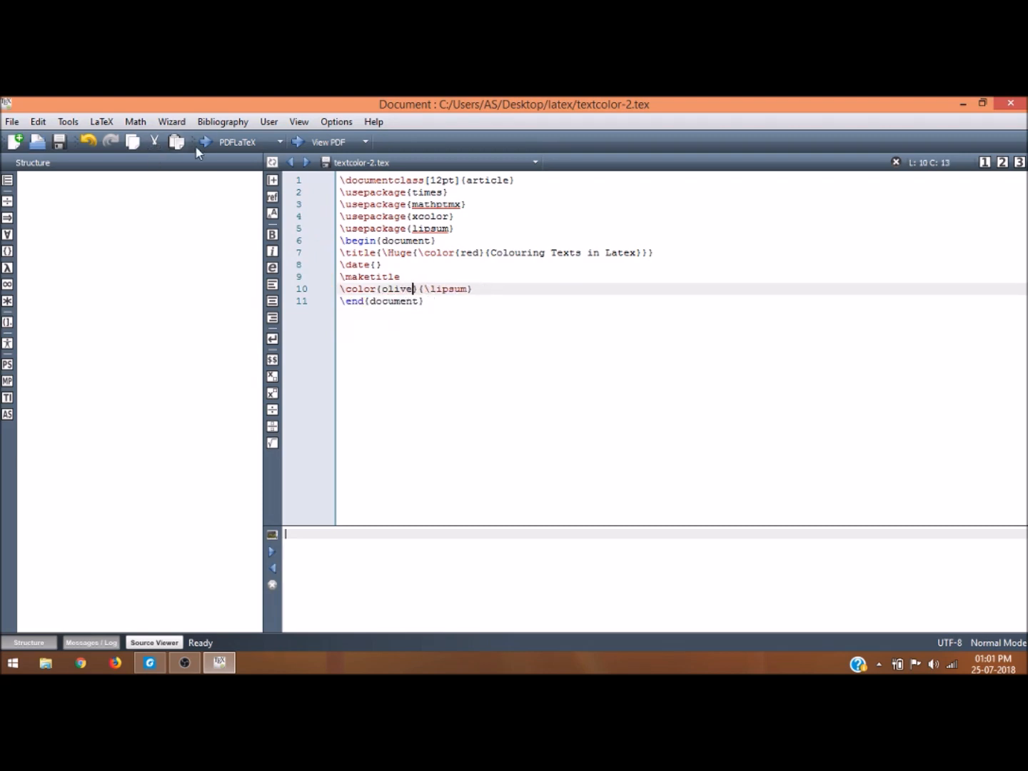
pyautogui.click(328, 142)
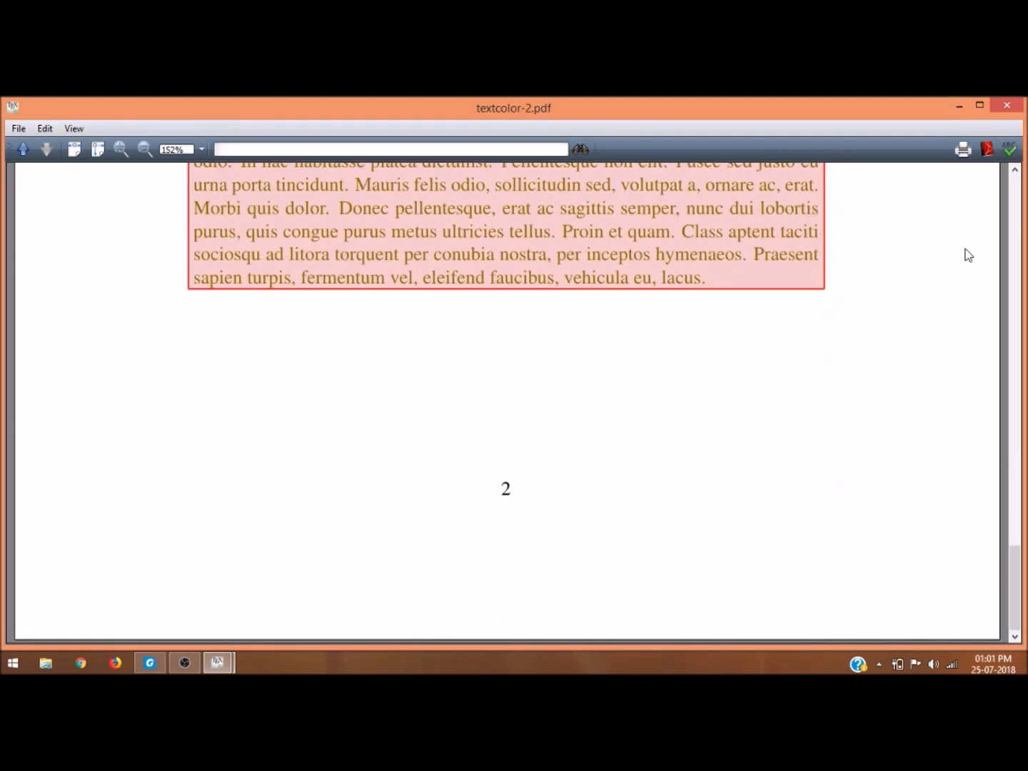
pyautogui.click(218, 662)
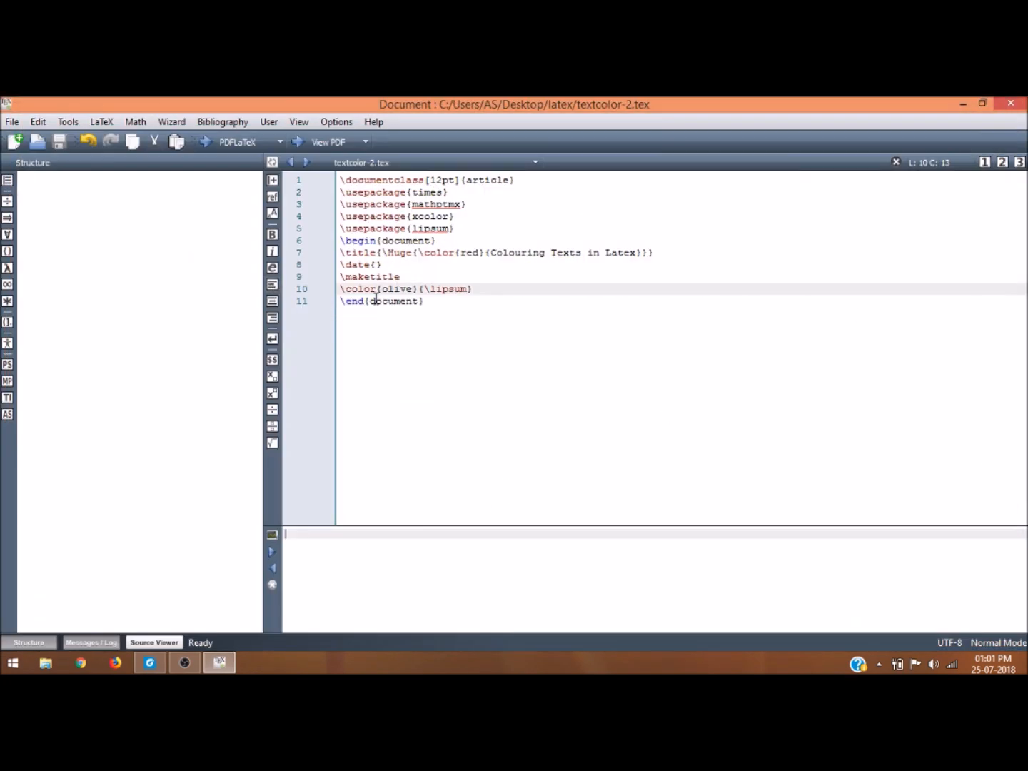
# Change the body colour from olive to cyan and view the compiled PDF
pyautogui.doubleClick(398, 288)
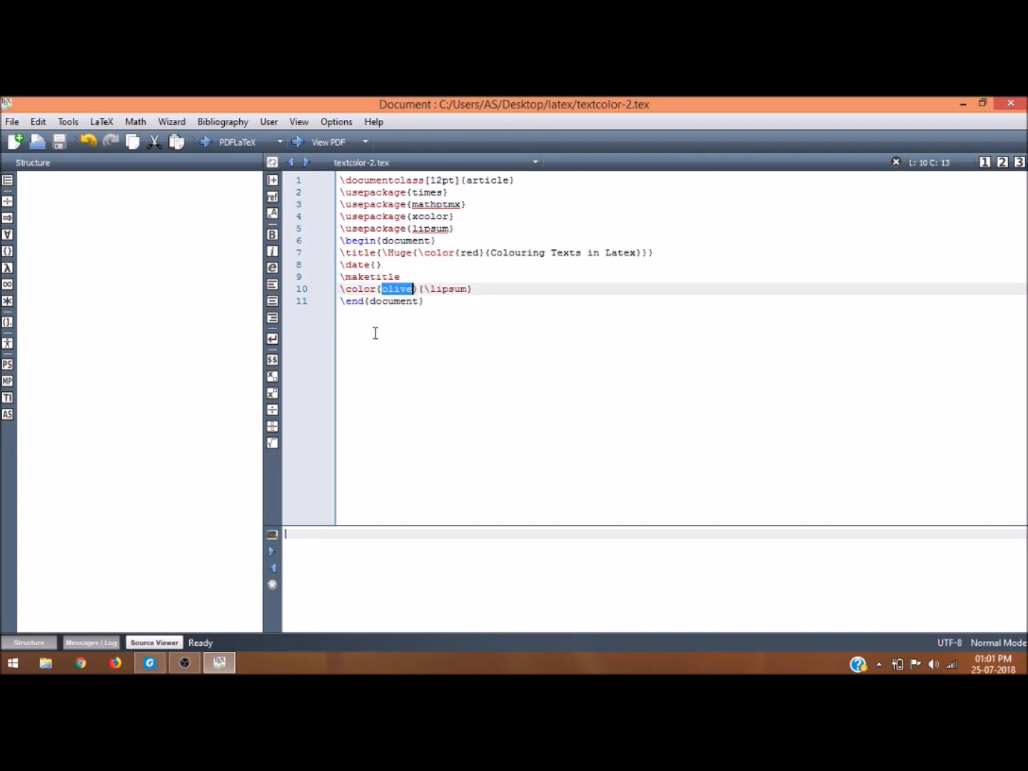
pyautogui.write('cya')
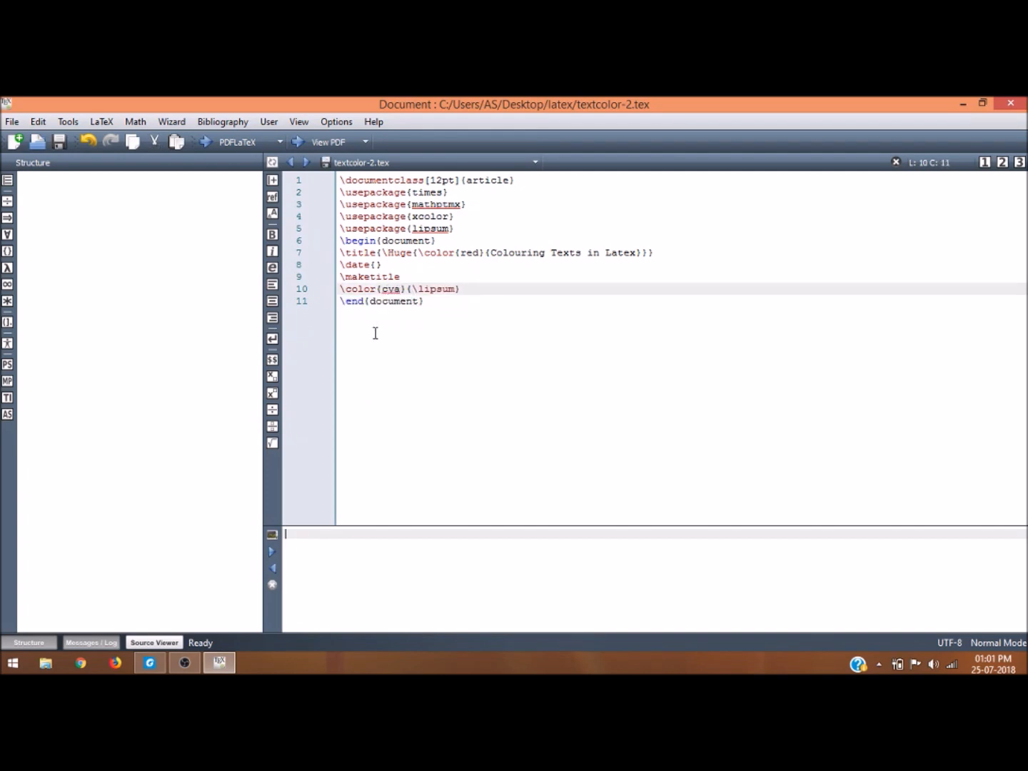
pyautogui.write('n')
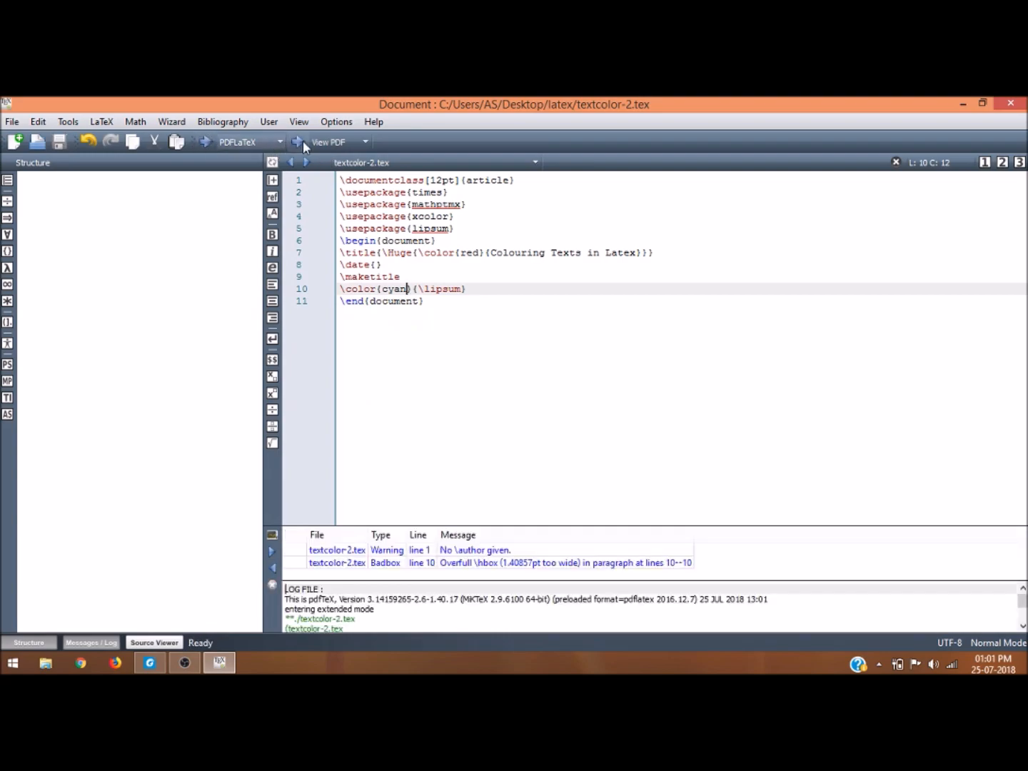
pyautogui.click(327, 142)
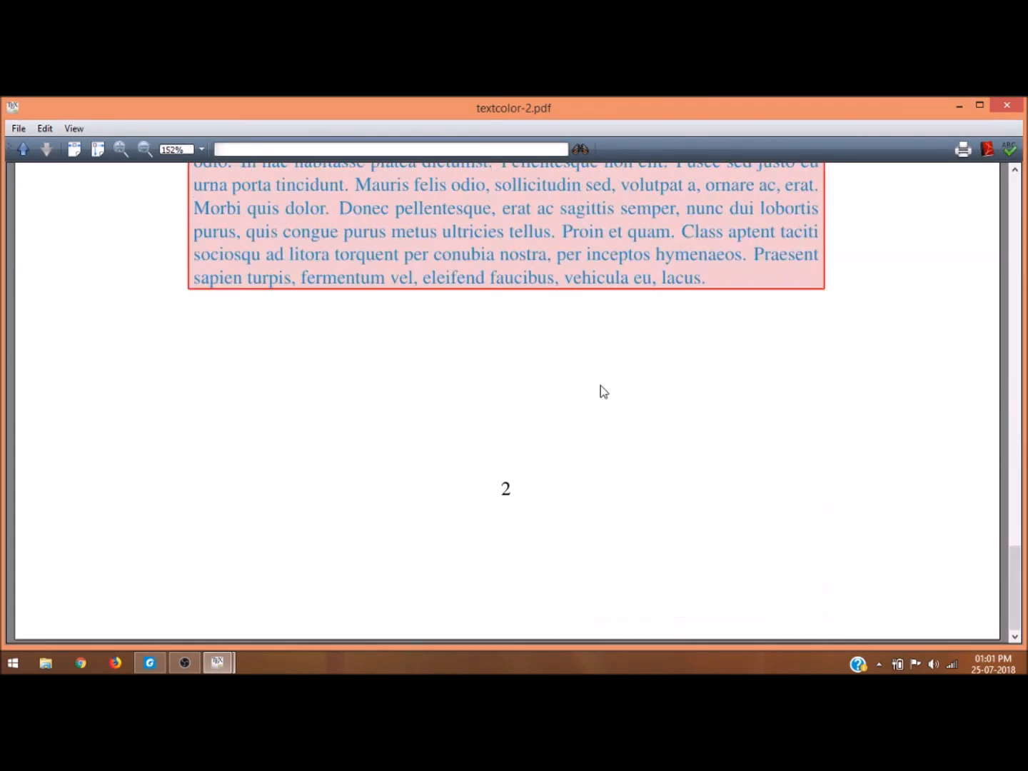
pyautogui.scroll(3)
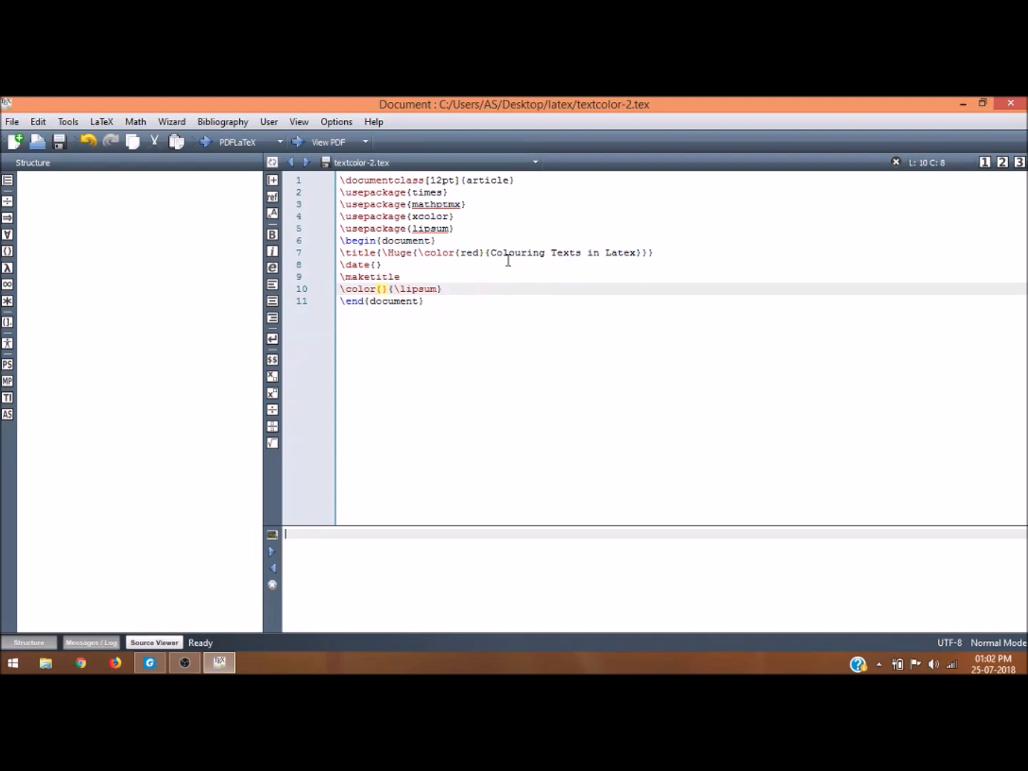
# Set the lipsum colour to magenta, recompile, and scroll through the PDF's magenta paragraphs
pyautogui.write('magenta')
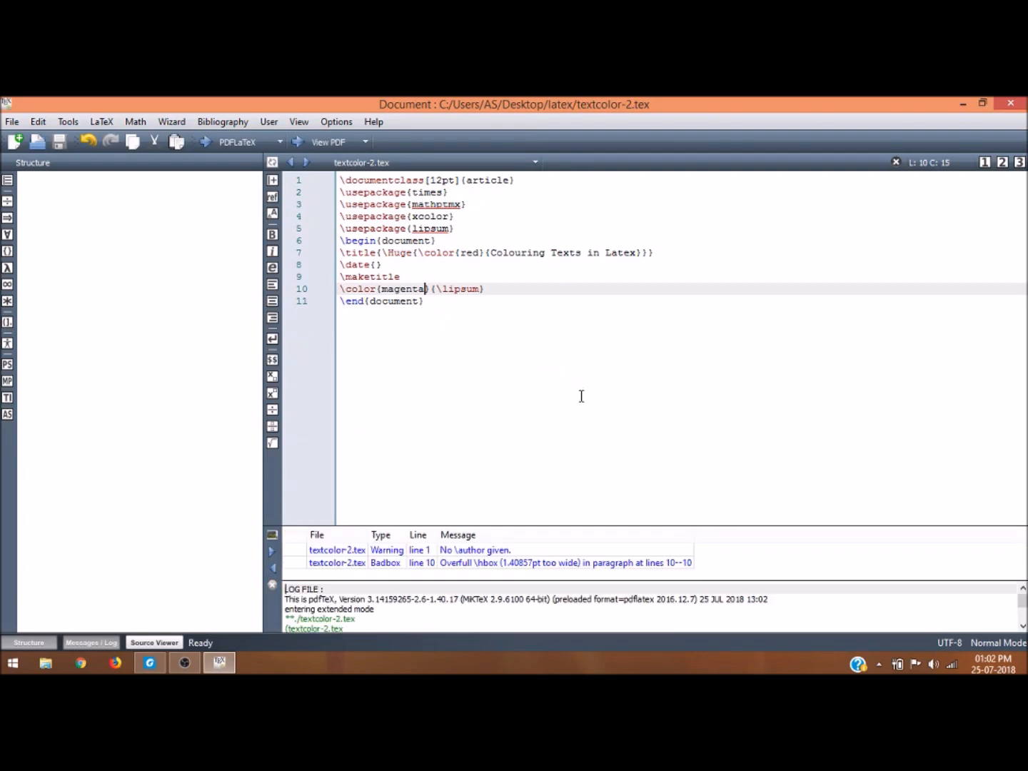
pyautogui.click(329, 141)
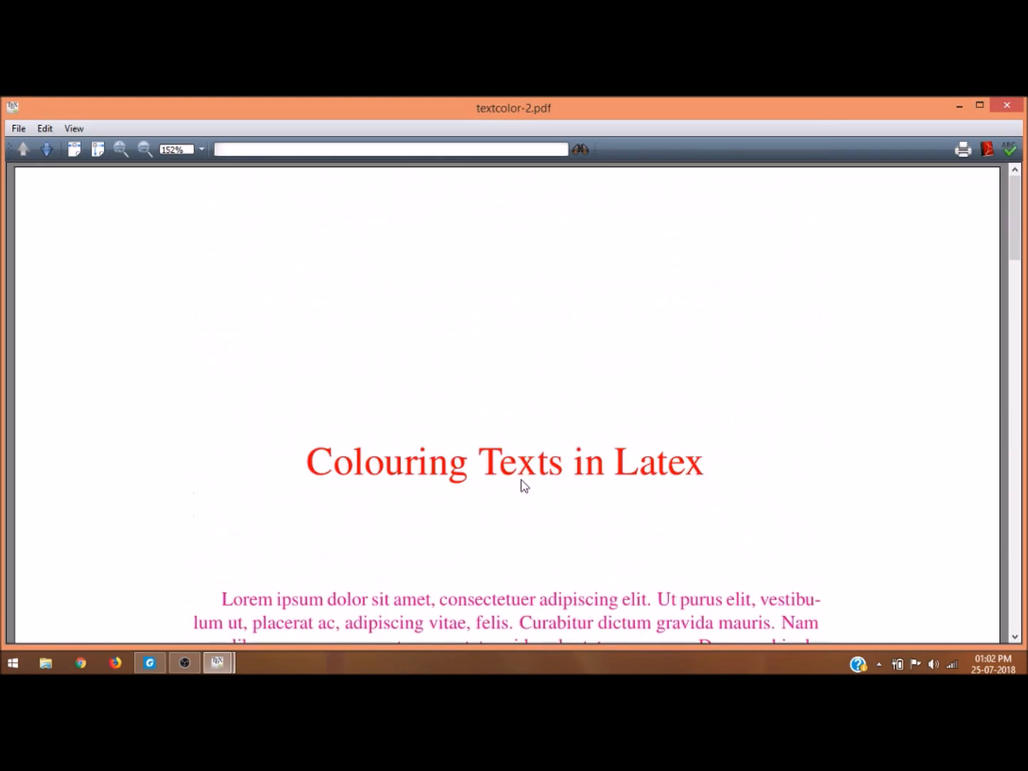
pyautogui.scroll(-3)
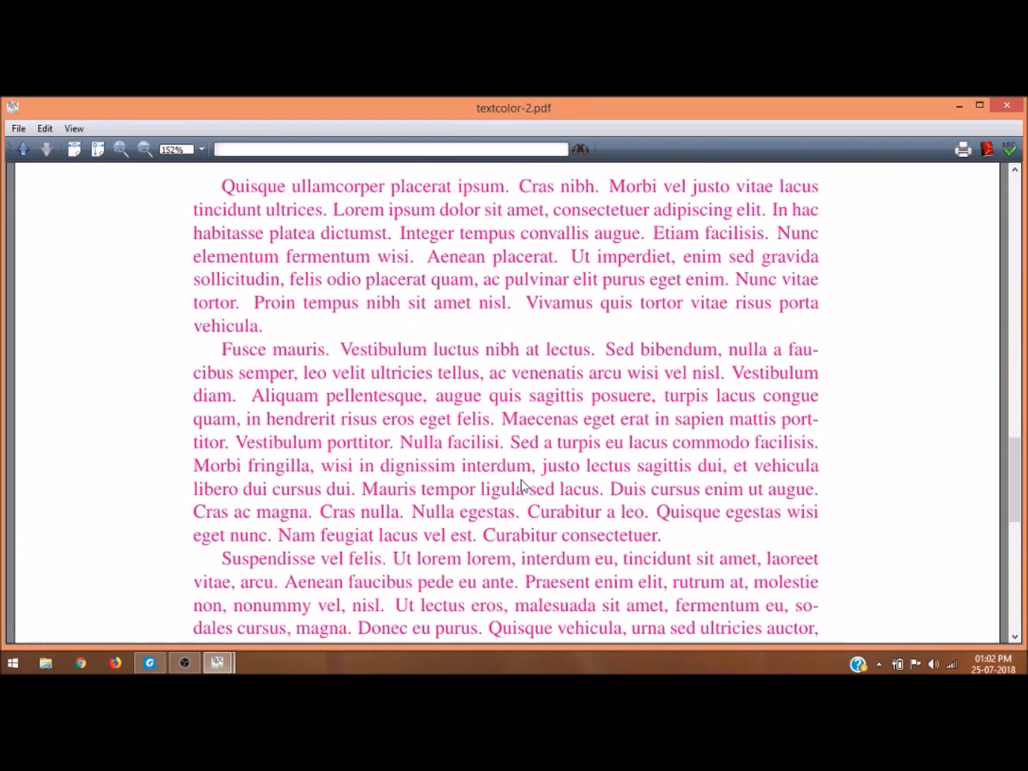
pyautogui.scroll(-3)
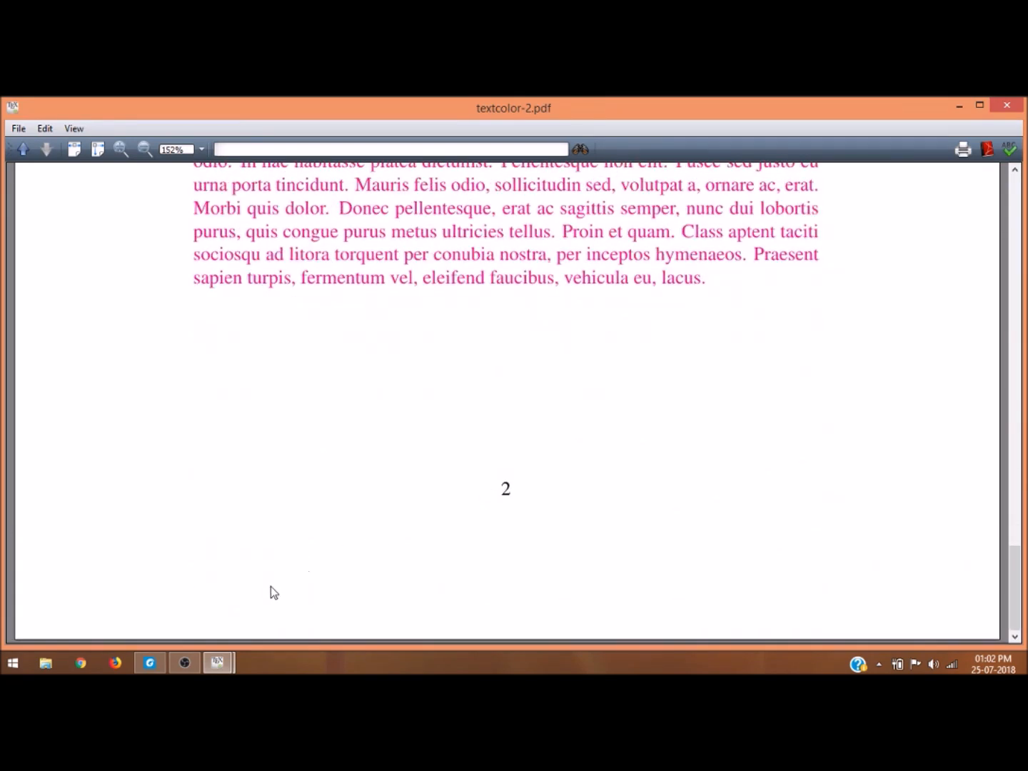
pyautogui.scroll(3)
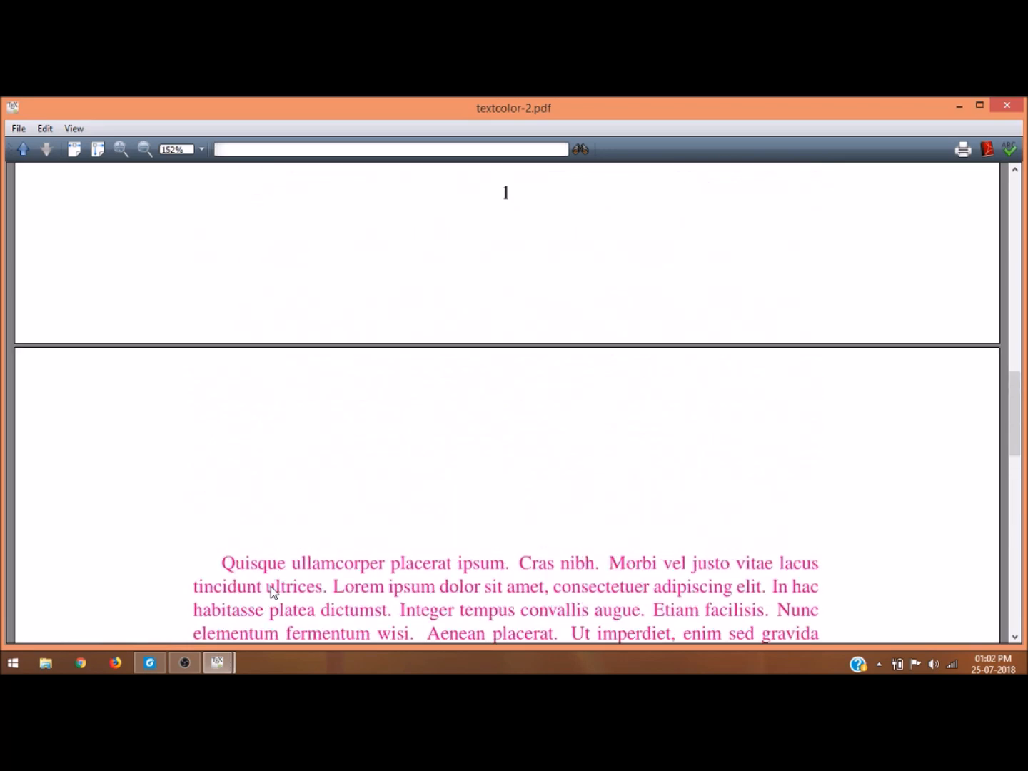
pyautogui.scroll(-3)
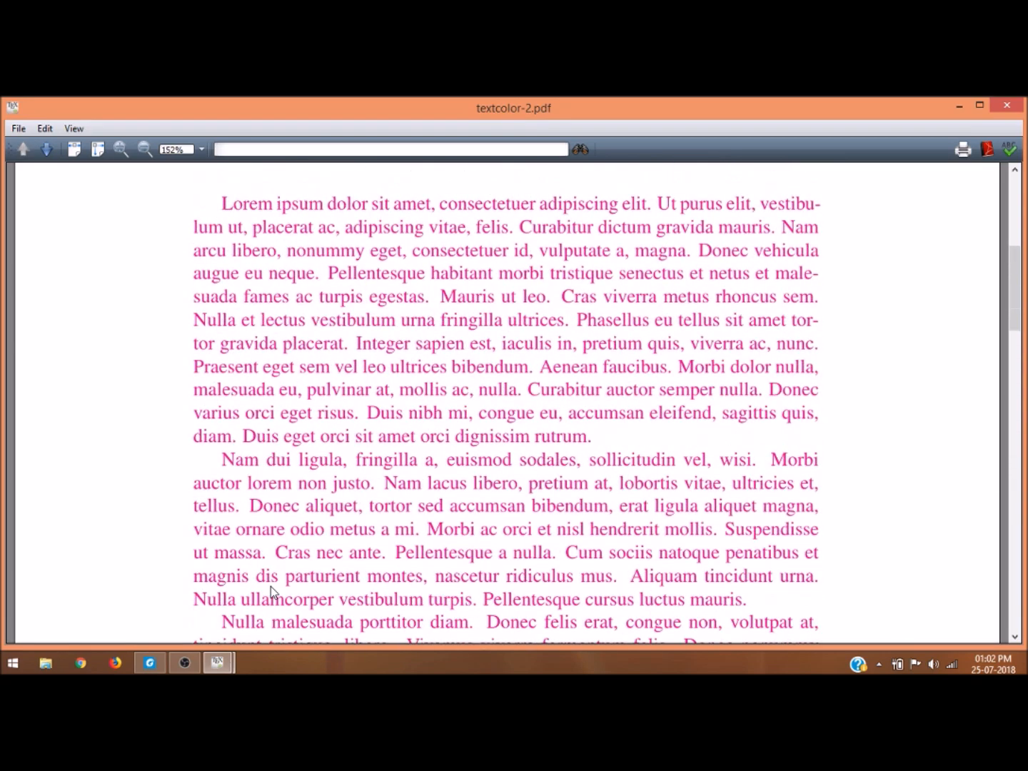
pyautogui.scroll(3)
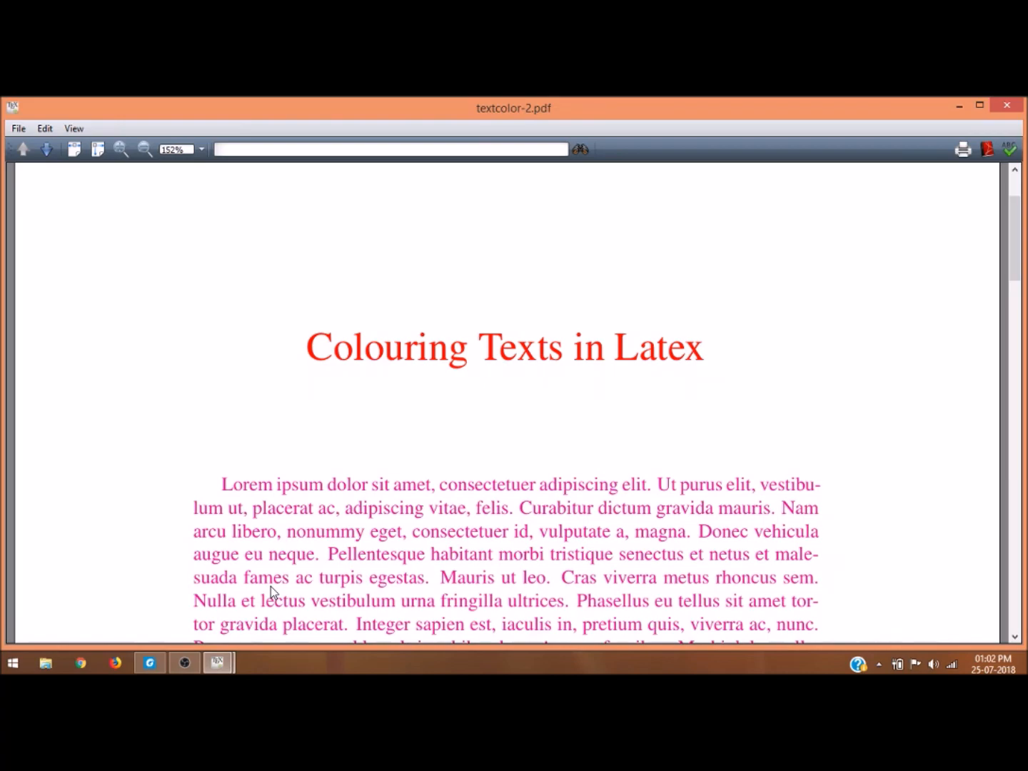
pyautogui.scroll(-3)
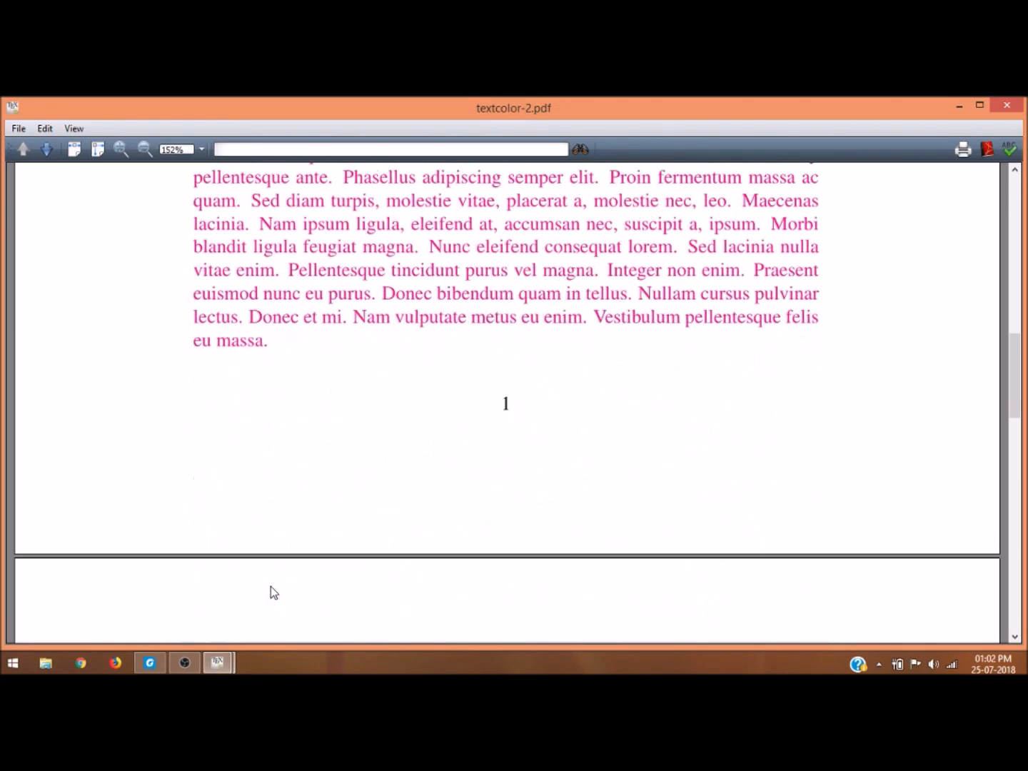